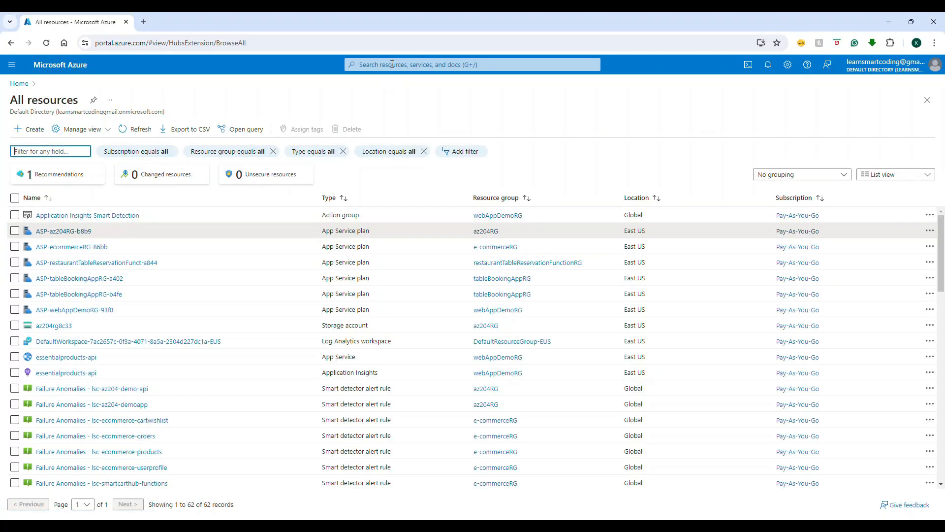
Step: Search the portal for 'key vault' and go to the Key vaults service
click(471, 65)
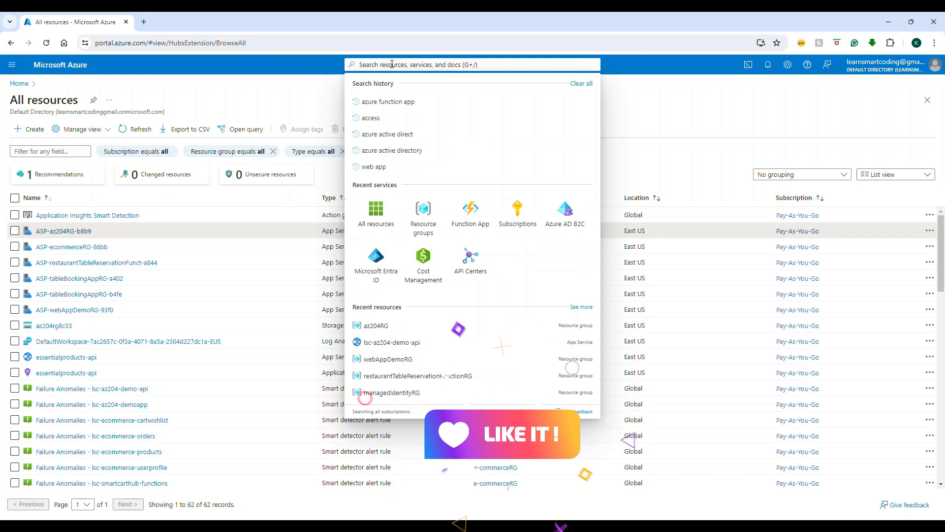
text(key vault)
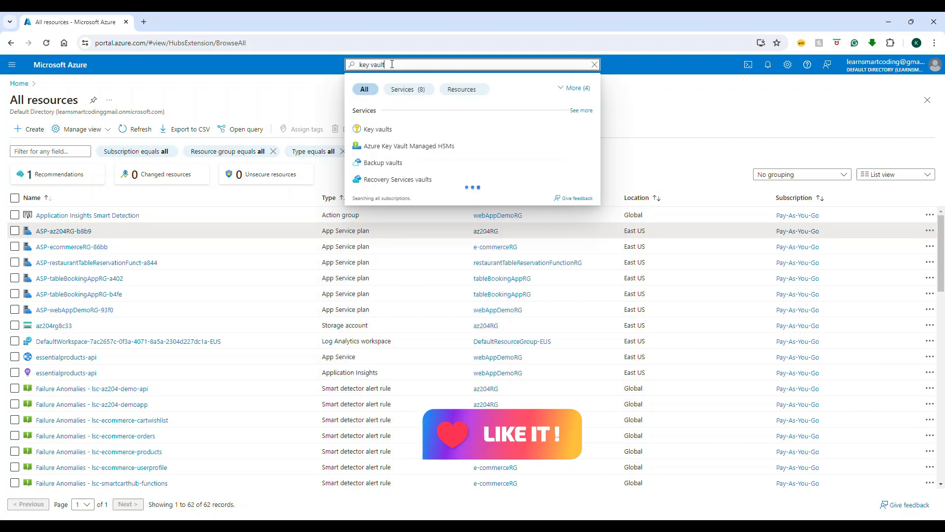
click(378, 128)
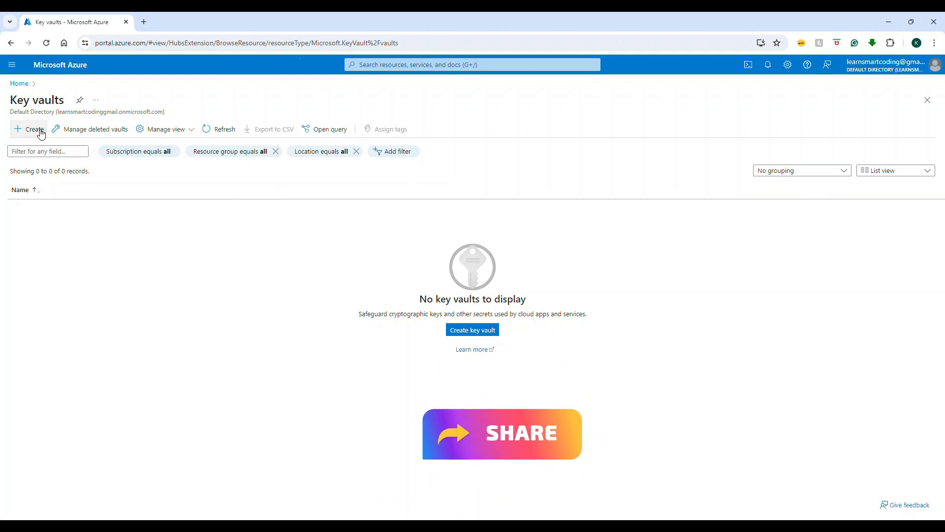
Step: Begin a new key vault and place it in the az204RG resource group
click(30, 129)
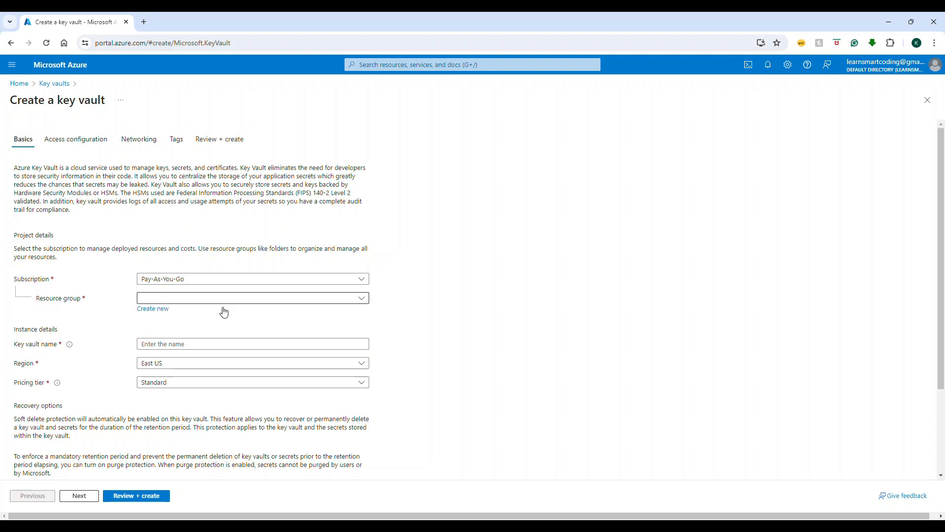
scroll(down, 3)
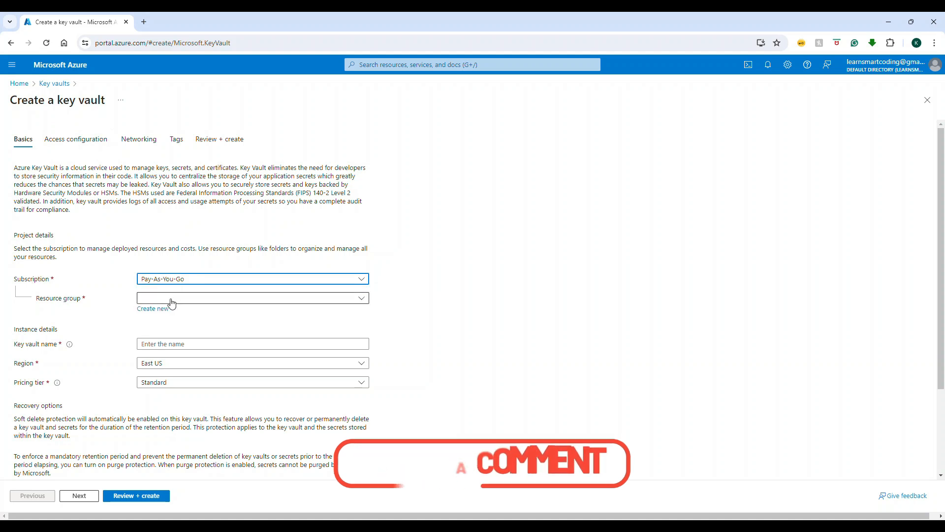
click(251, 297)
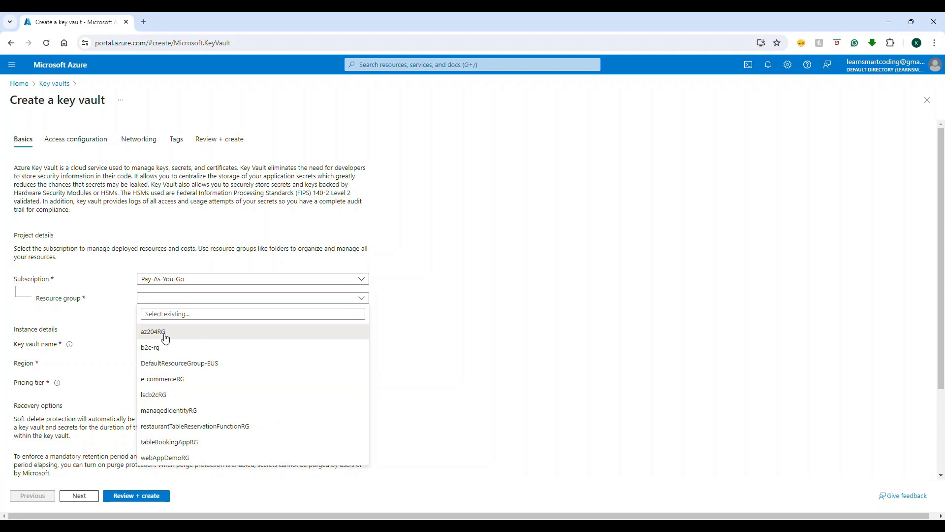
click(153, 332)
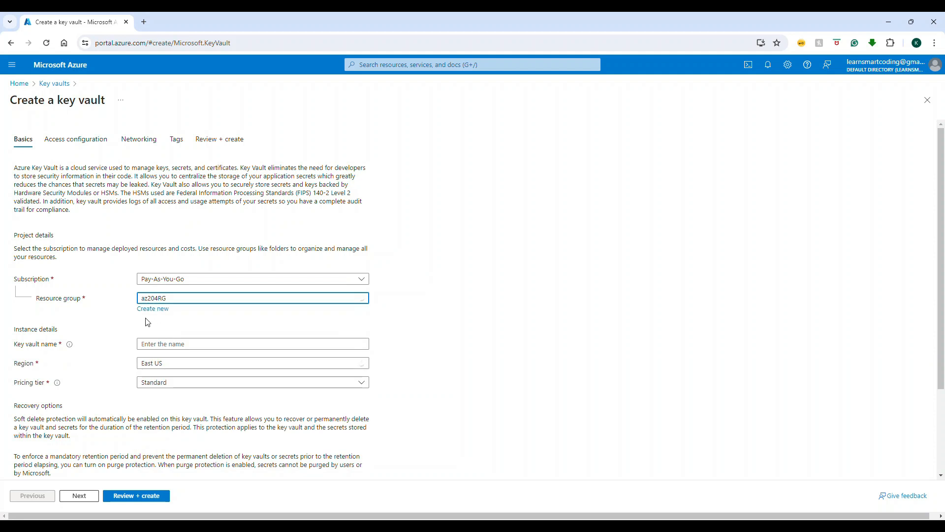
click(153, 308)
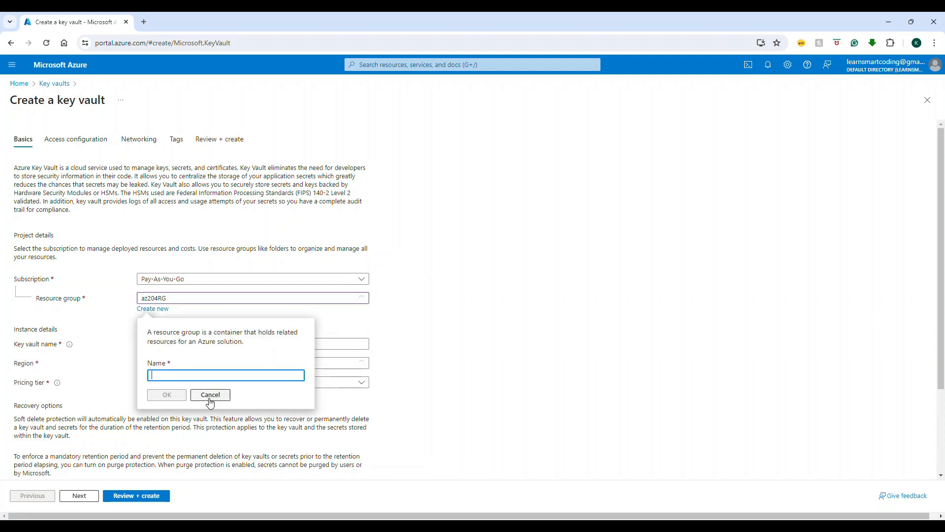
click(210, 393)
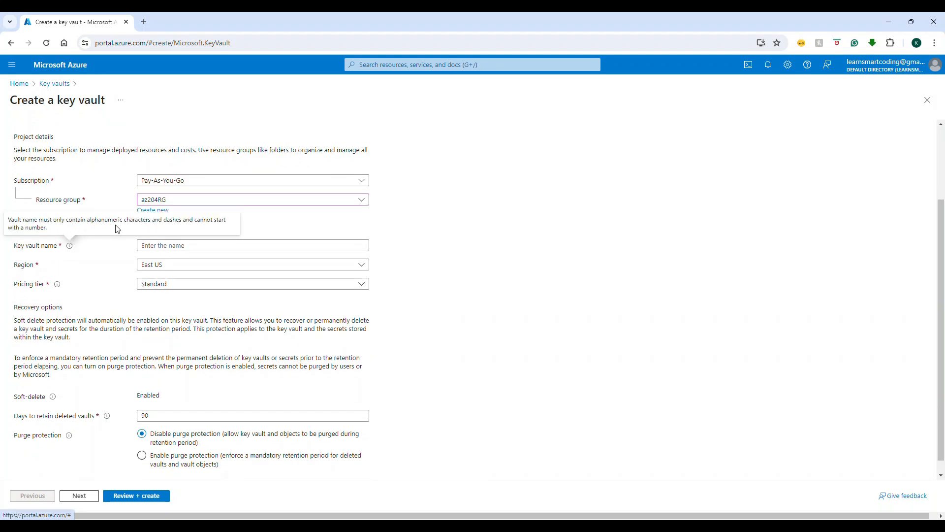
Step: Name the vault lsc-az204demo-kv and set deleted-vault retention to 7 days
click(252, 245)
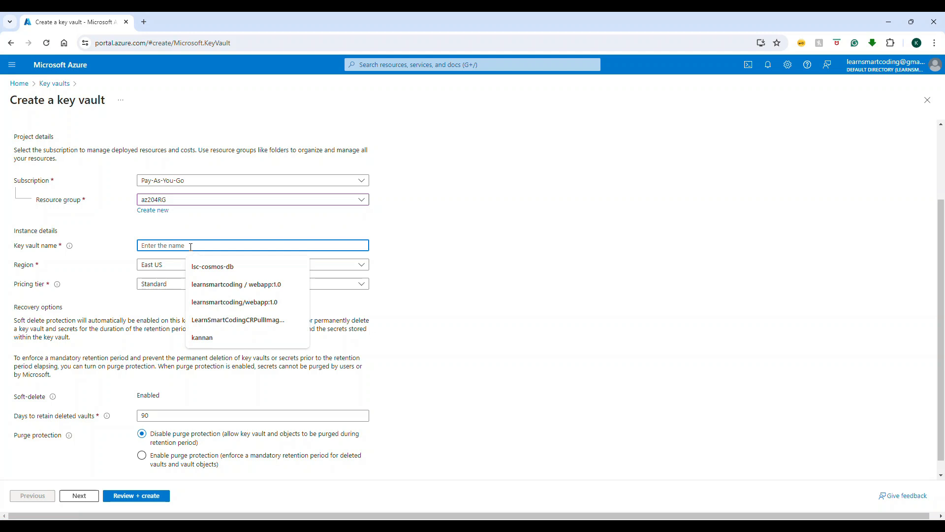
text(lsc-az204)
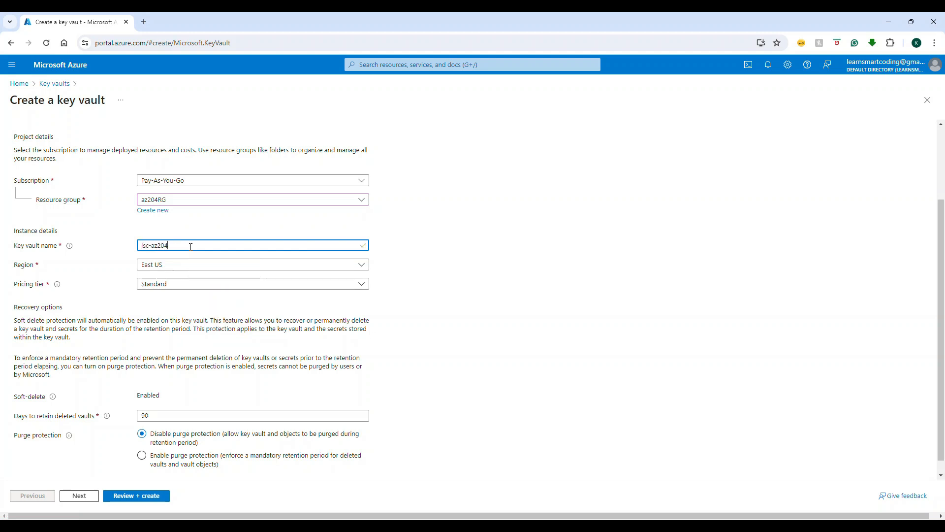
text(demo-kv)
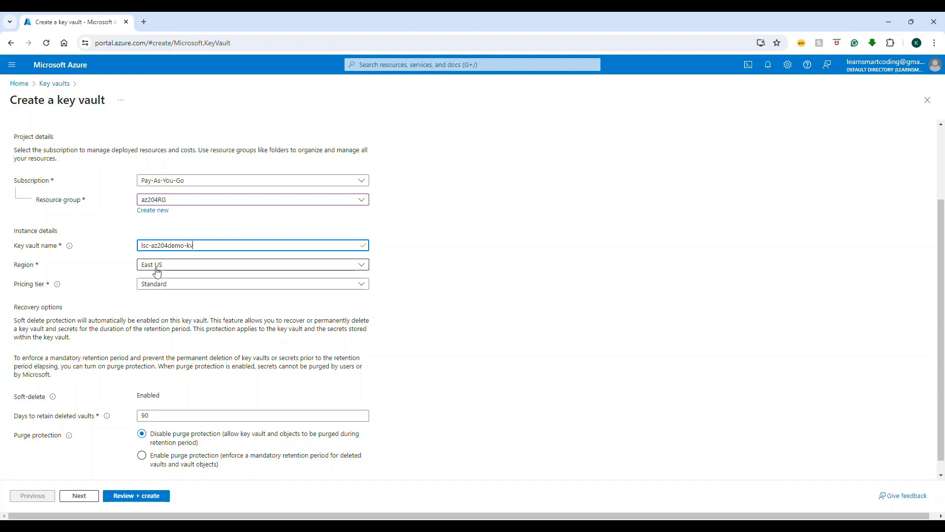
click(251, 283)
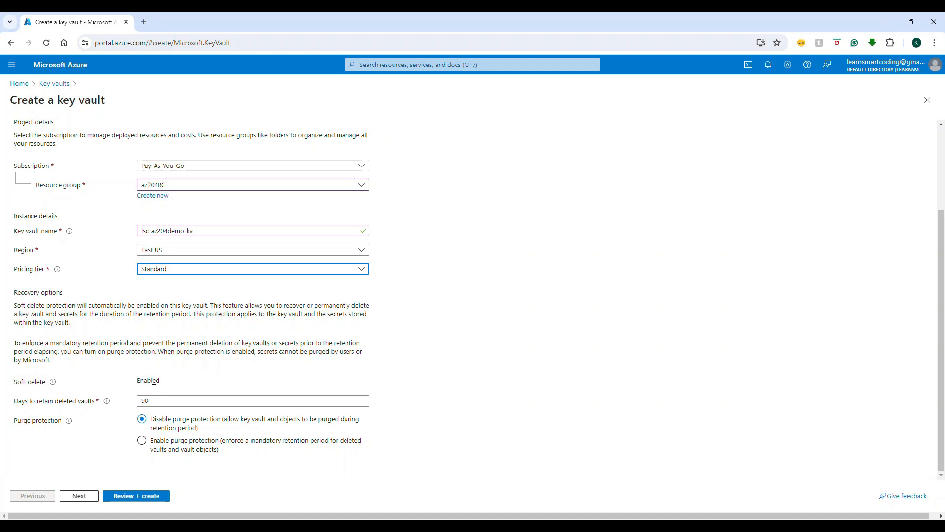
double_click(148, 380)
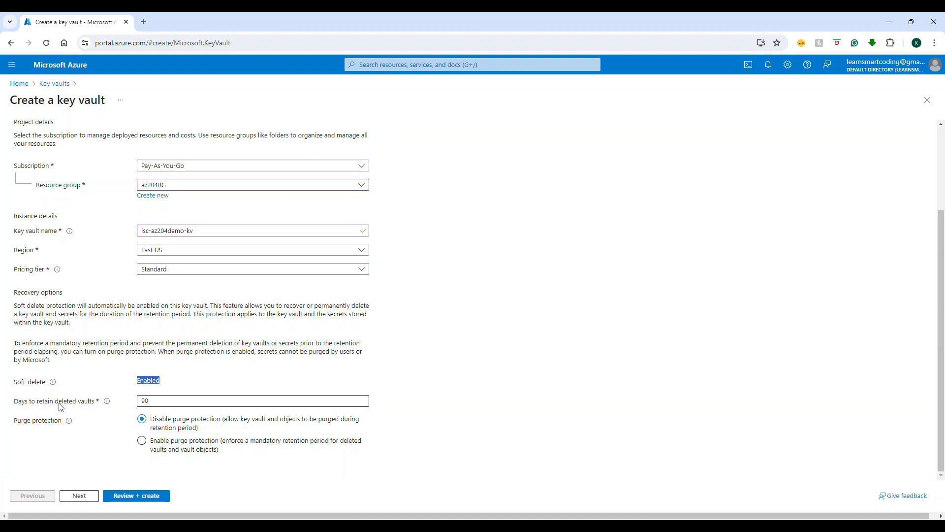
text(7)
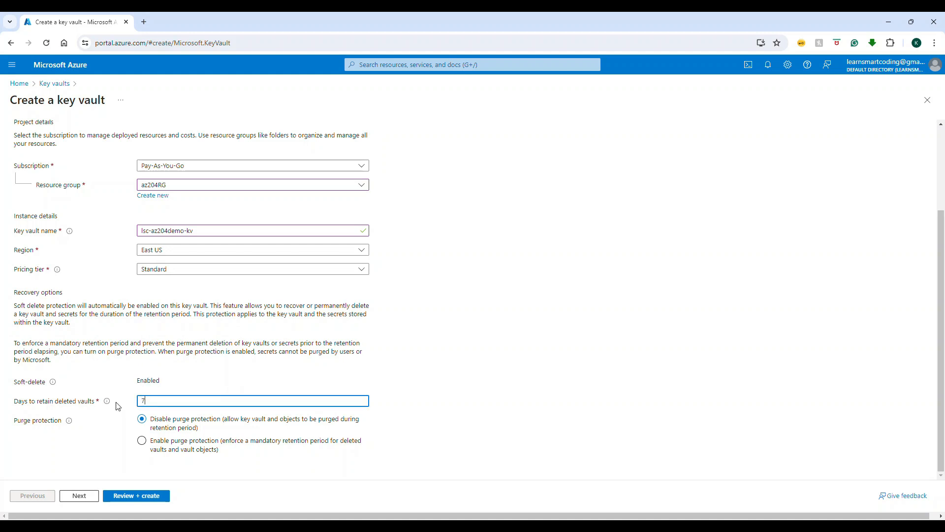
text(2)
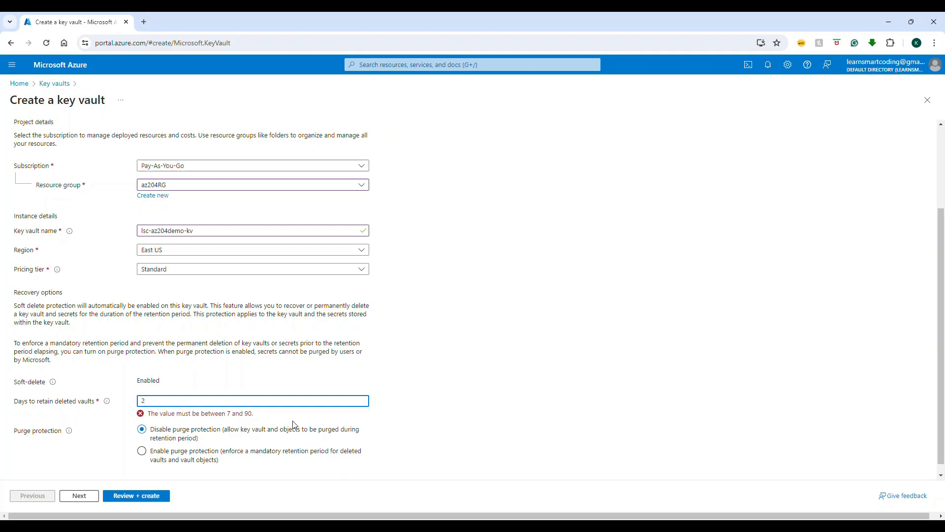
mouse_move(106, 401)
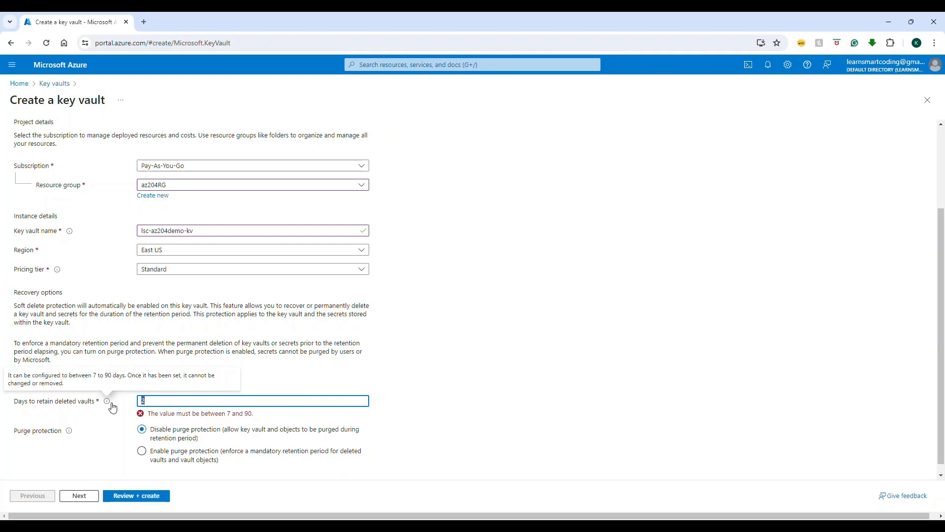
text(7)
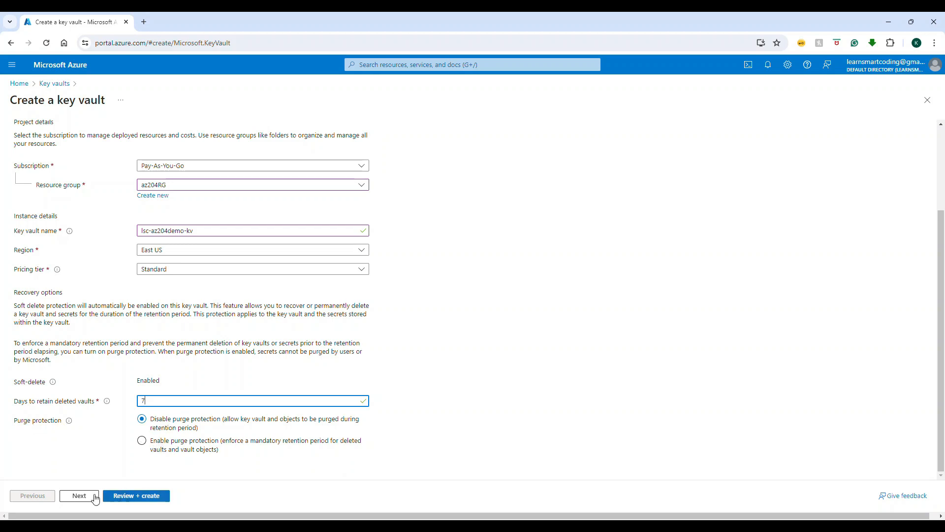
Step: On Access configuration, choose Vault access policy and leave Azure Disk Encryption access off
click(79, 495)
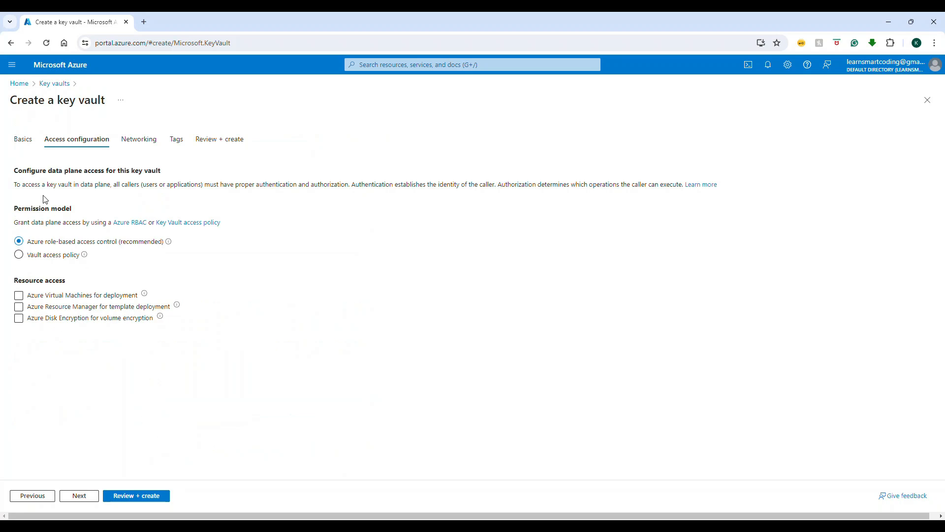
mouse_move(154, 171)
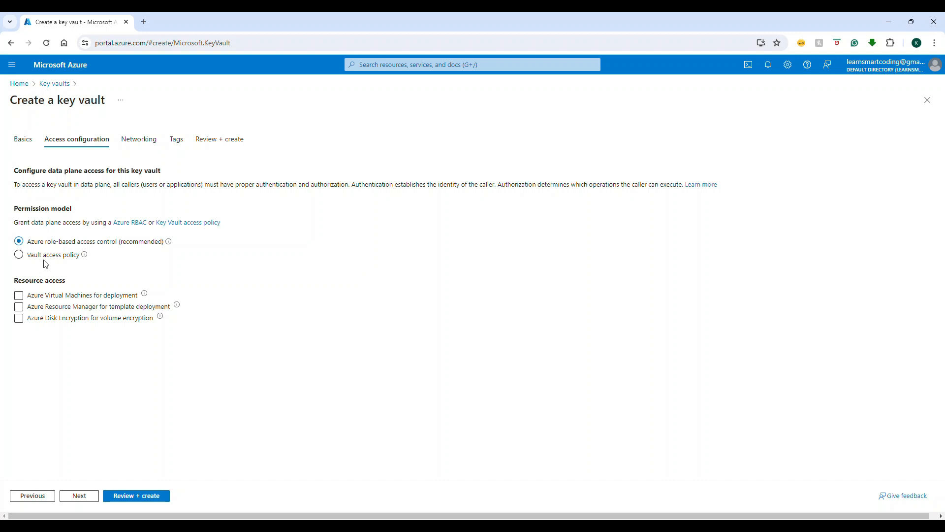
mouse_move(105, 258)
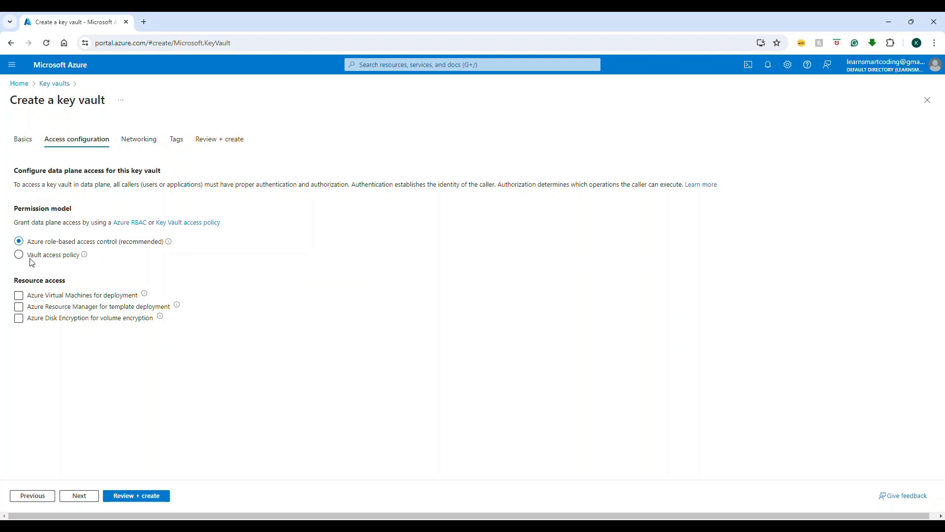
click(19, 254)
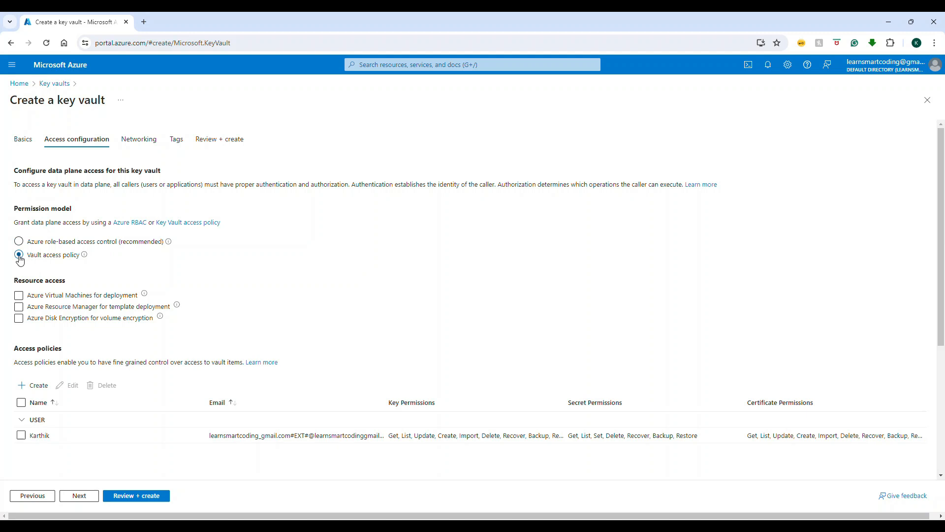
click(19, 254)
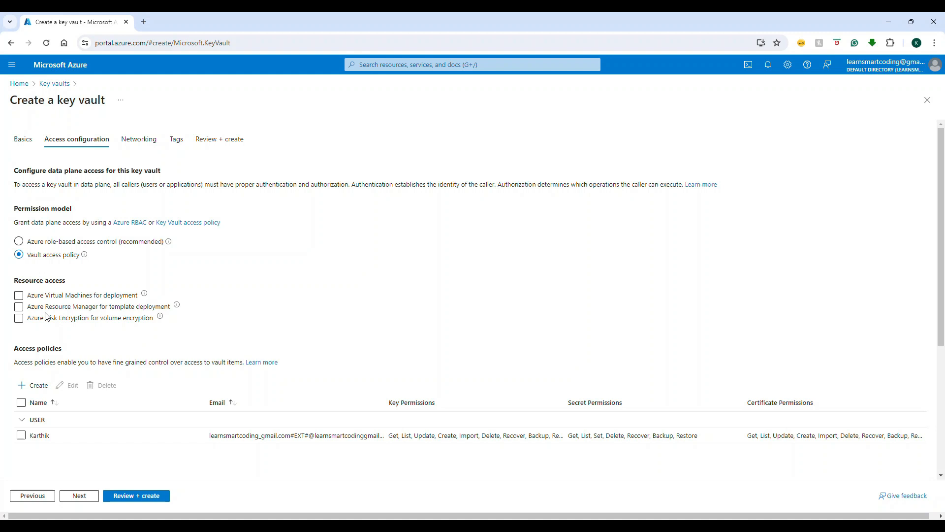
click(18, 318)
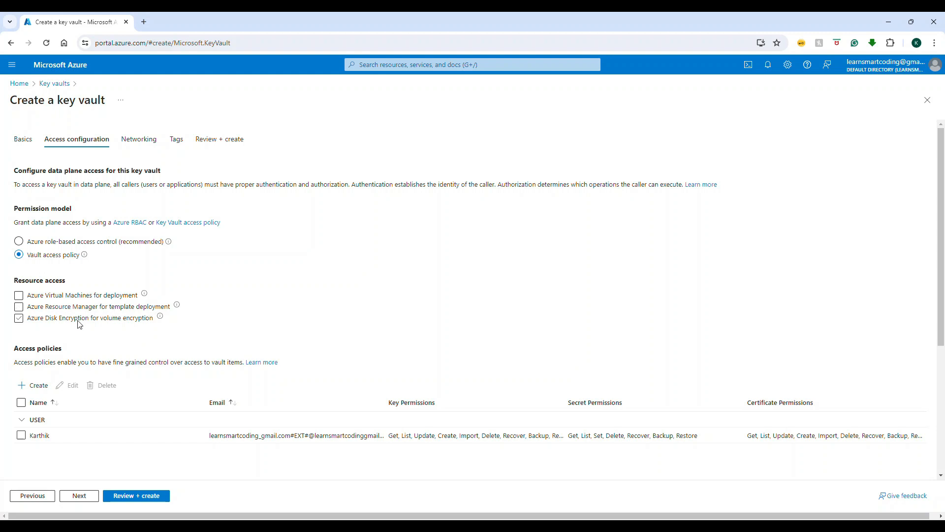
click(19, 318)
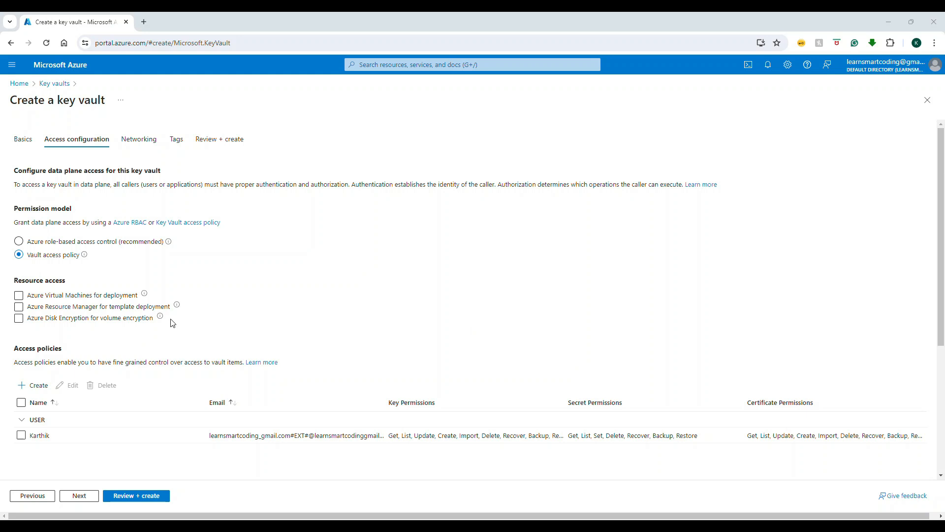
mouse_move(69, 434)
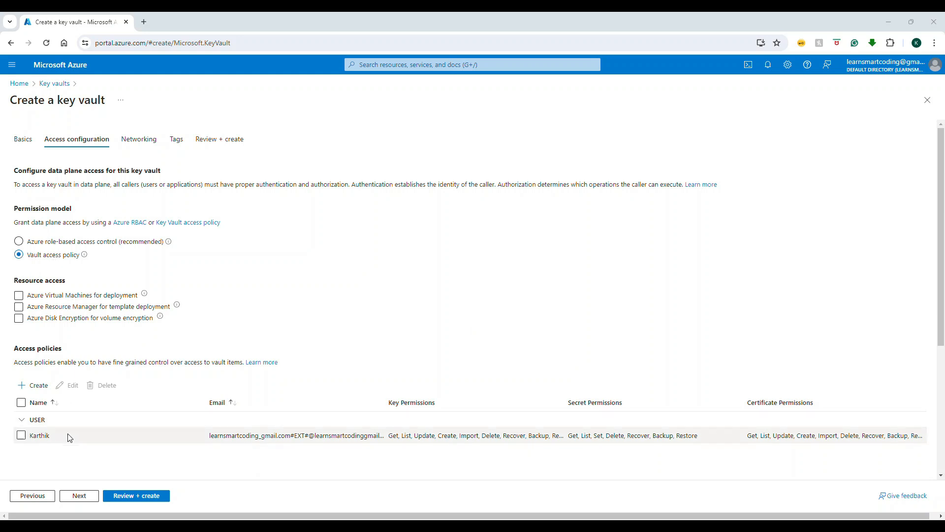
Step: Go to Networking, keeping public access from all networks enabled
click(139, 138)
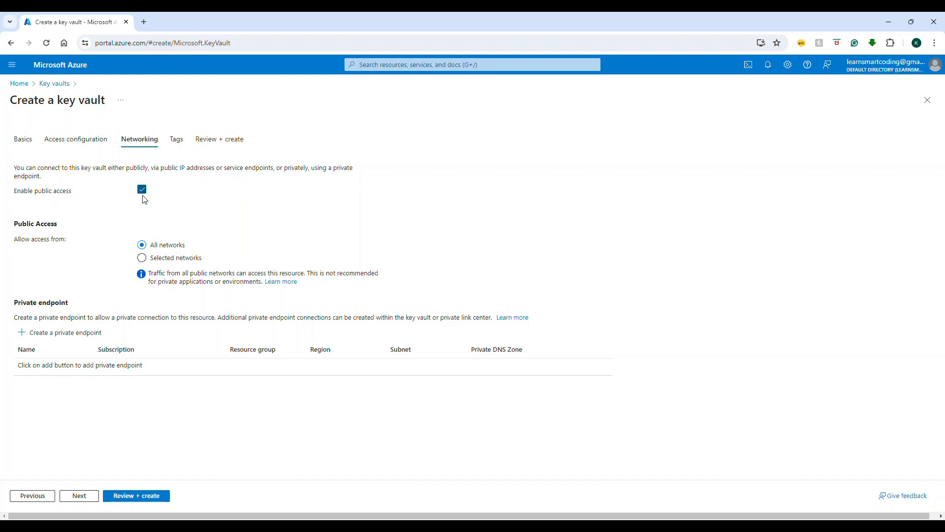
mouse_move(51, 253)
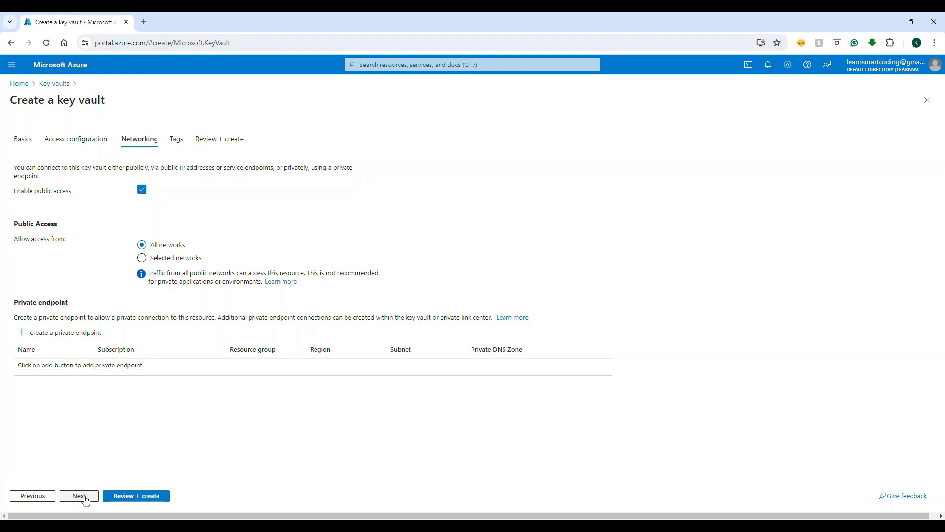
Step: Add an az204 tag with a value and proceed to Review + create
click(79, 495)
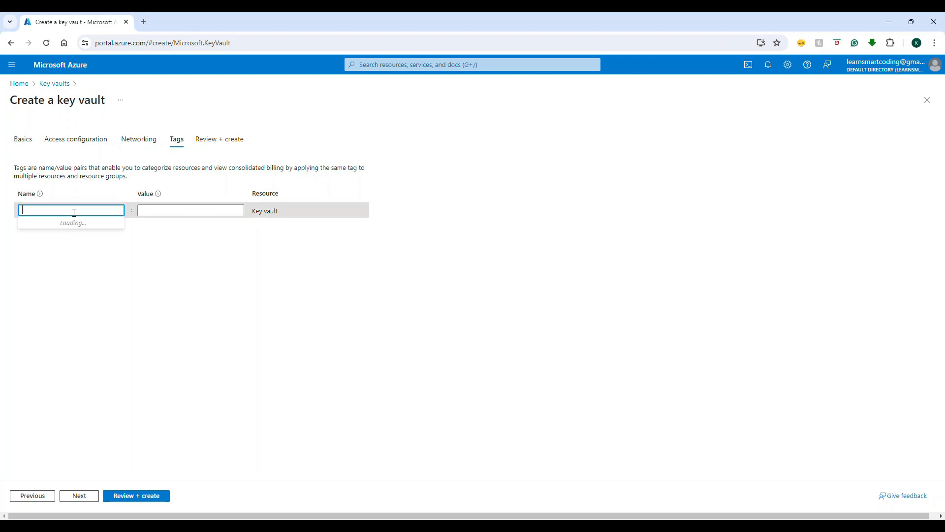
text(az204)
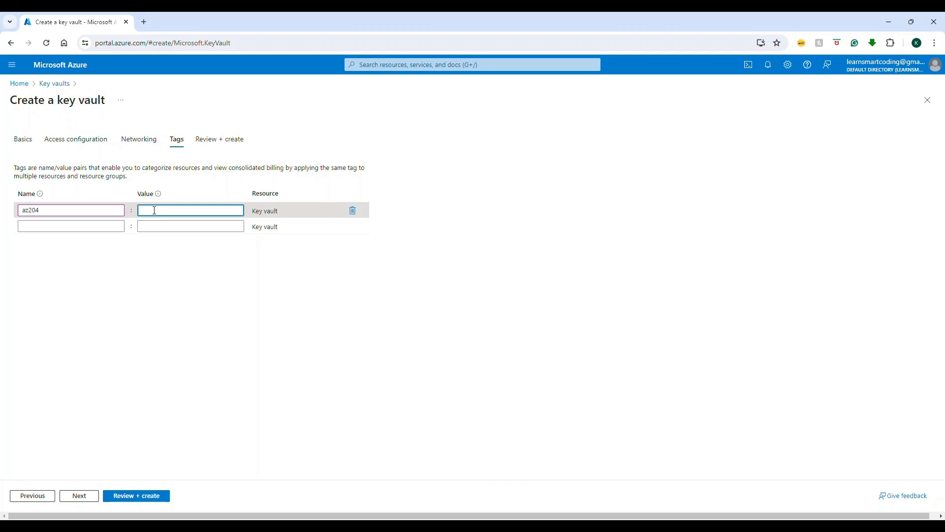
text(em)
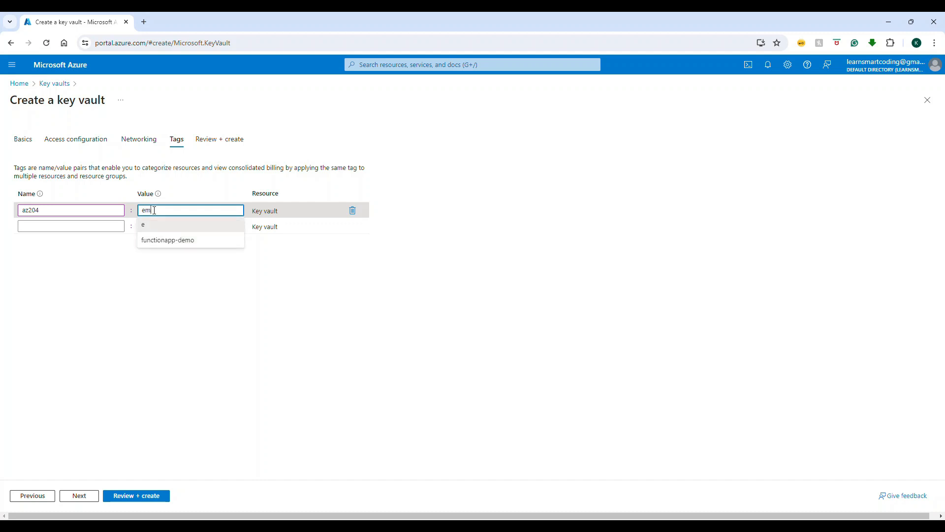
click(219, 138)
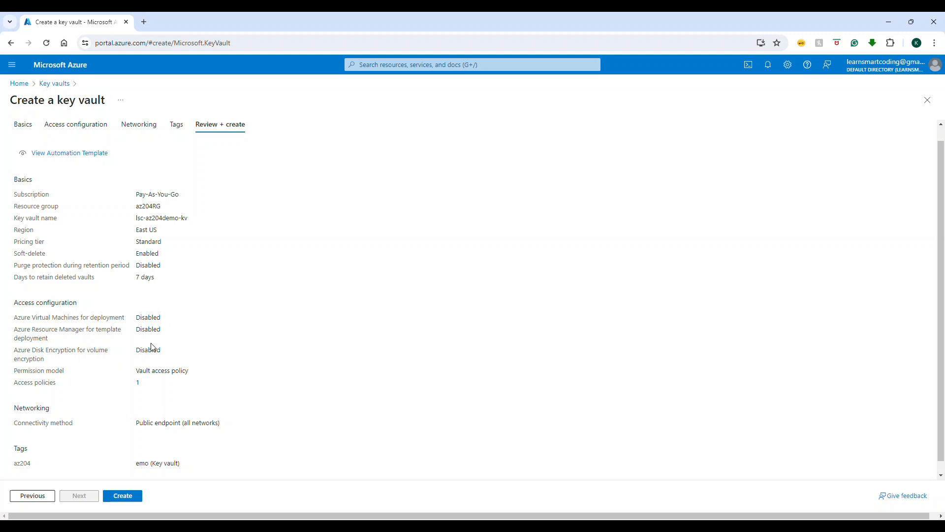
Step: Create the lsc-az204demo-kv vault and wait for its deployment to complete
click(122, 496)
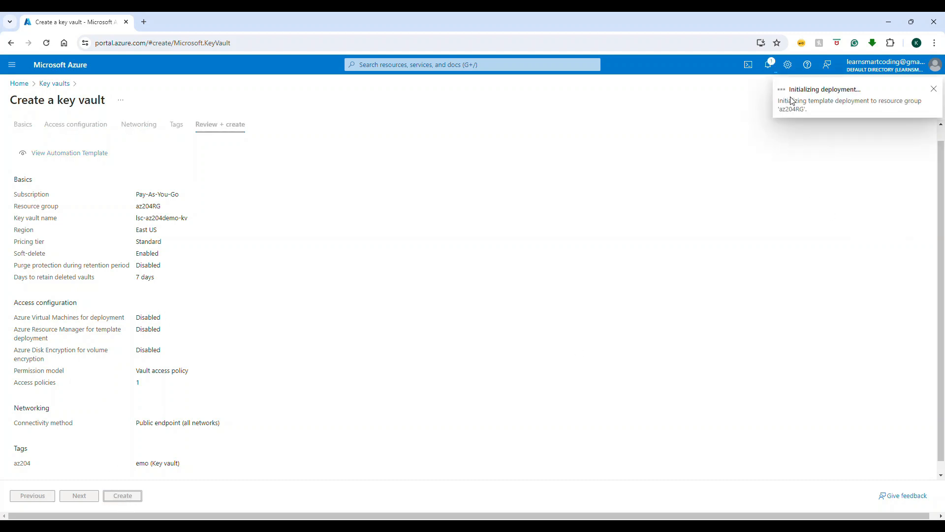
click(123, 495)
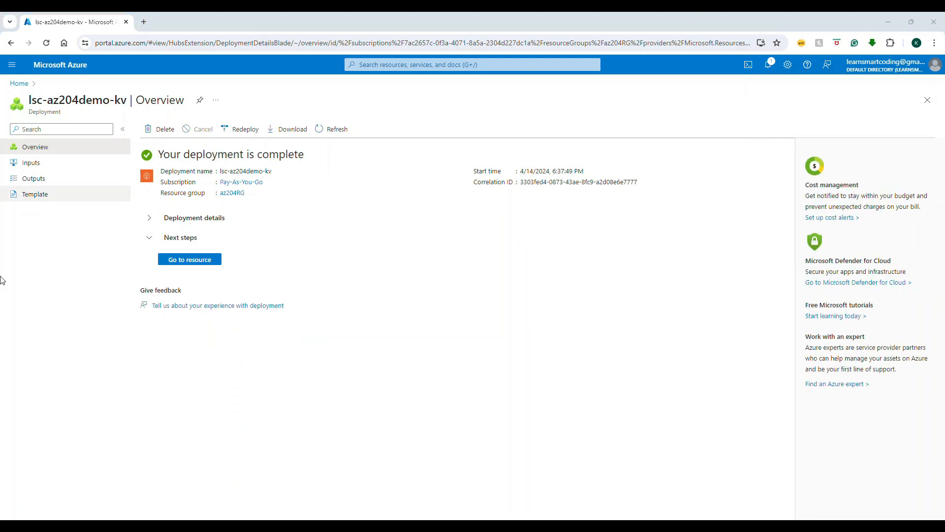
mouse_move(189, 259)
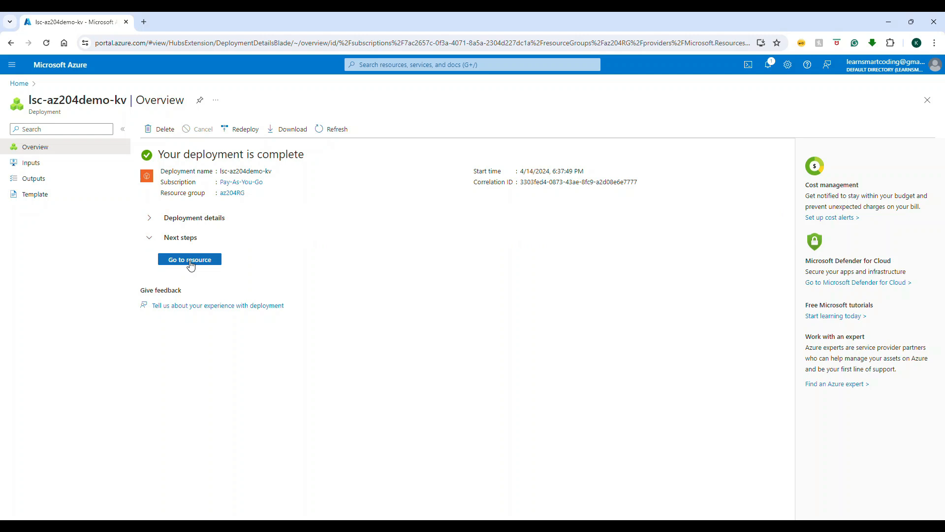
click(189, 259)
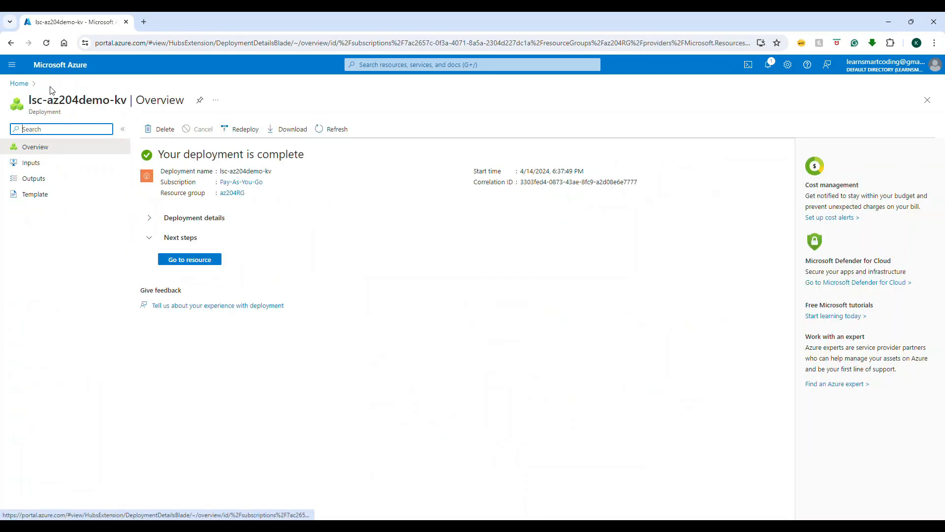
Step: From Home, go to Key vaults and open lsc-az204demo-kv
click(18, 82)
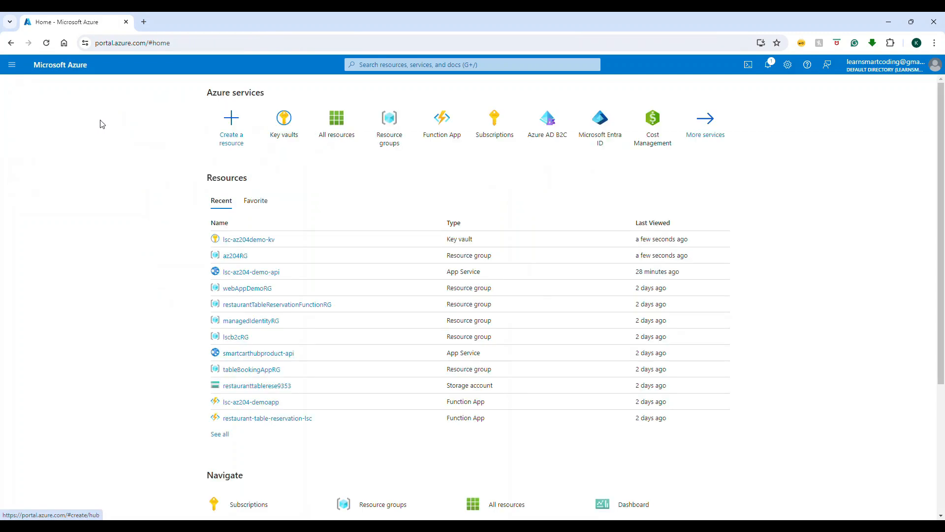
click(283, 118)
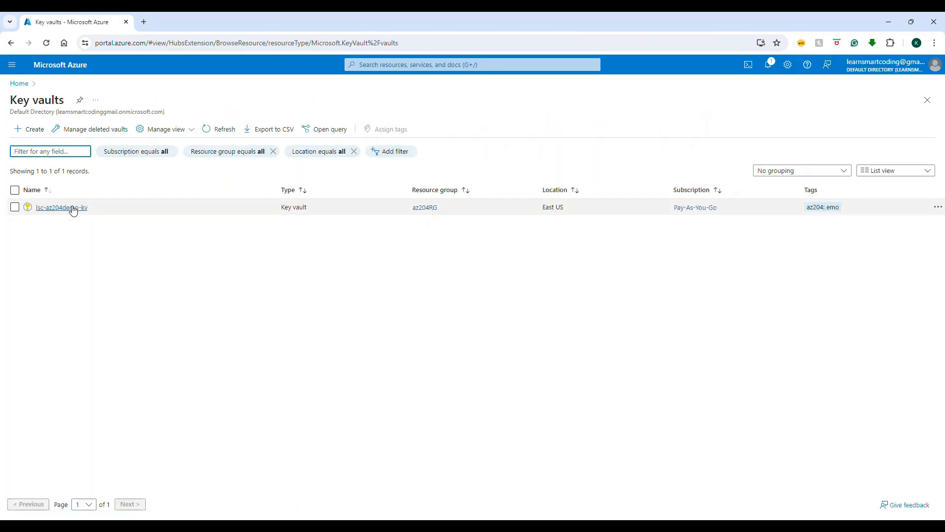
click(61, 207)
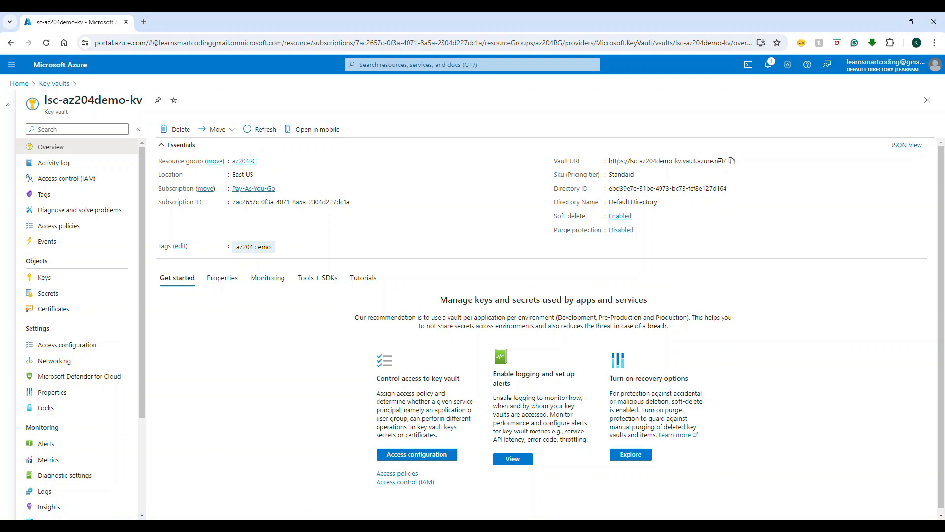
click(731, 160)
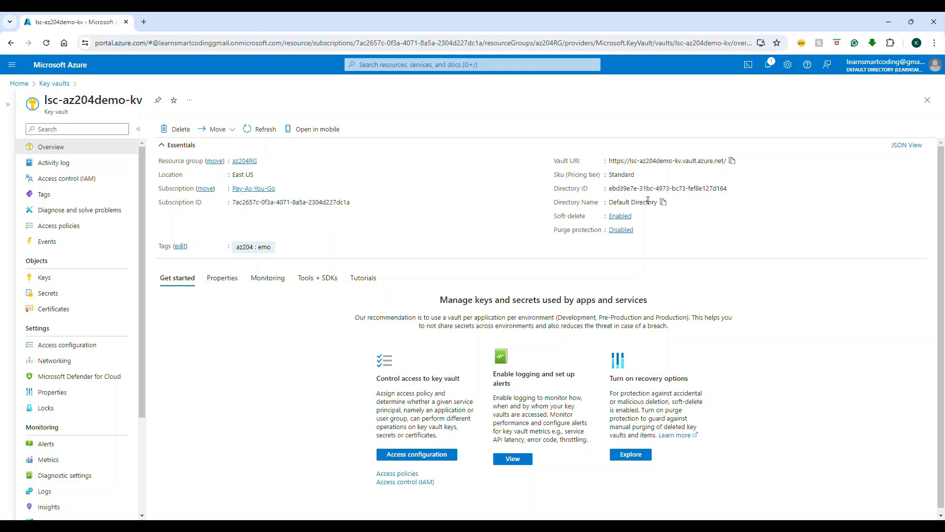
mouse_move(604, 237)
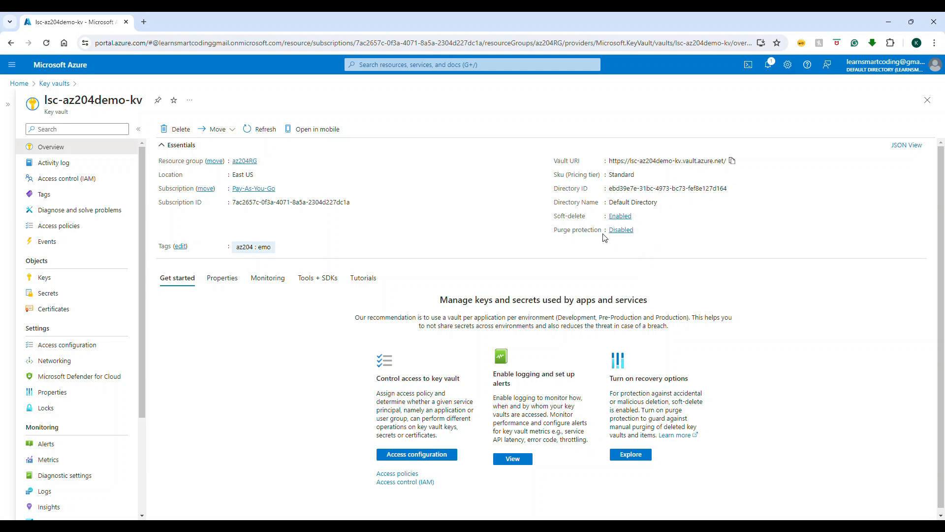
mouse_move(552, 267)
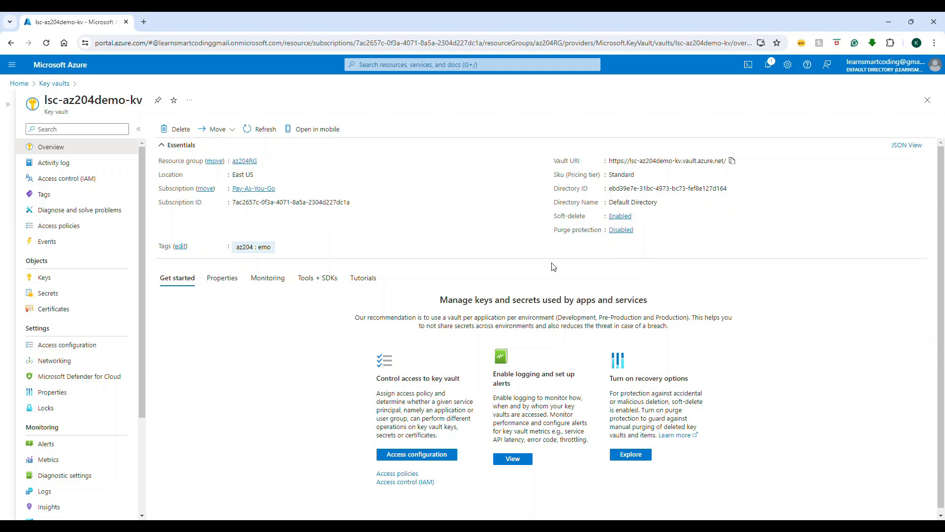
Step: Start a new secret in the vault's Secrets, keeping the Manual upload option
click(47, 294)
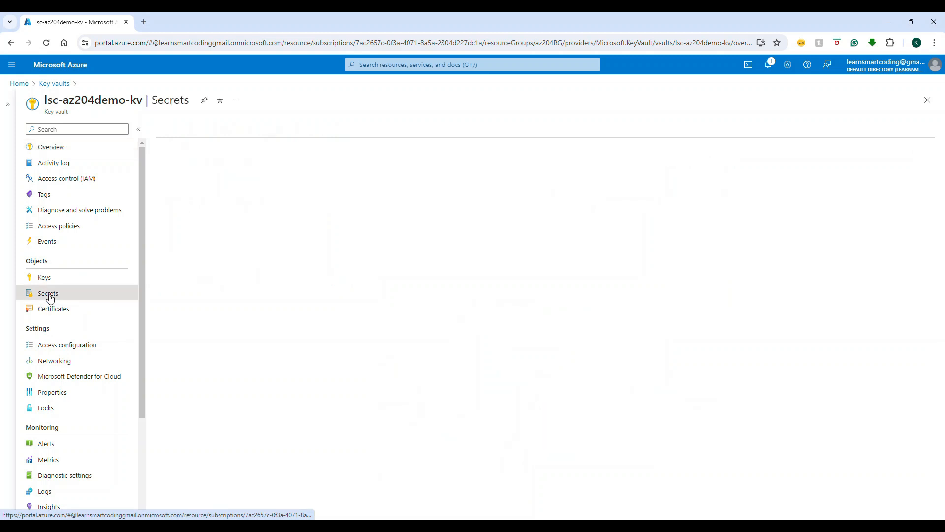
click(47, 294)
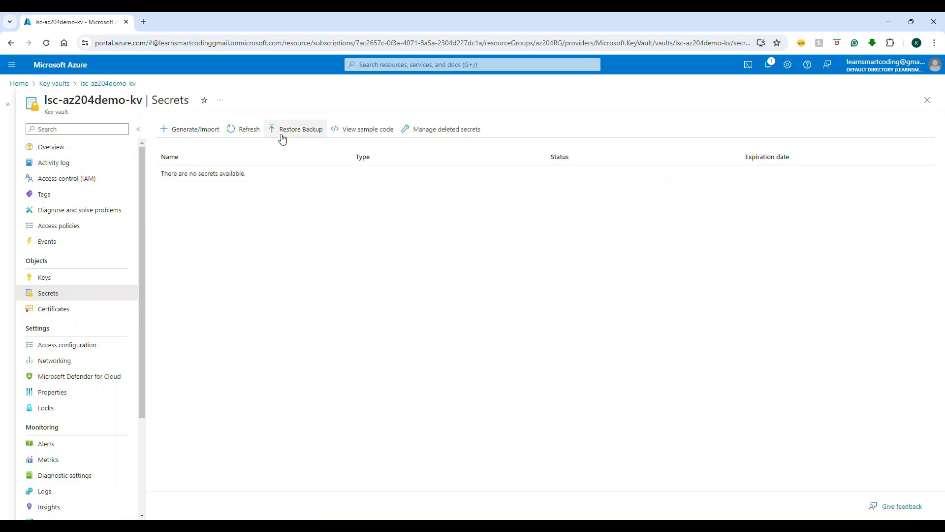
click(193, 128)
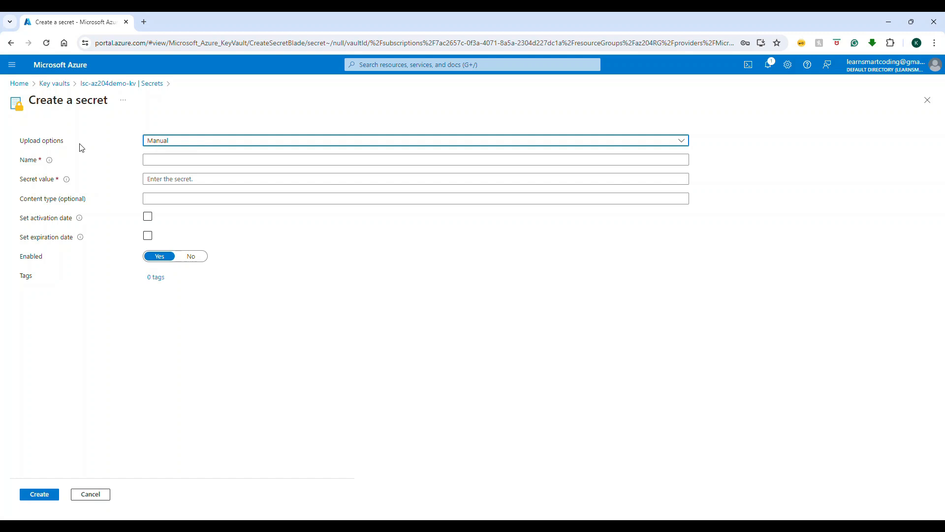
click(414, 140)
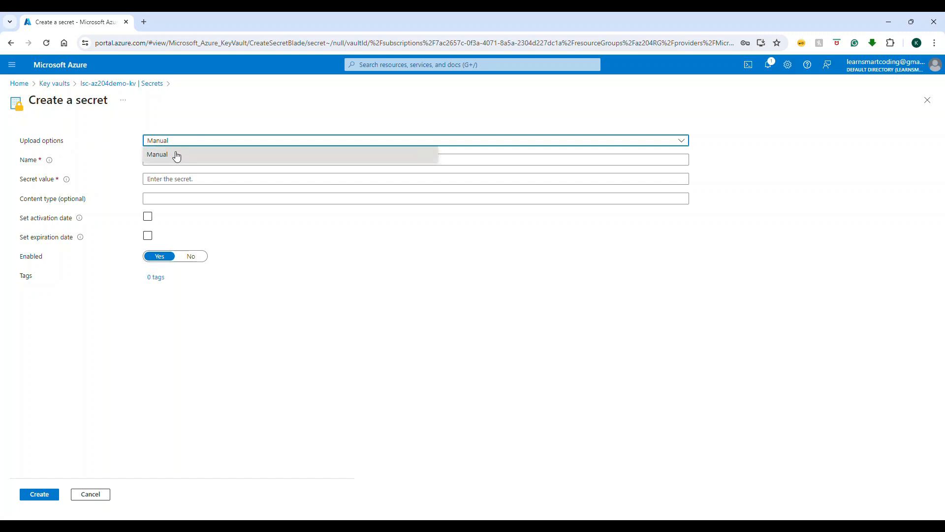
click(415, 159)
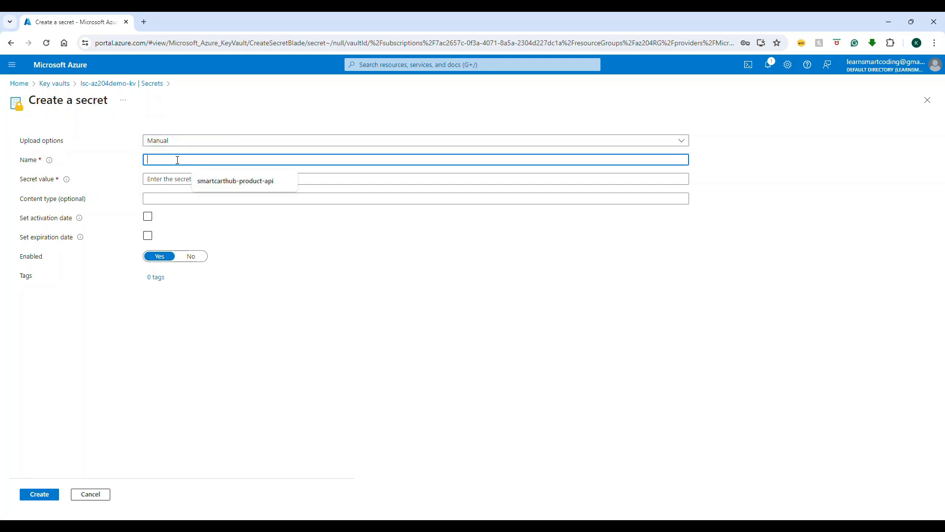
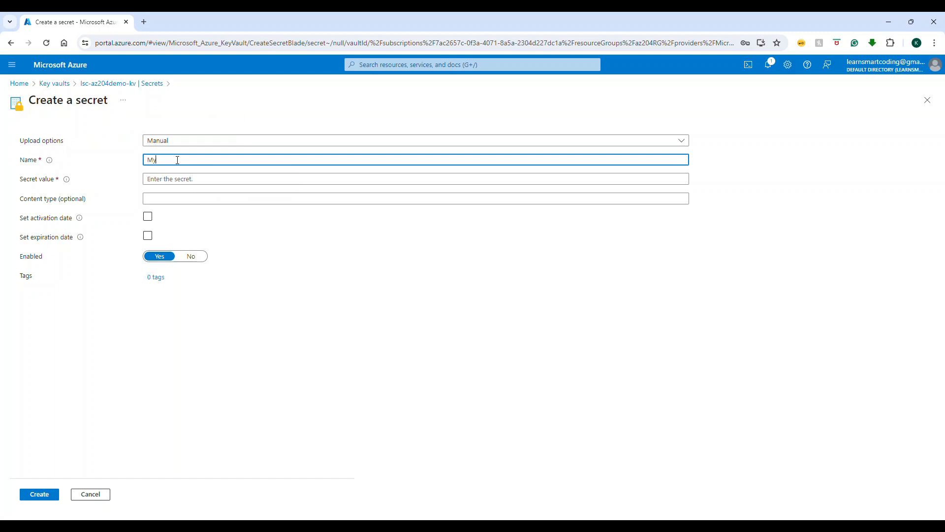
Step: Enter the secret name and value, leaving activation and expiration dates unset
key(Backspace)
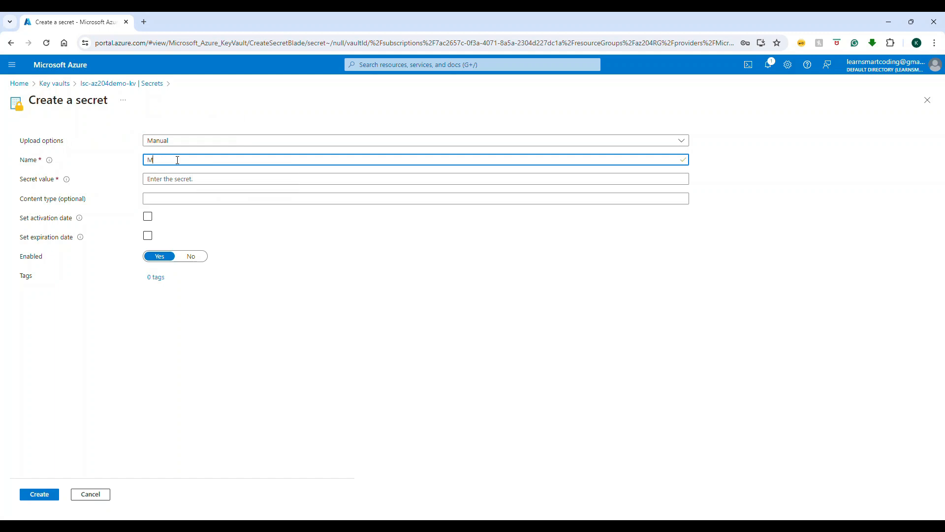
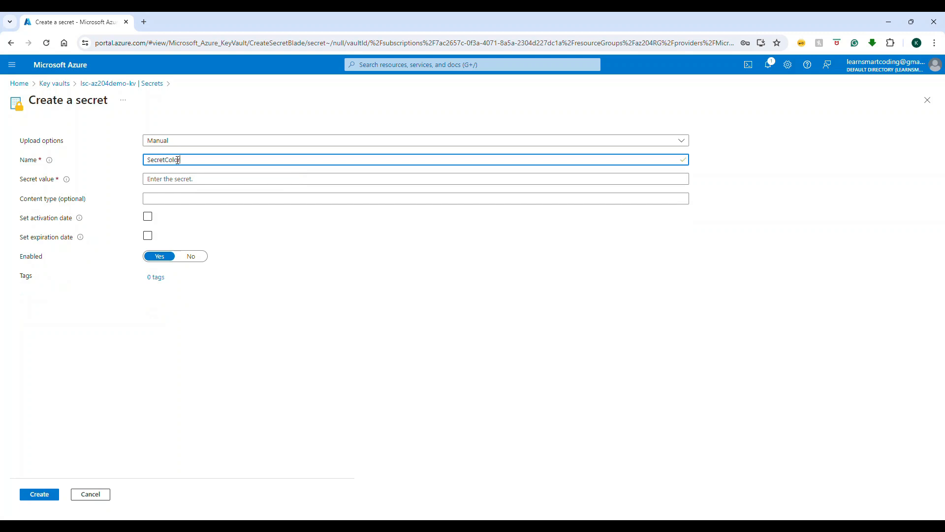
click(415, 178)
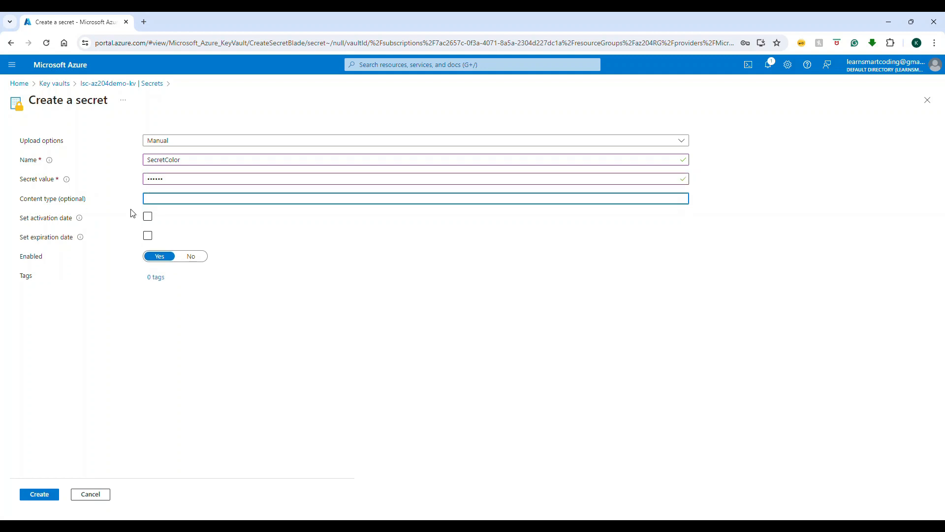
mouse_move(124, 228)
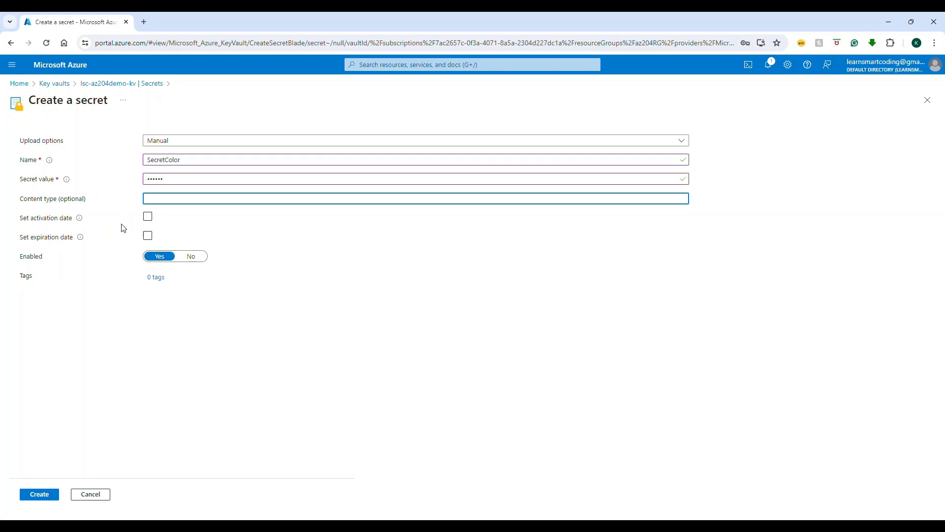
click(147, 216)
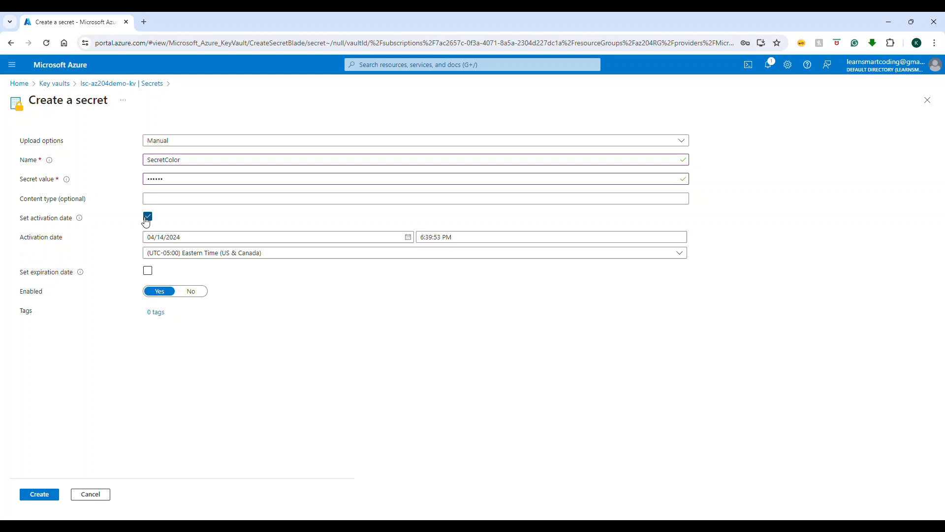
click(148, 216)
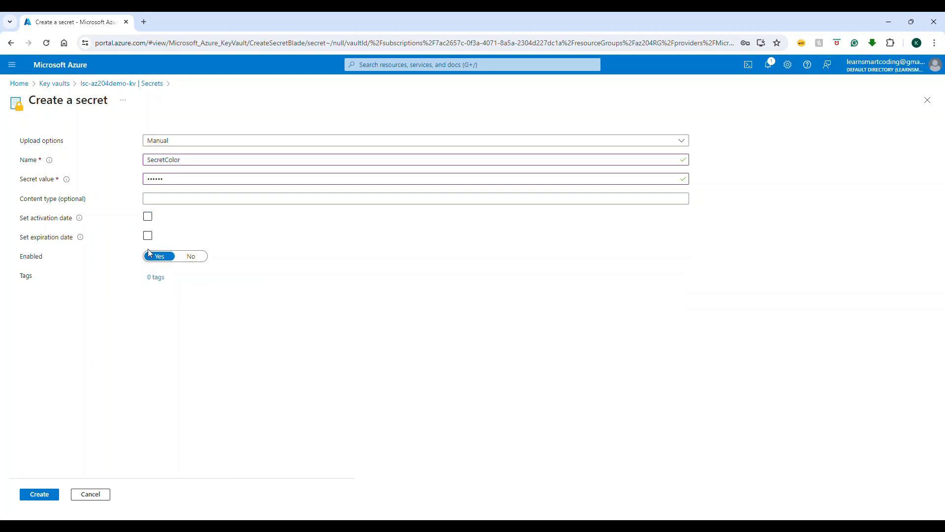
click(147, 236)
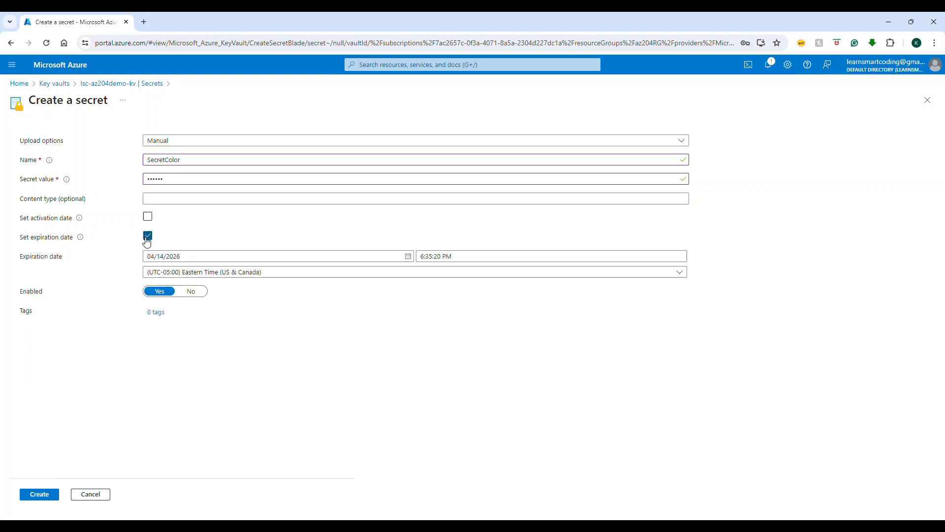
click(148, 235)
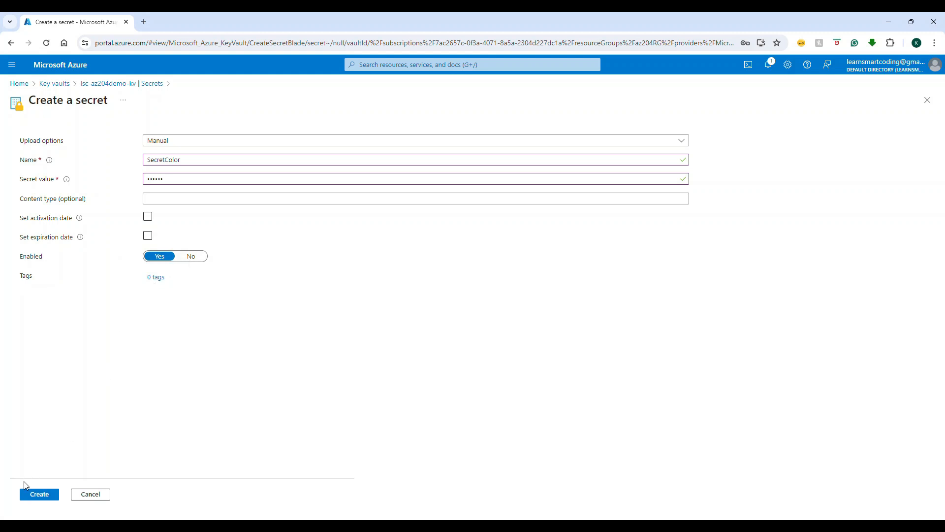
Step: Create SecretColor and open its current version
click(38, 493)
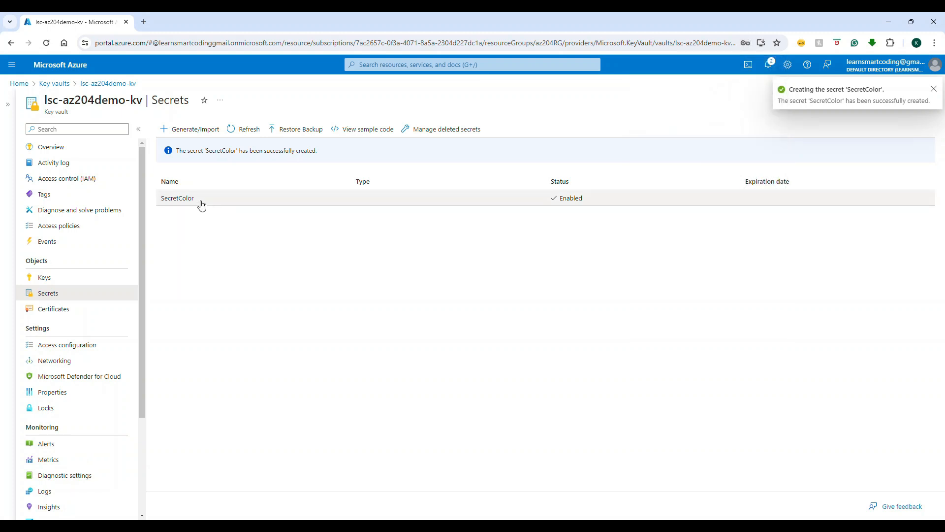
click(177, 198)
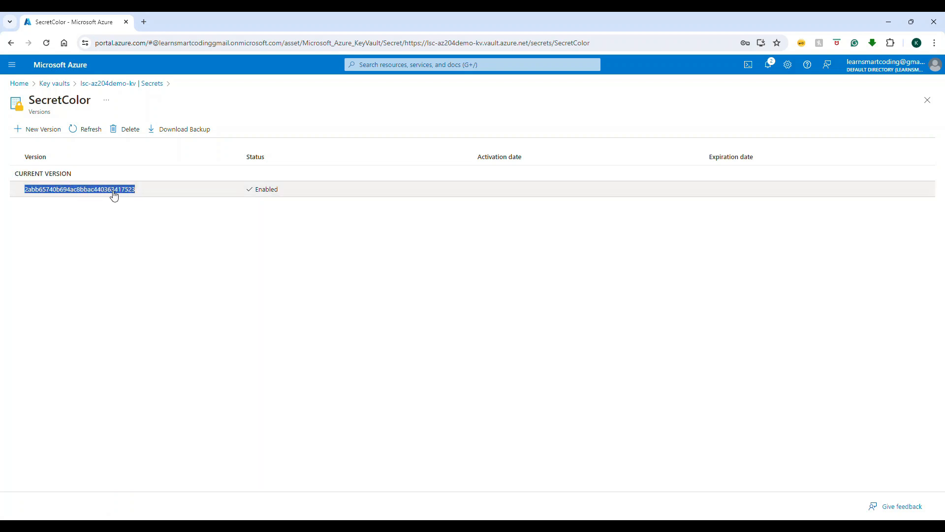
click(79, 189)
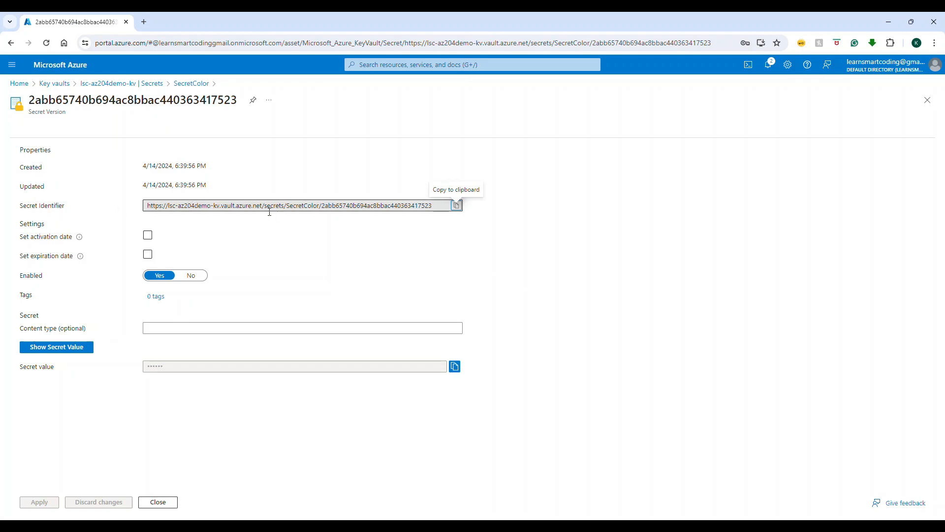
drag(145, 205, 260, 205)
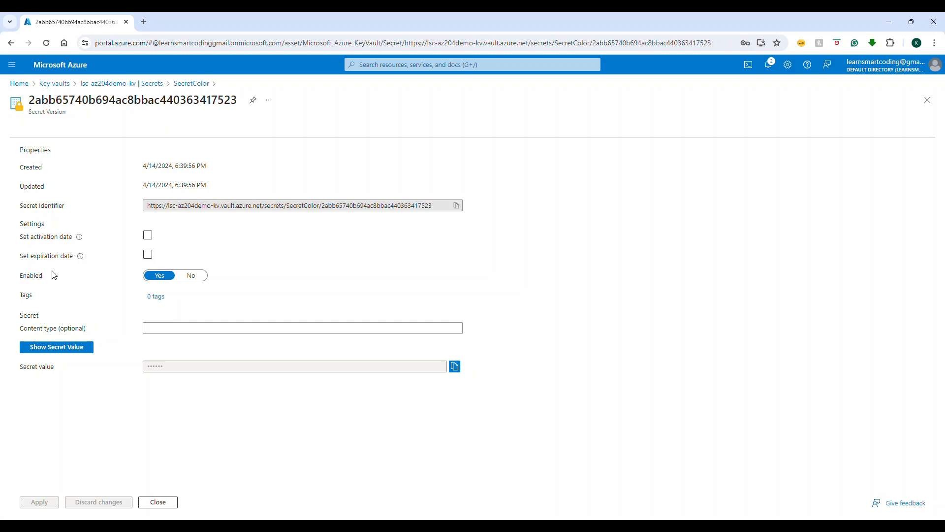
click(56, 346)
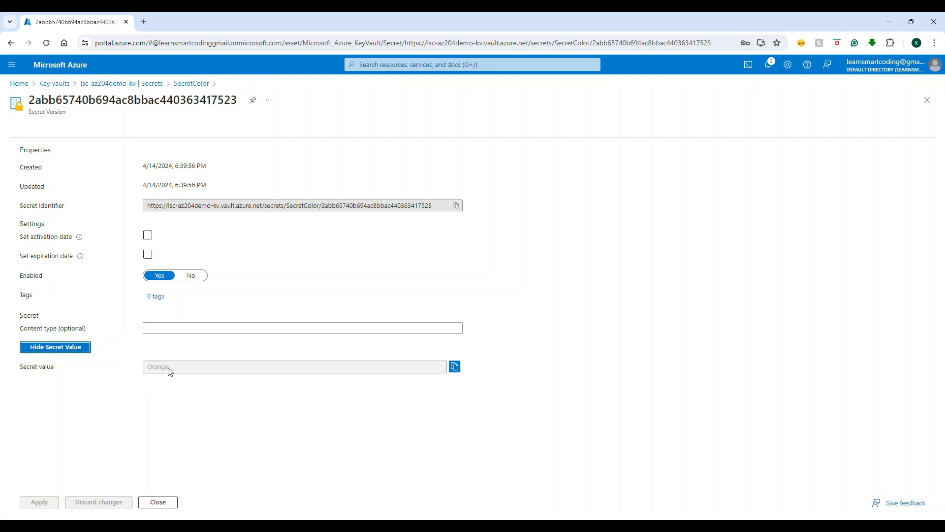
click(55, 347)
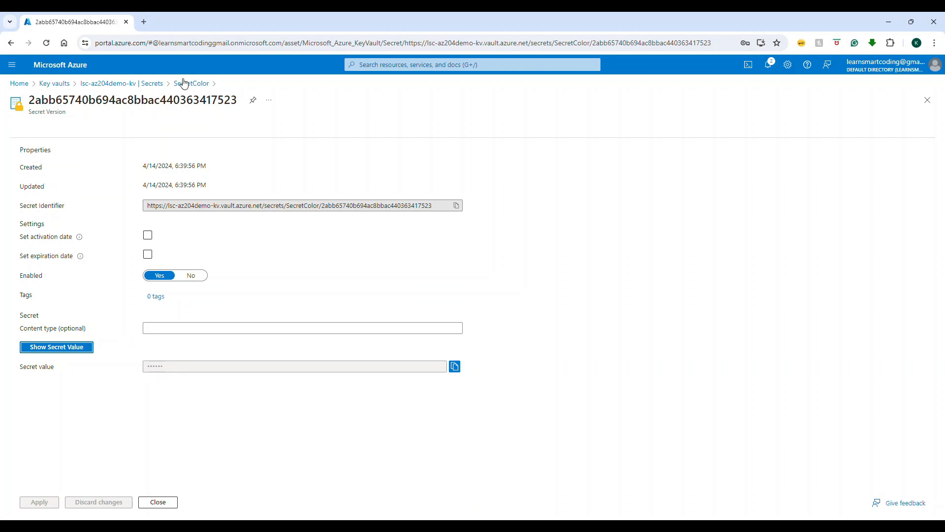
mouse_move(191, 83)
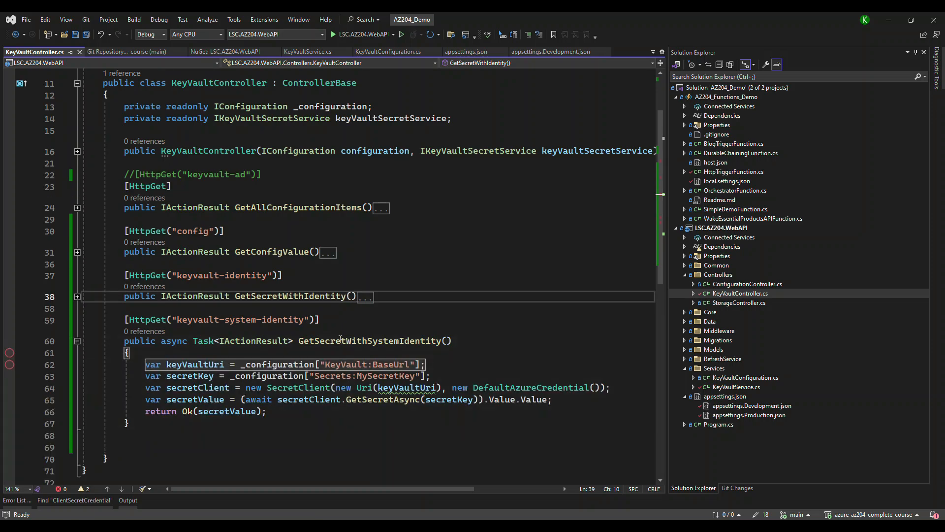
Step: Highlight keyVaultUri in KeyVaultController.cs and open appsettings.Development.json
double_click(236, 319)
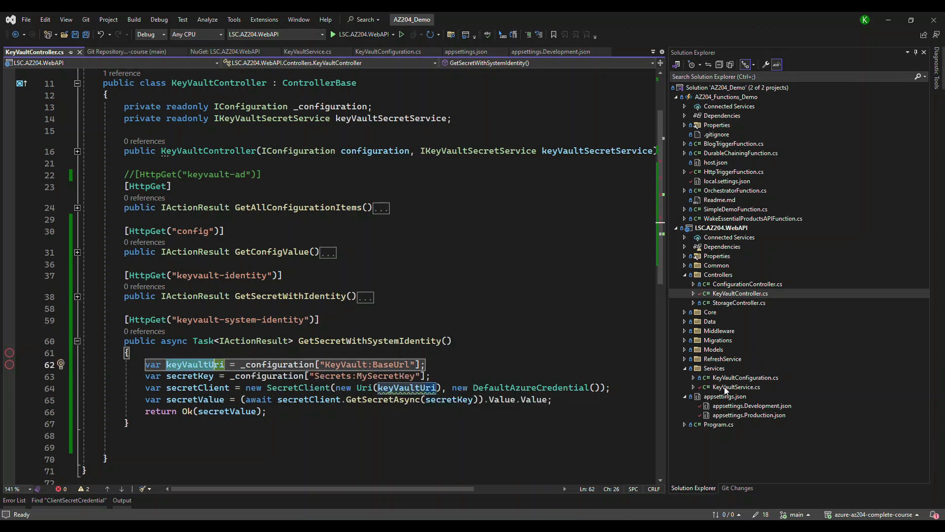
click(547, 51)
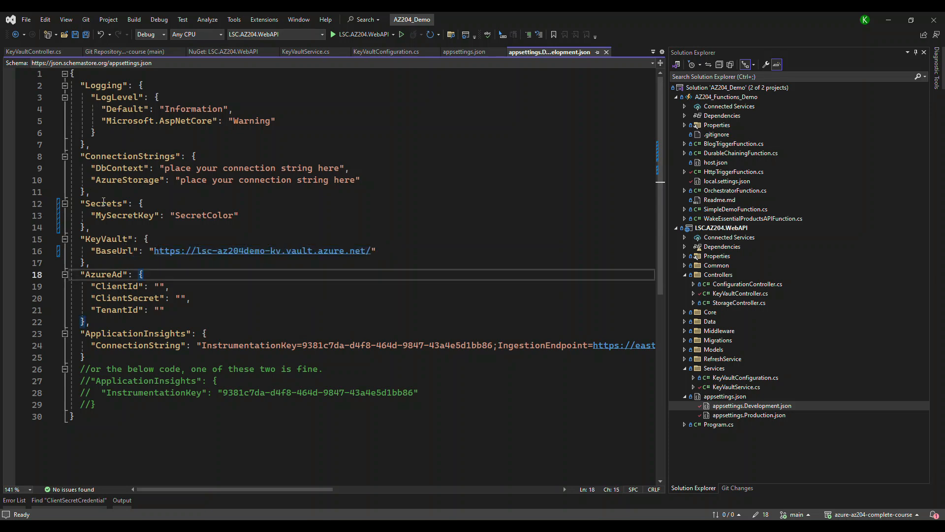
Step: Highlight the secret name SecretColor in appsettings.Development.json
double_click(204, 216)
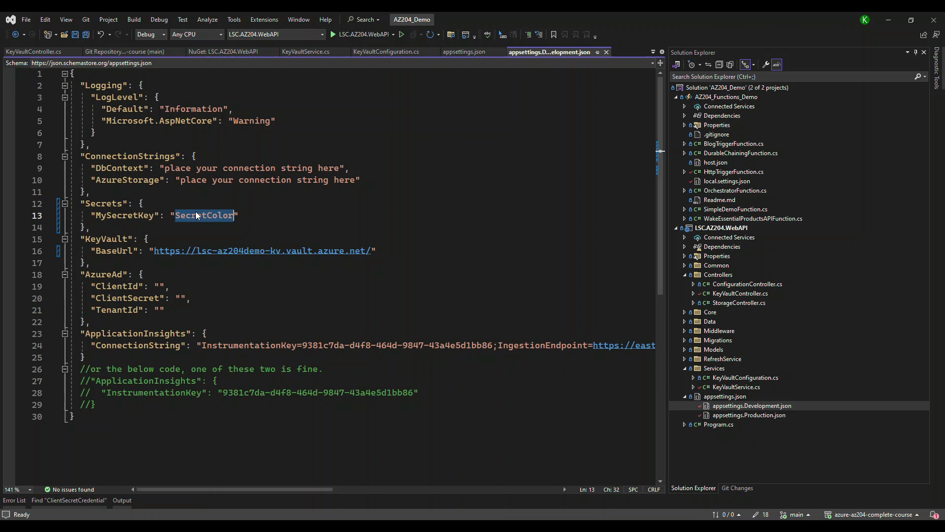
mouse_move(732, 380)
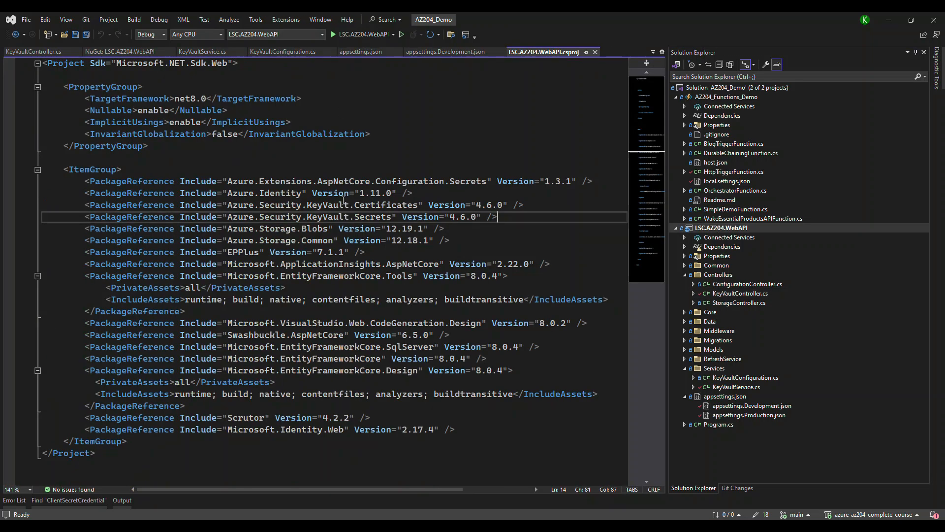
Step: Review the KeyVaultController's identity methods, marking the SecretClient in the system-identity method
double_click(349, 217)
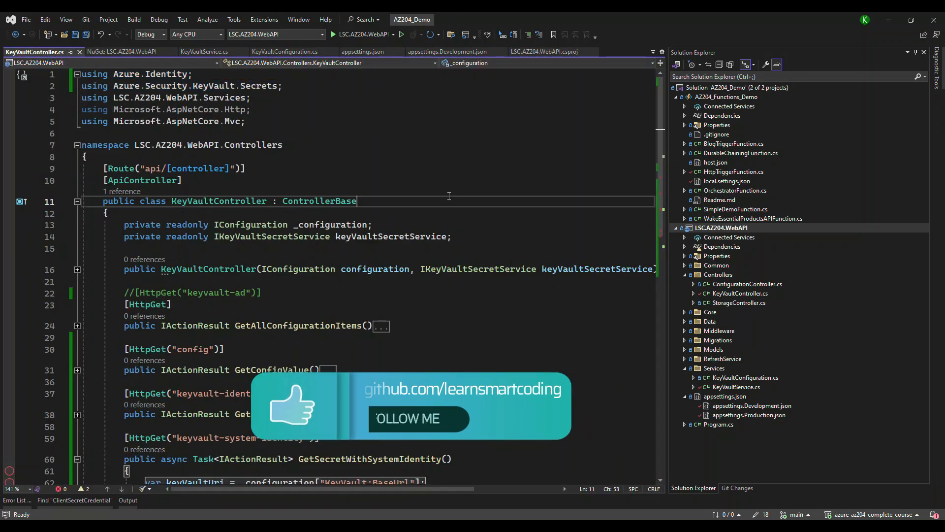
scroll(down, 3)
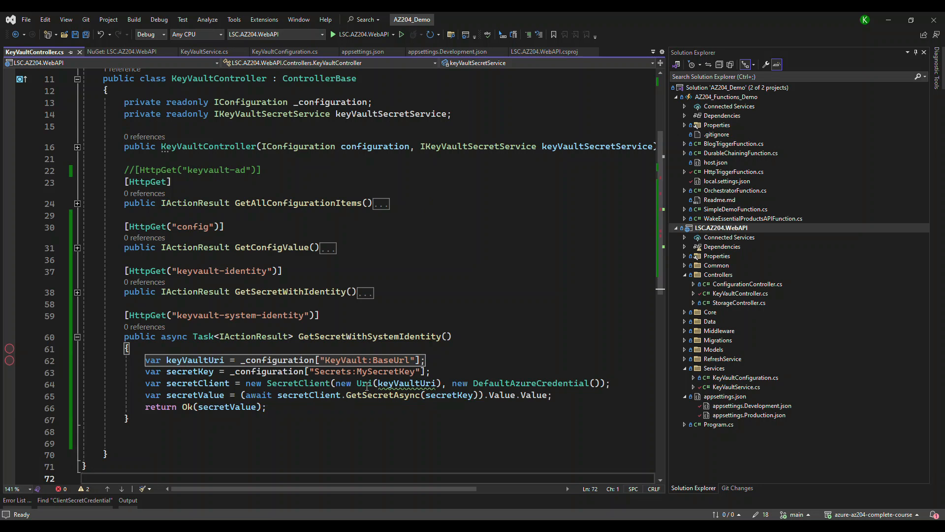
click(300, 383)
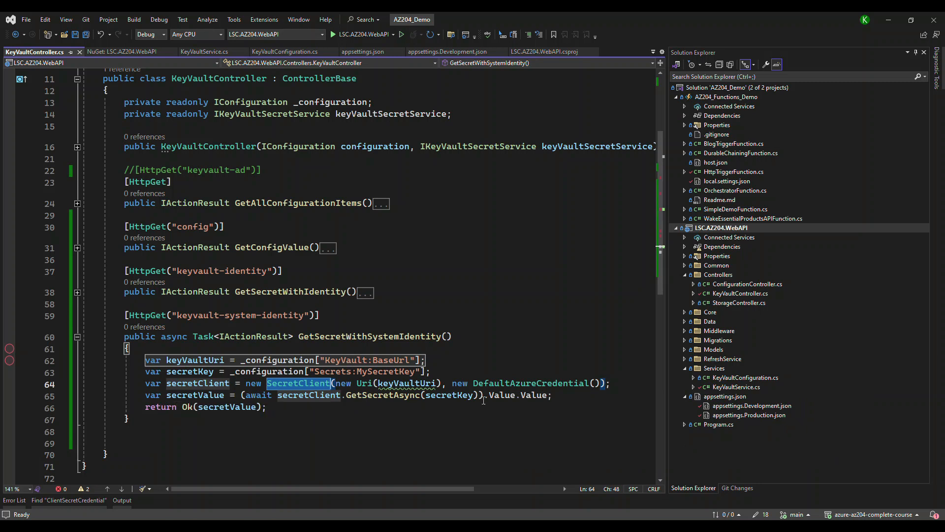
mouse_move(437, 394)
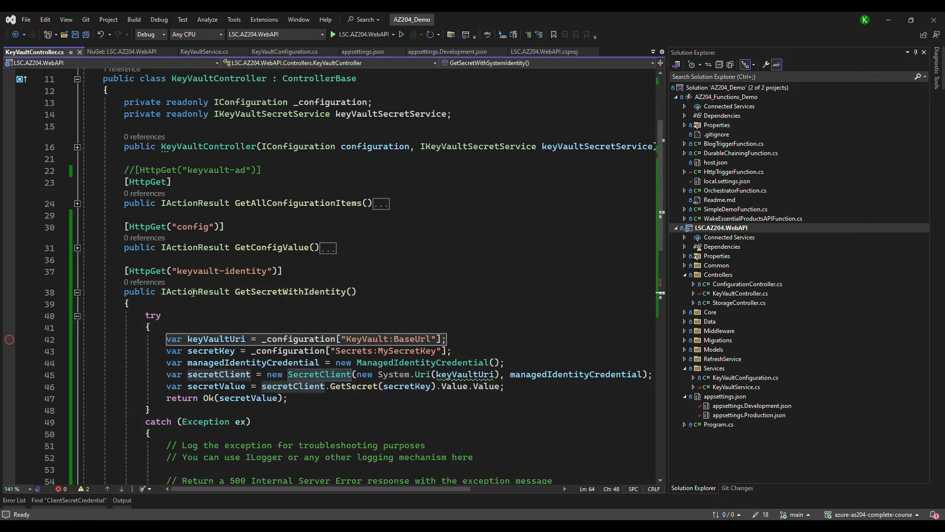
scroll(down, 3)
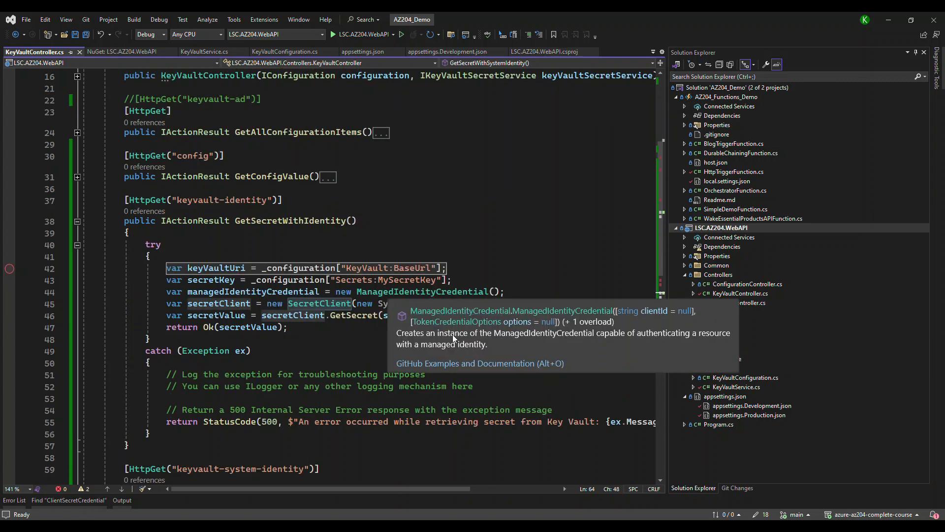
mouse_move(609, 329)
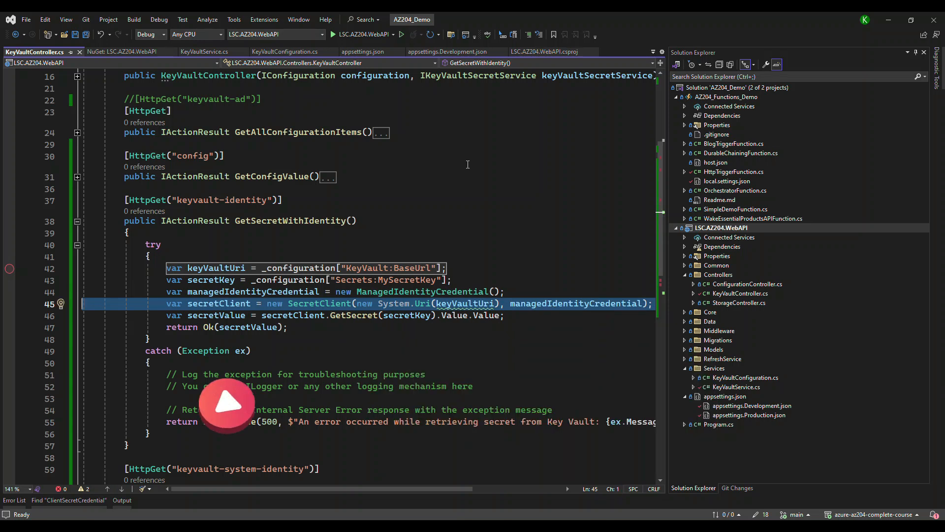
Step: Start the LSC.AZ204.WebAPI project locally
right_click(722, 227)
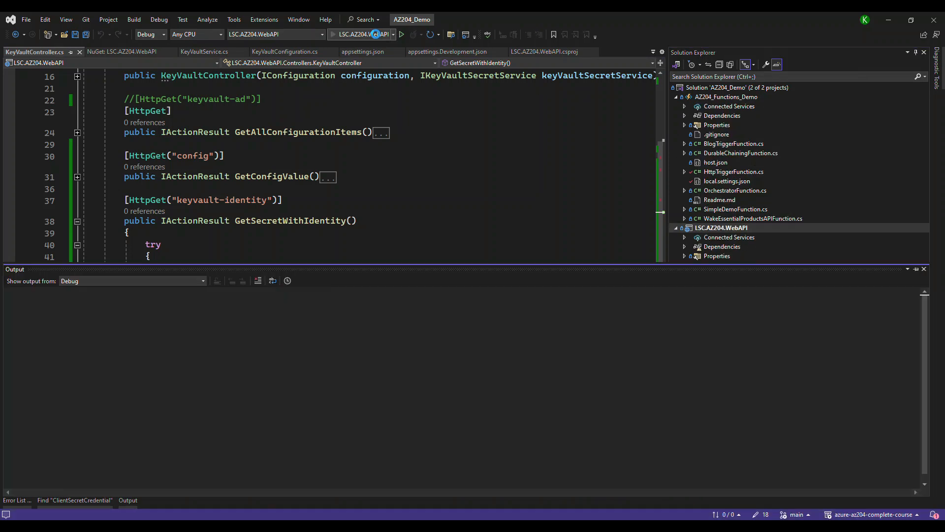
click(401, 35)
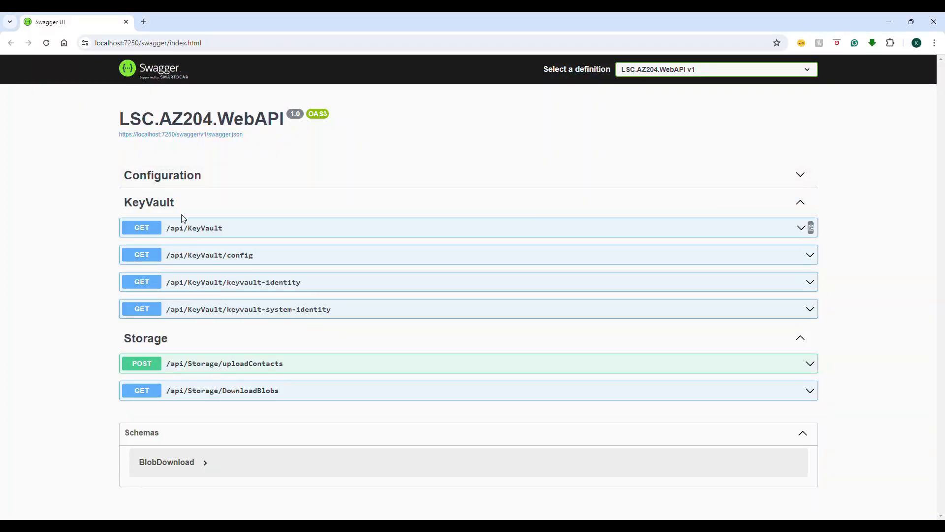
Step: Execute the GET /api/KeyVault/keyvault-system-identity request in Swagger UI
click(800, 337)
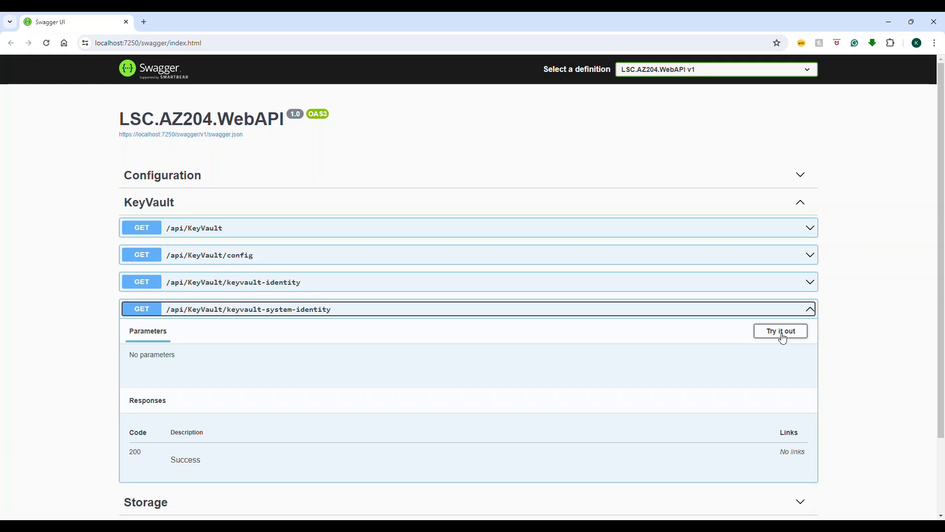
click(780, 331)
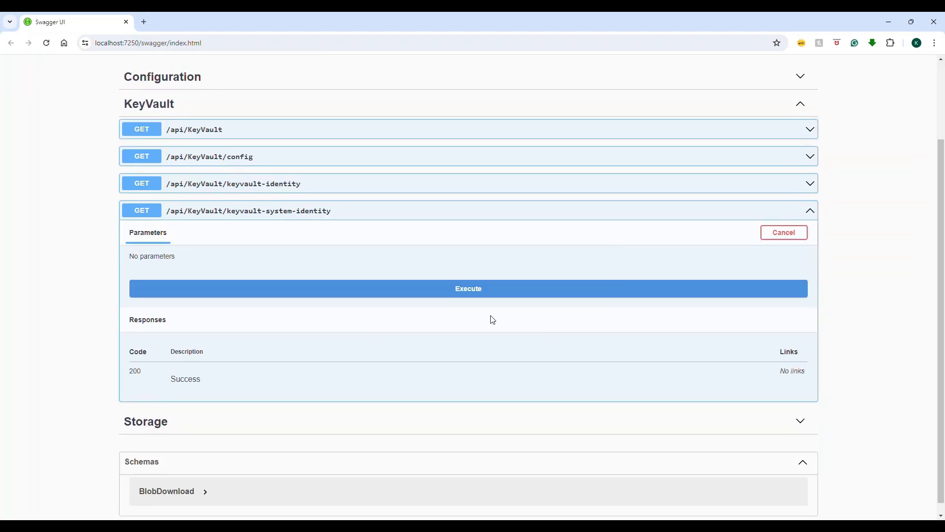
click(467, 288)
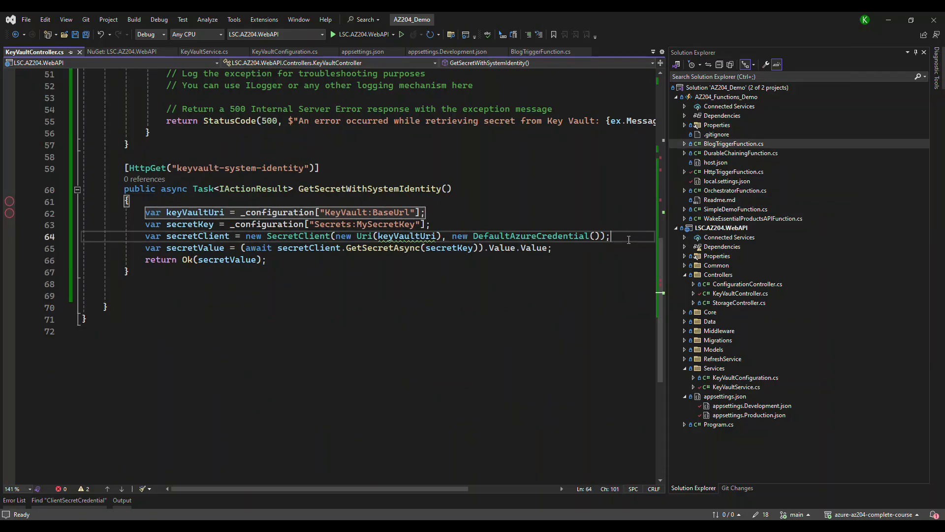
Step: Comment '//so how it worked' in GetSecretWithSystemIdentity and show the signed-in Visual Studio account
text(//so)
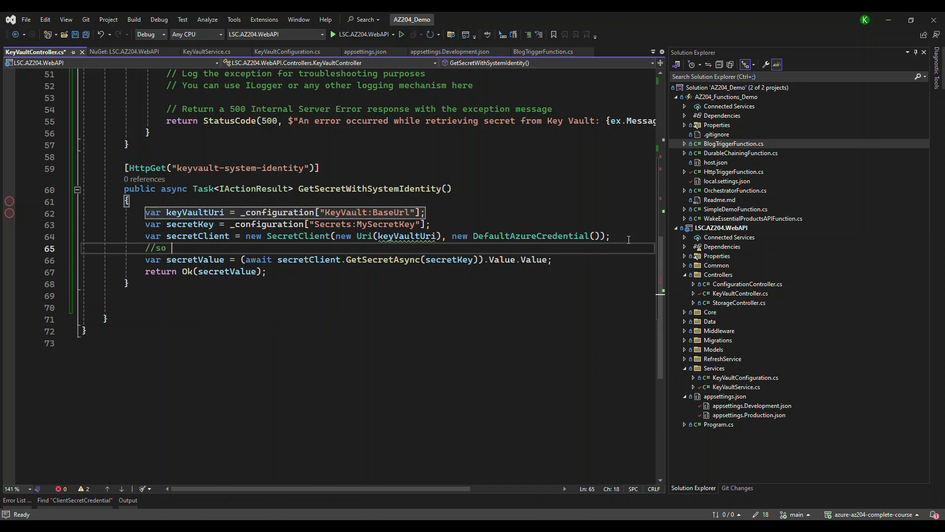
text(how it worked from local ?)
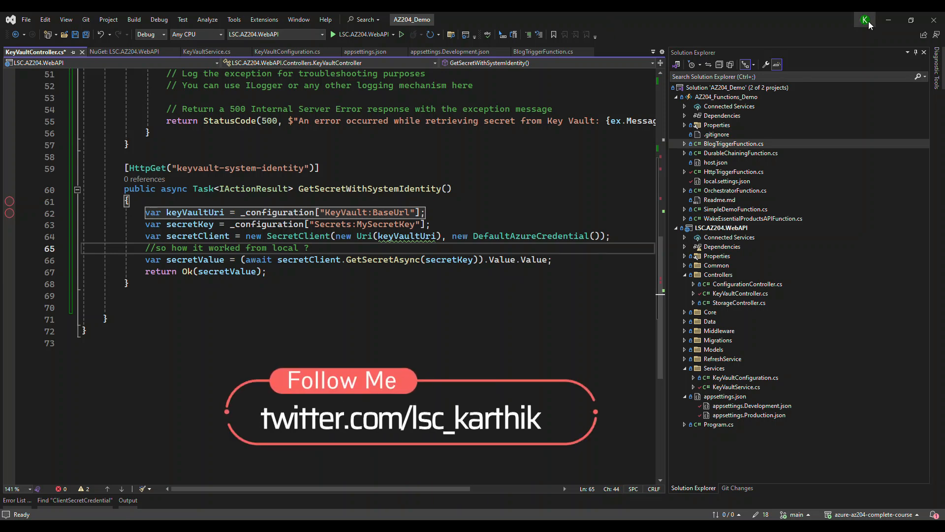
click(865, 20)
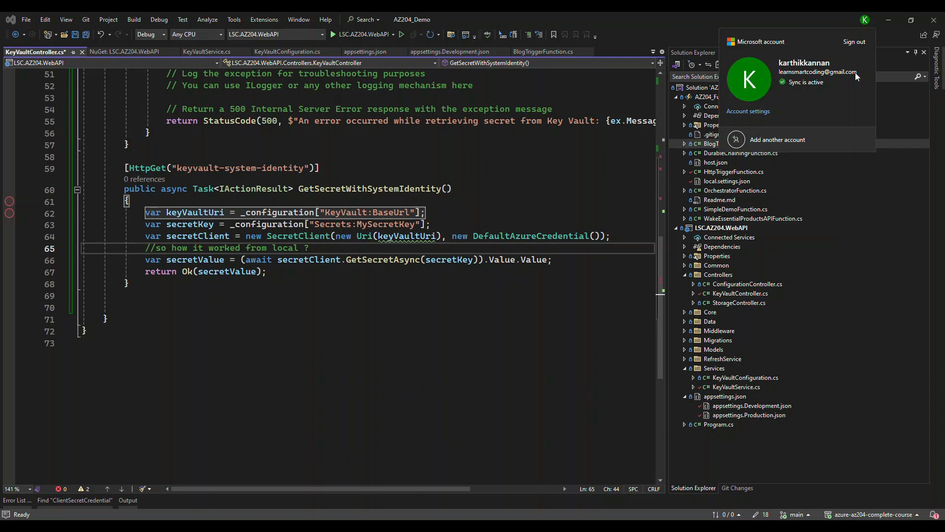
mouse_move(865, 30)
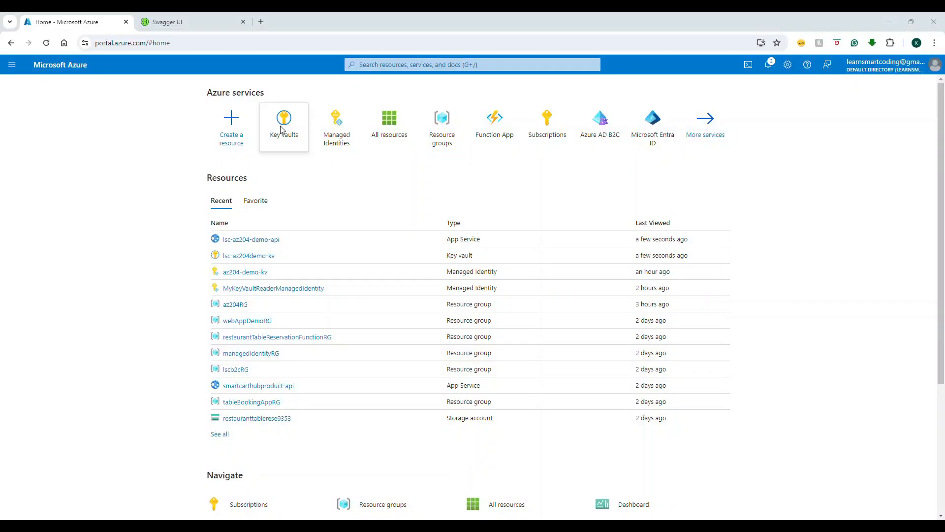
Step: View my access under Access control (IAM) on lsc-az204demo-kv, then go to its Access policies
click(283, 120)
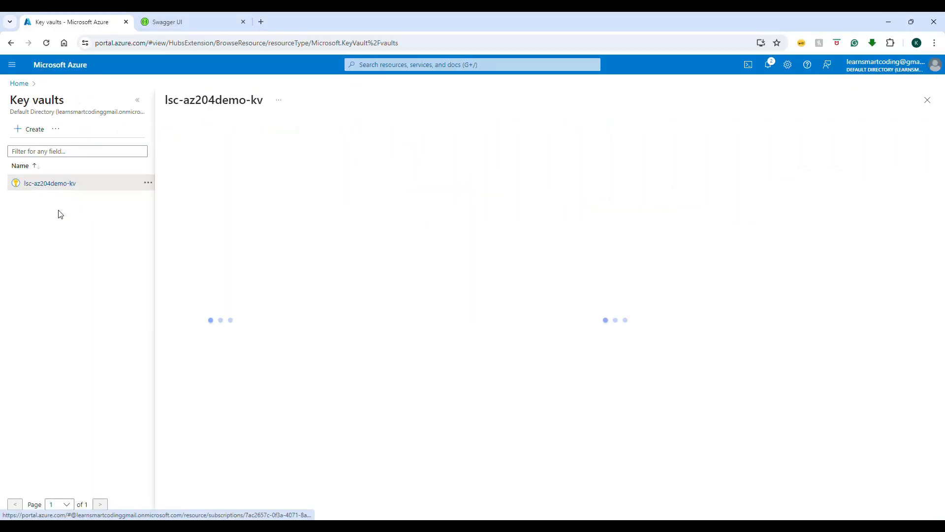
click(49, 183)
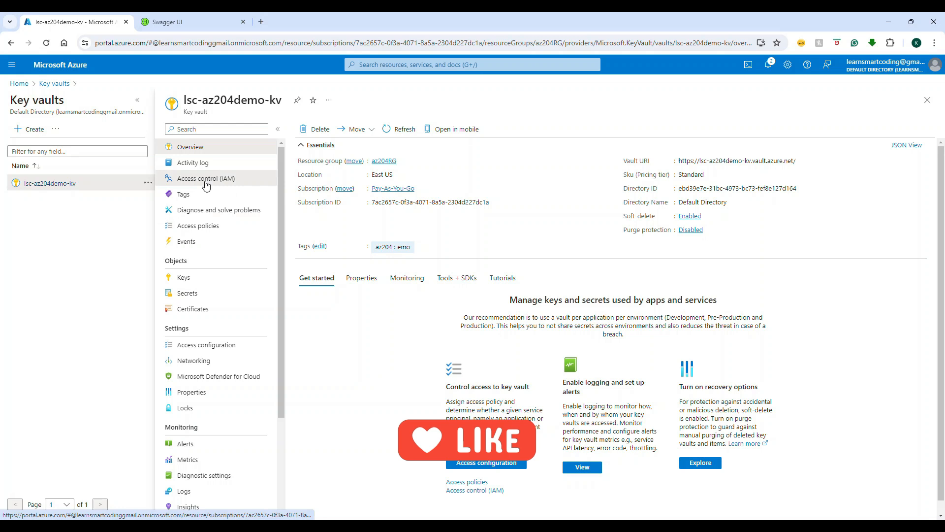
click(206, 178)
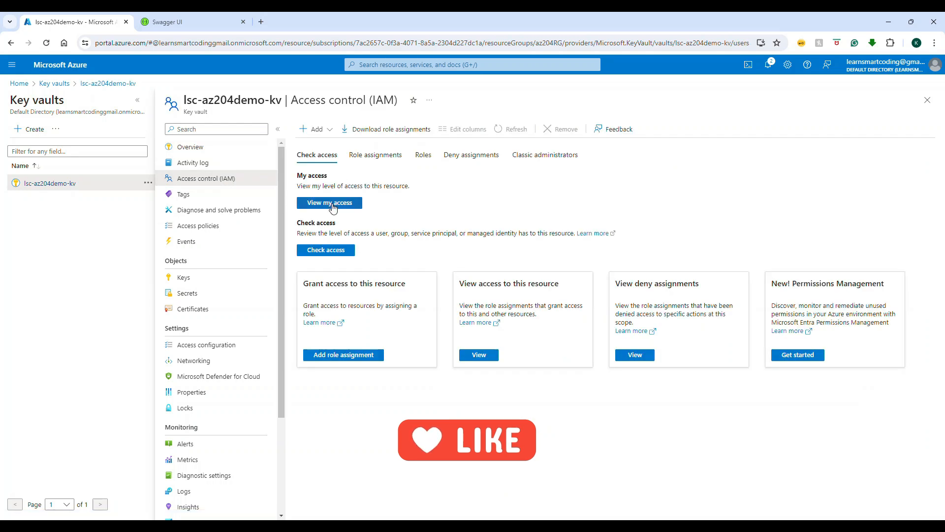
click(329, 203)
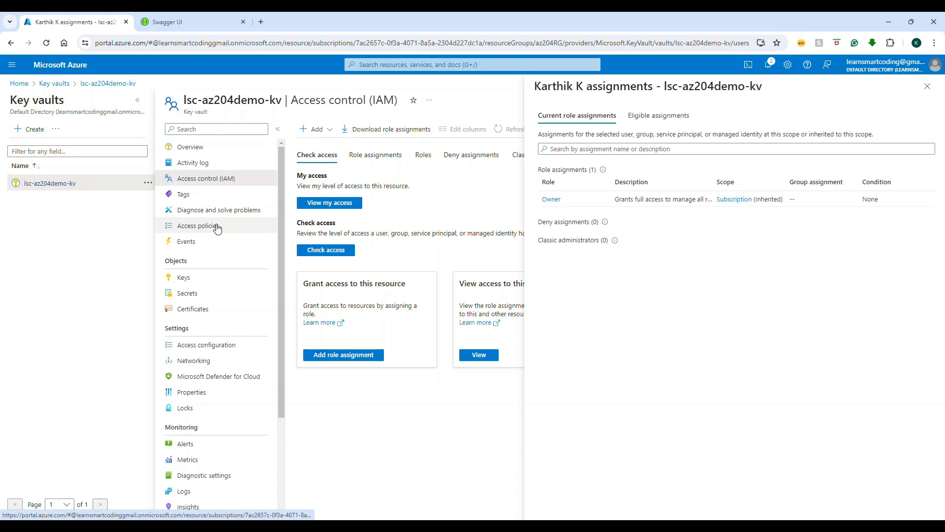
click(198, 225)
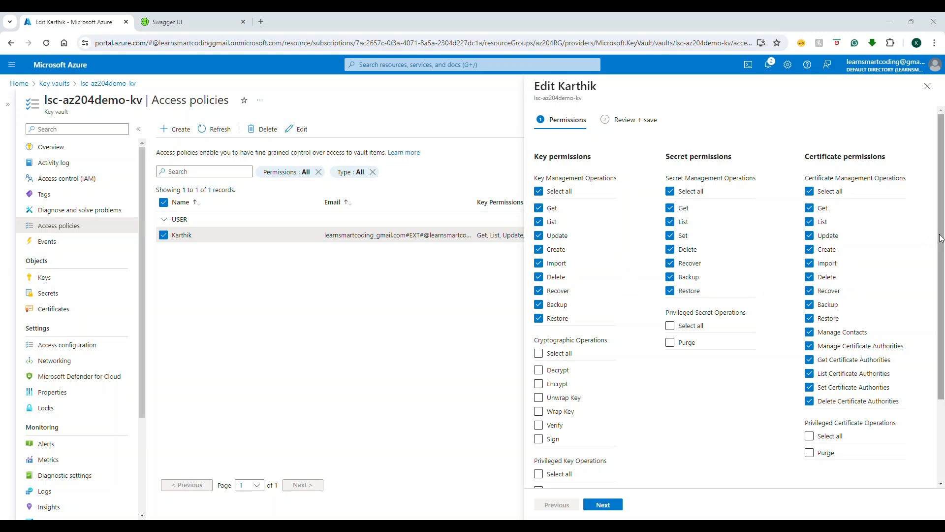
Step: Toggle Karthik's secret permissions off and back on, keeping the policy, and return to the portal home
scroll(down, 3)
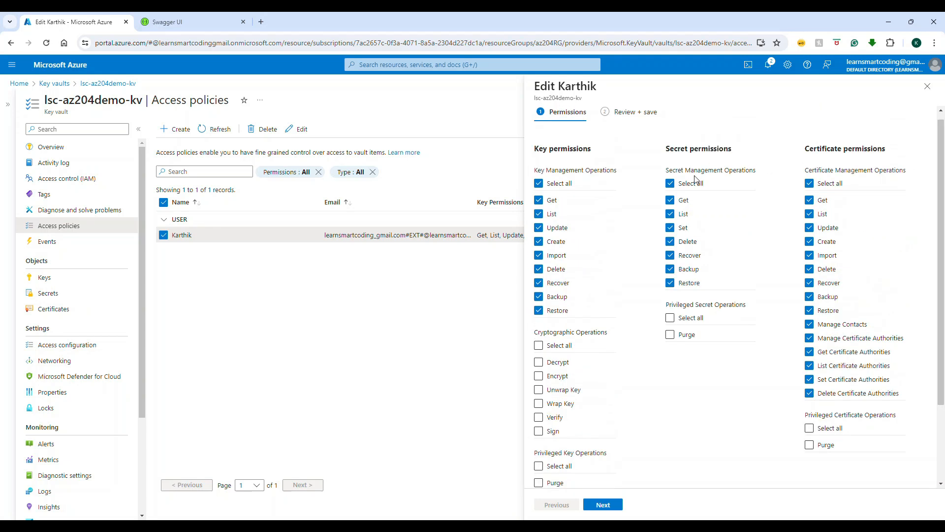
click(670, 183)
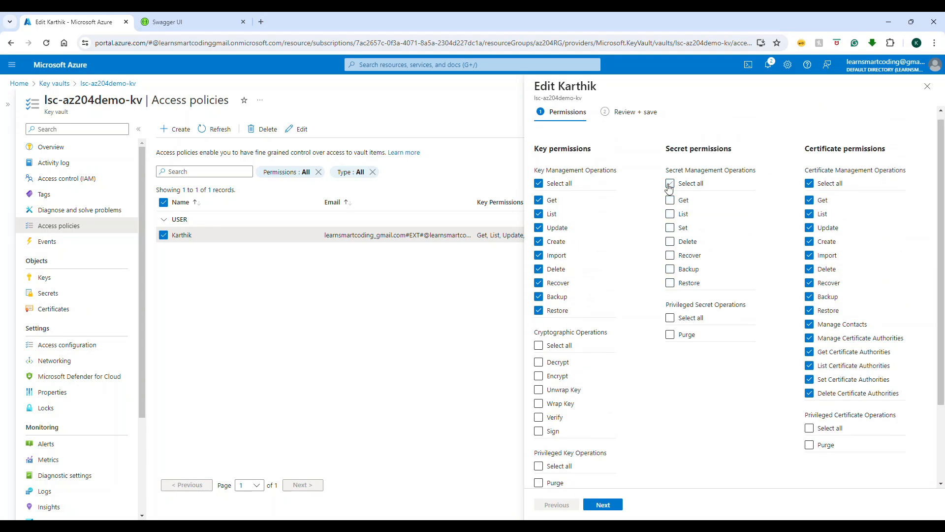
click(669, 184)
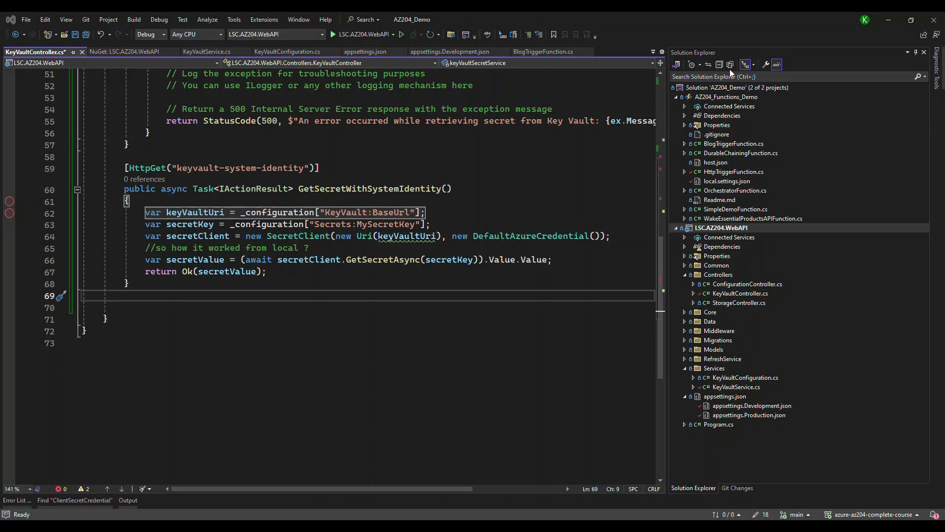
click(722, 227)
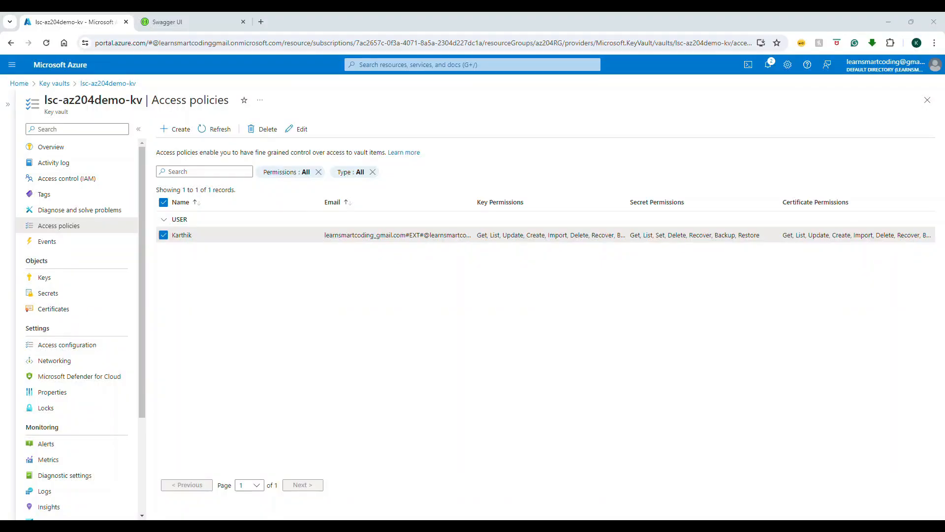
click(19, 83)
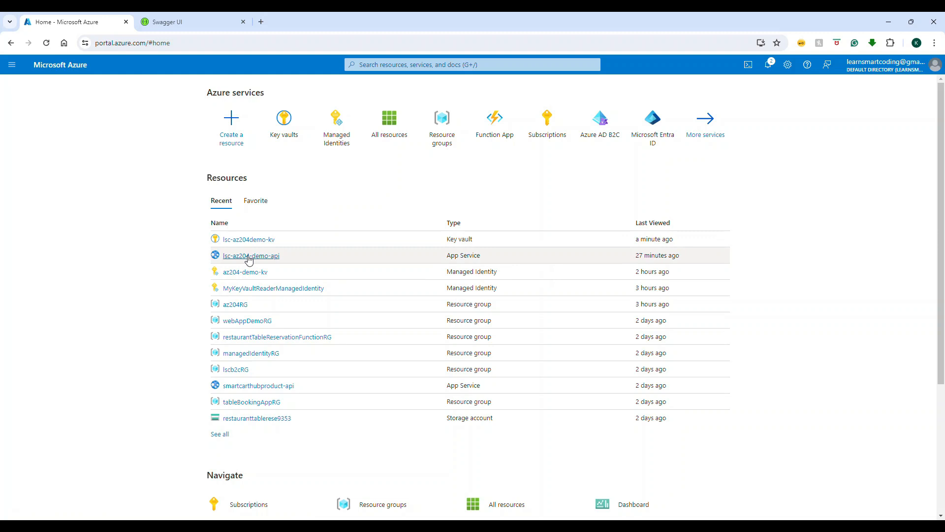
Step: Open the lsc-az204-demo-api web app from Recent resources
click(250, 255)
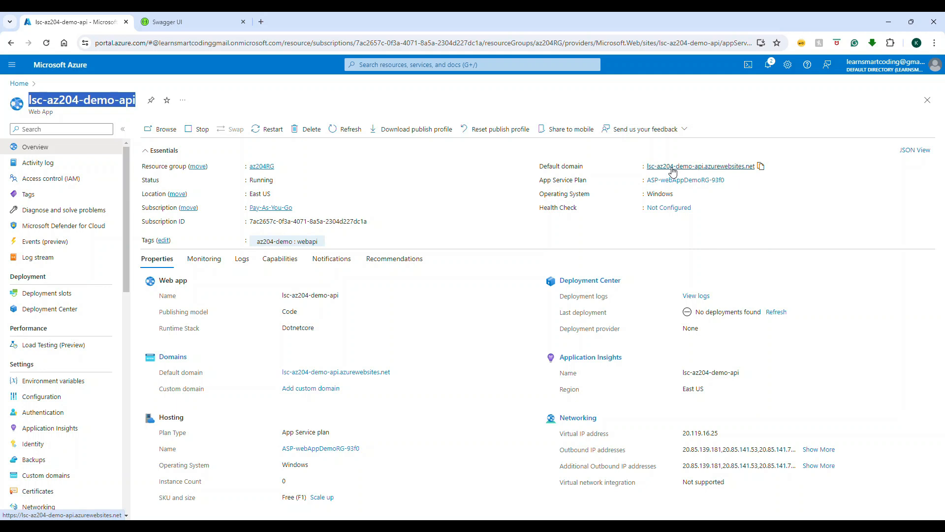
Step: Load the deployed app's default domain with /swagger and expand a KeyVault endpoint
click(697, 165)
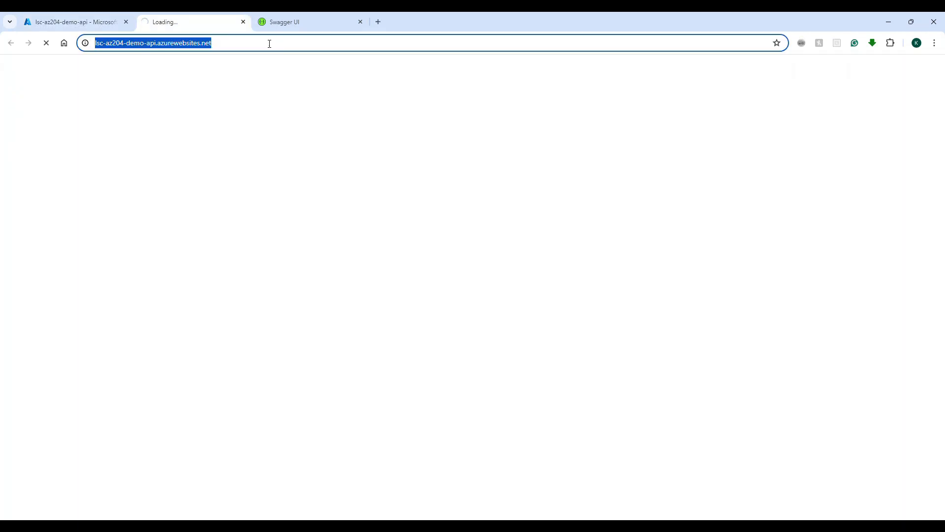
text(/swagger)
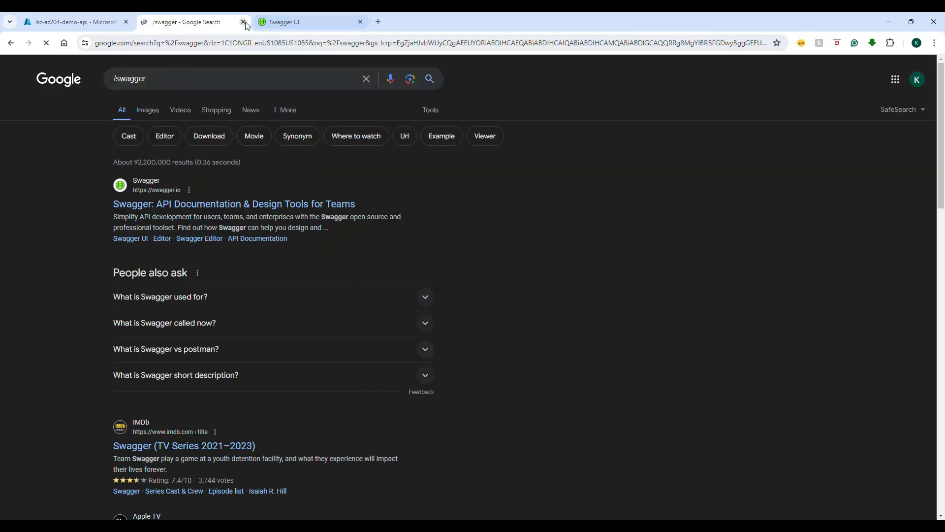
click(242, 22)
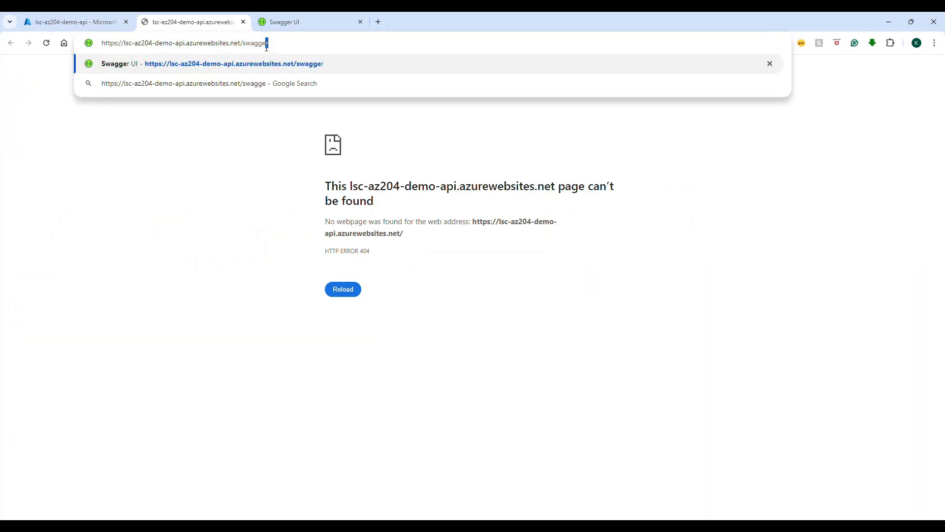
click(235, 63)
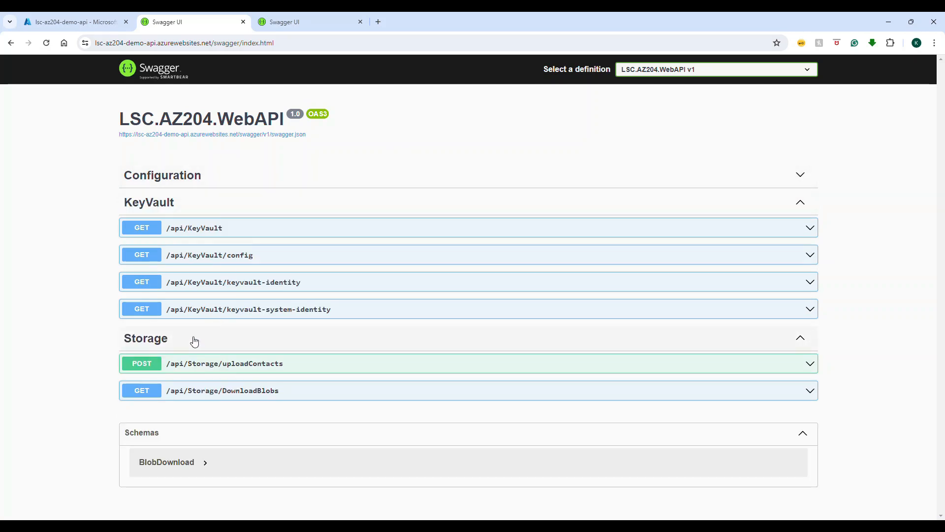
click(247, 308)
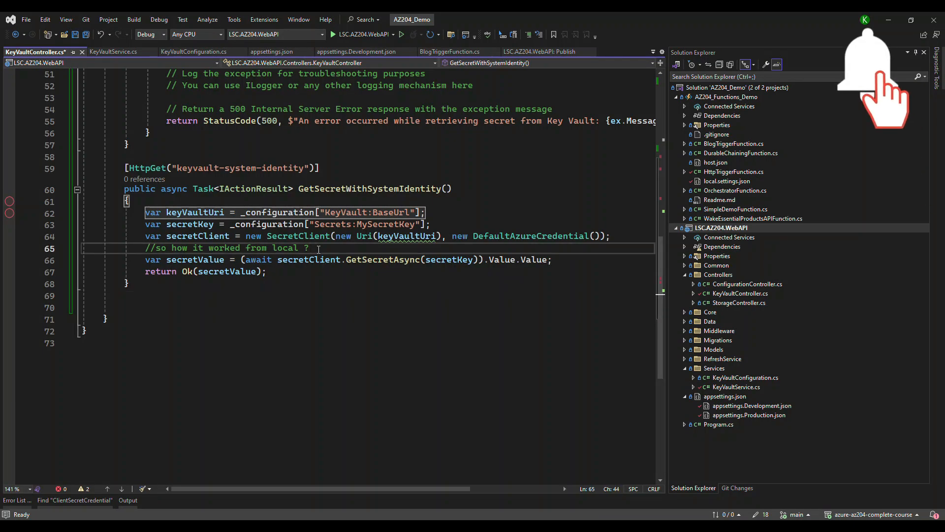
Step: Comment that in Azure it did not work because the web app did not have permission to the Key Vault
text(//in azure it did not)
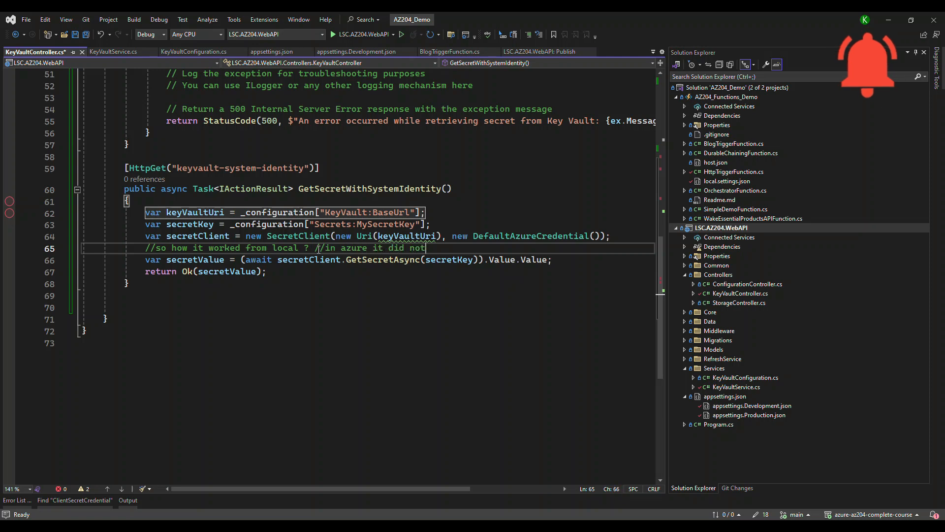
text(work)
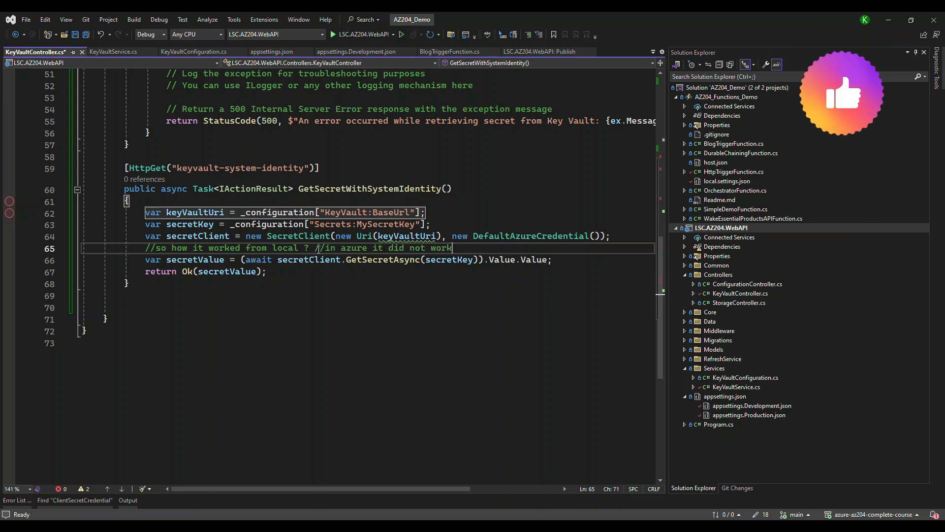
text(, this is)
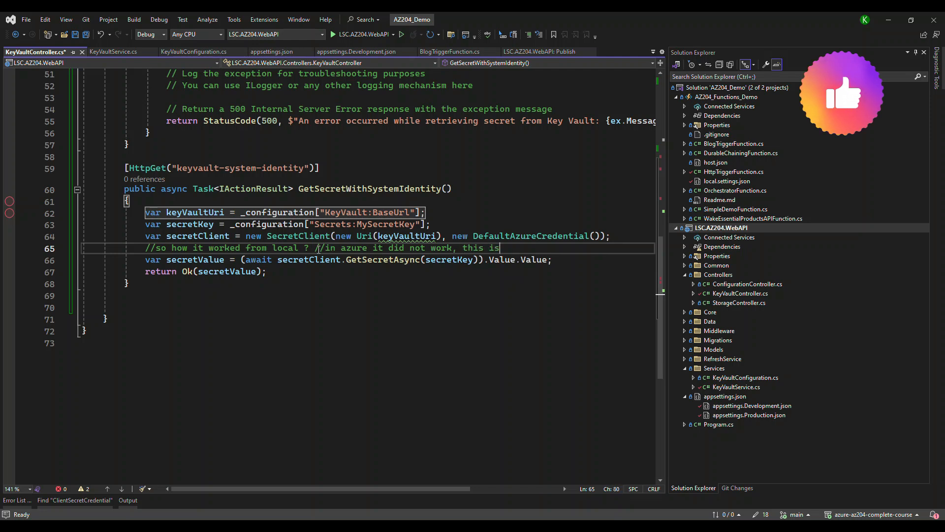
text(becuas)
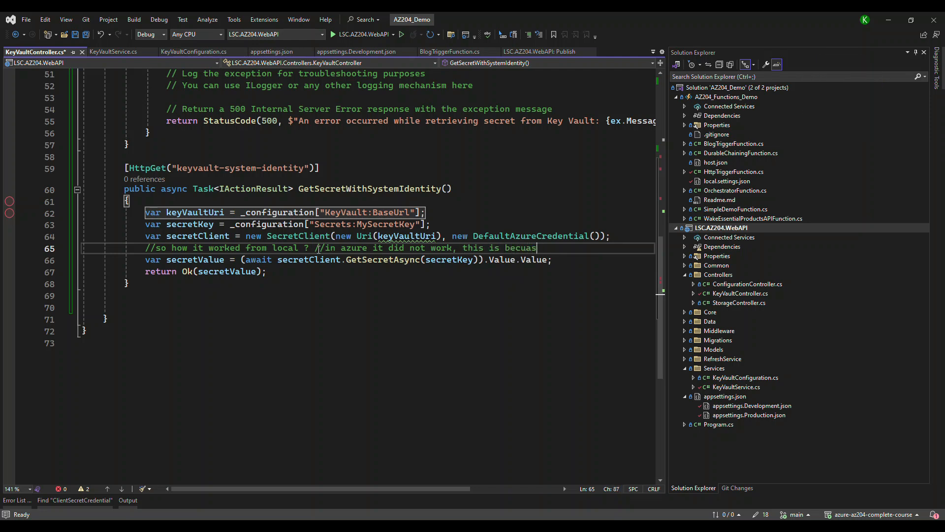
key(Backspace)
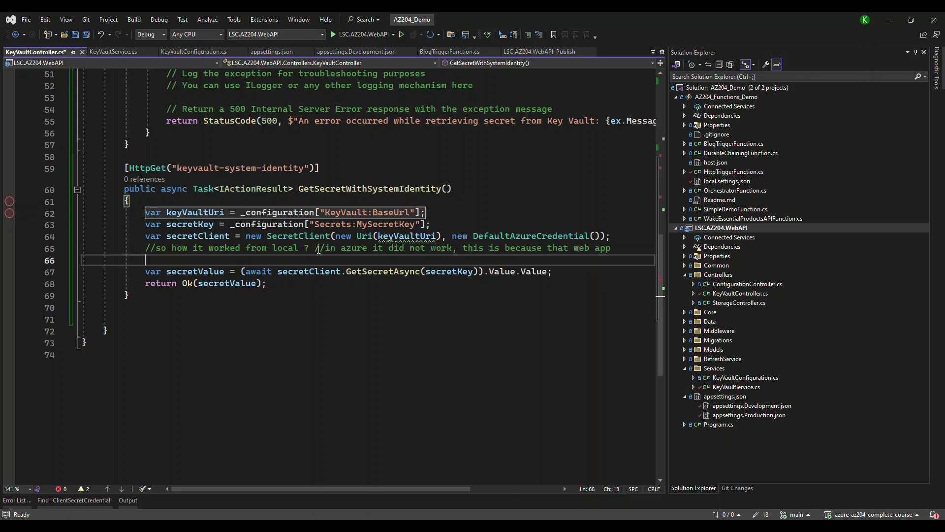
text(//did not have p)
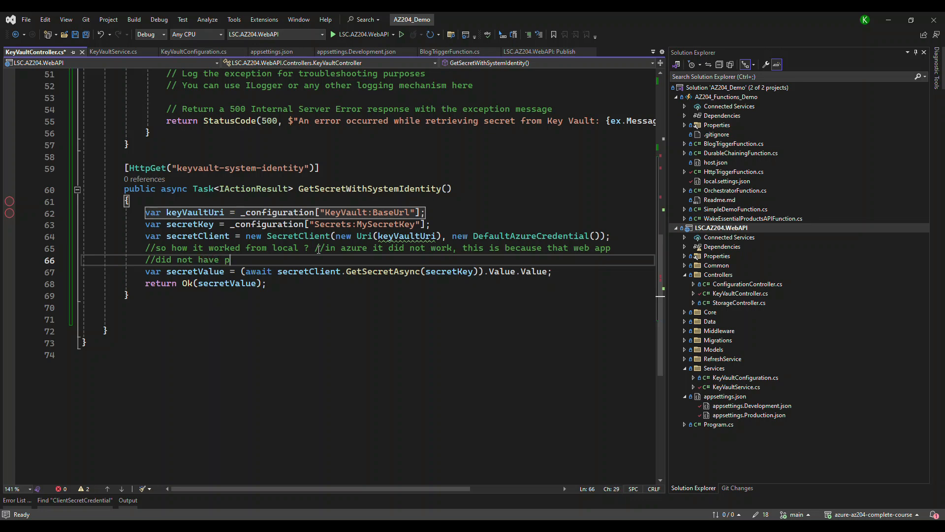
text(ermission to access KV)
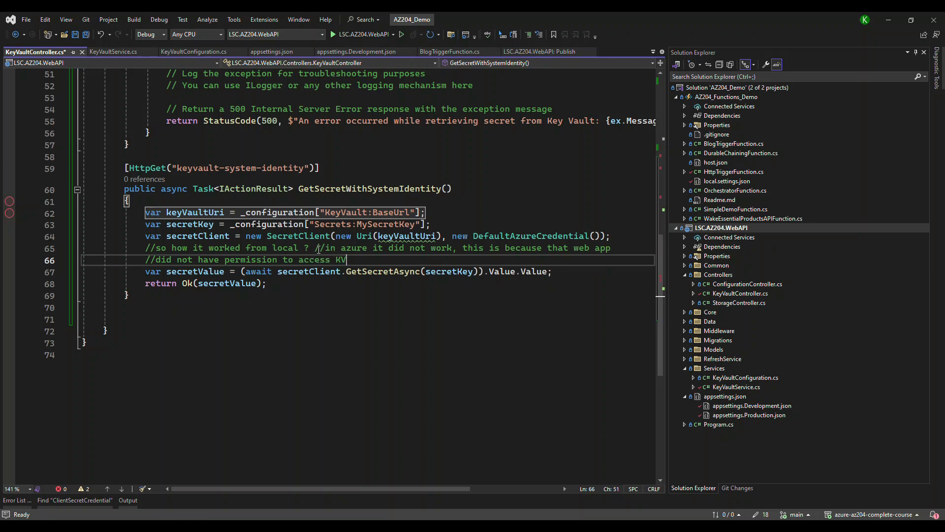
text(.)
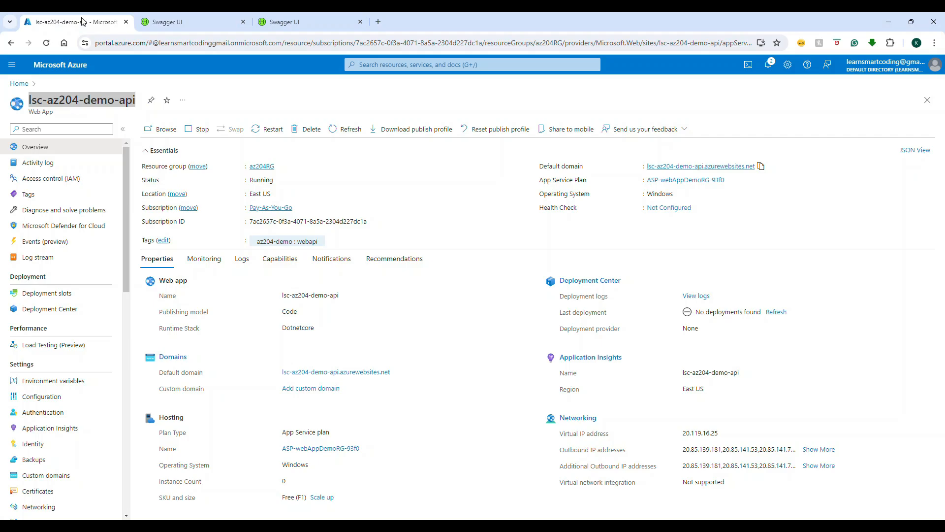
mouse_move(62, 225)
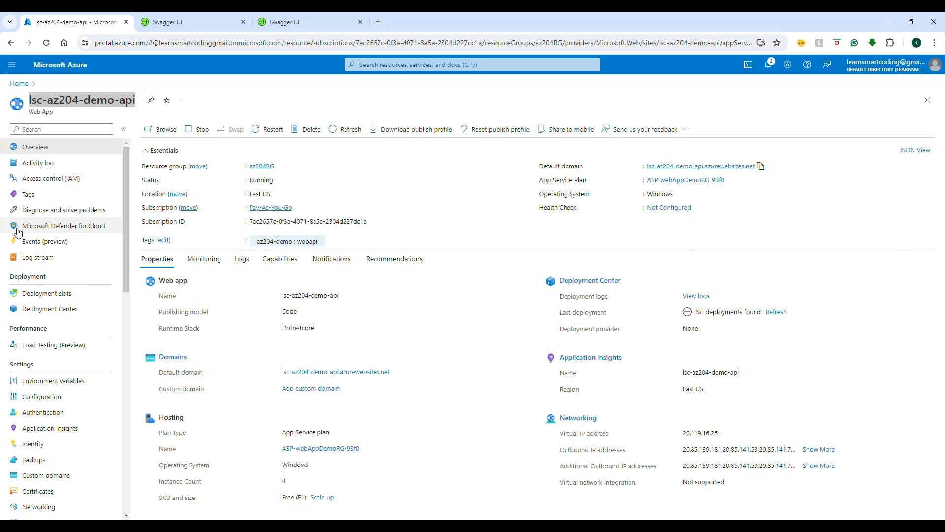
Step: Go to the web app's Identity settings and mark the managed identity description sentences
scroll(down, 3)
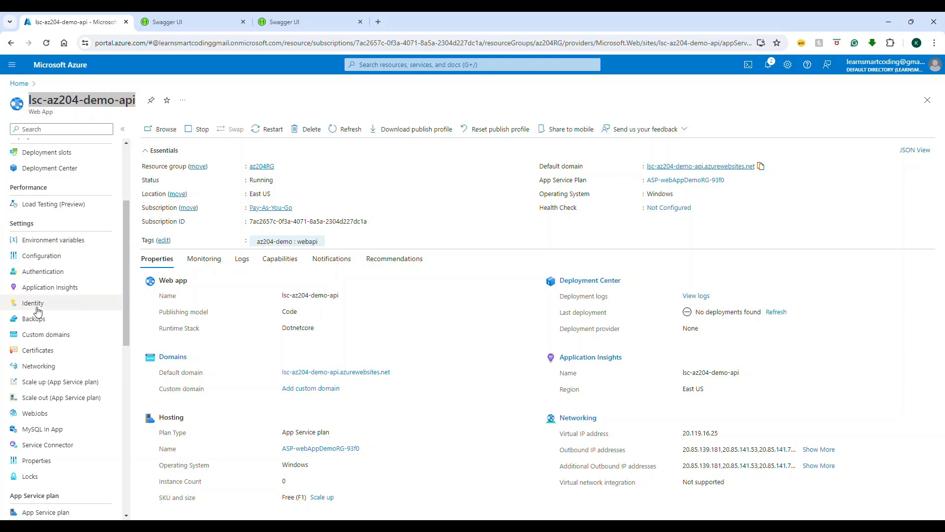
click(32, 302)
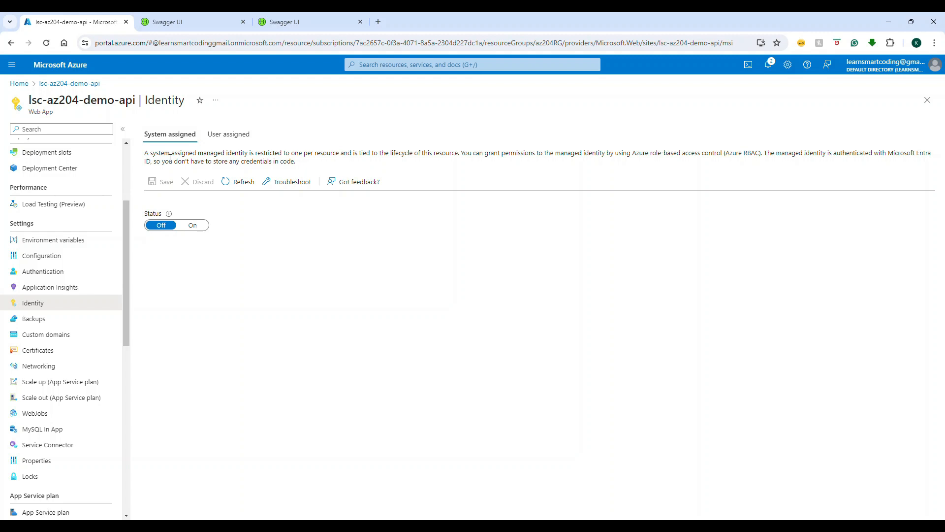
drag(145, 153, 303, 152)
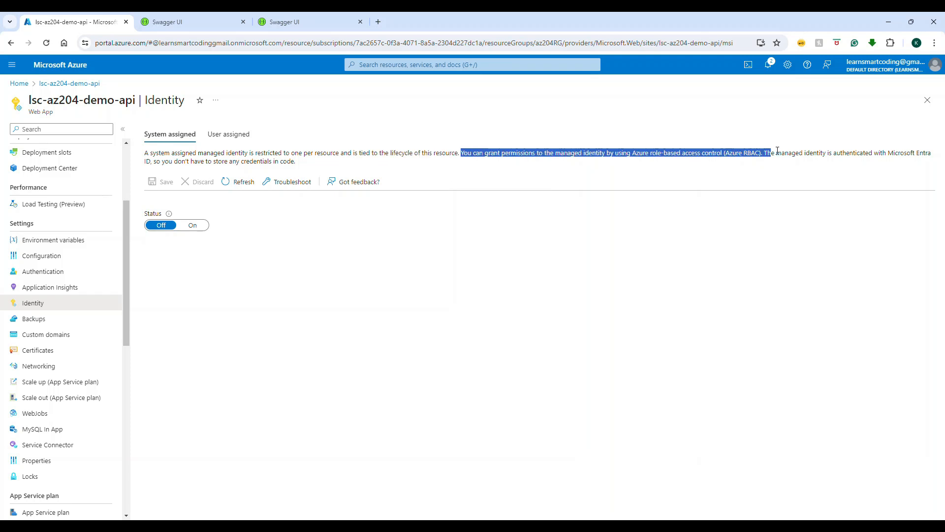
drag(765, 153, 295, 160)
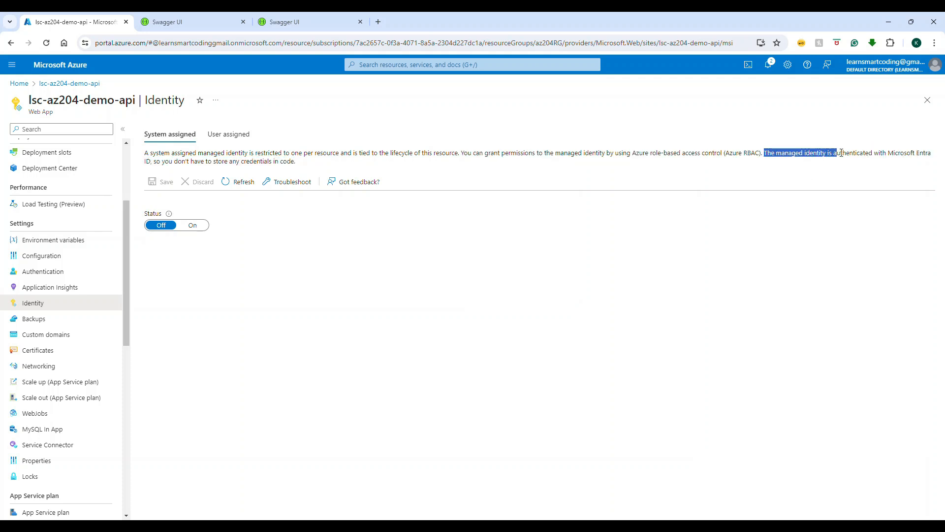
drag(837, 152, 153, 160)
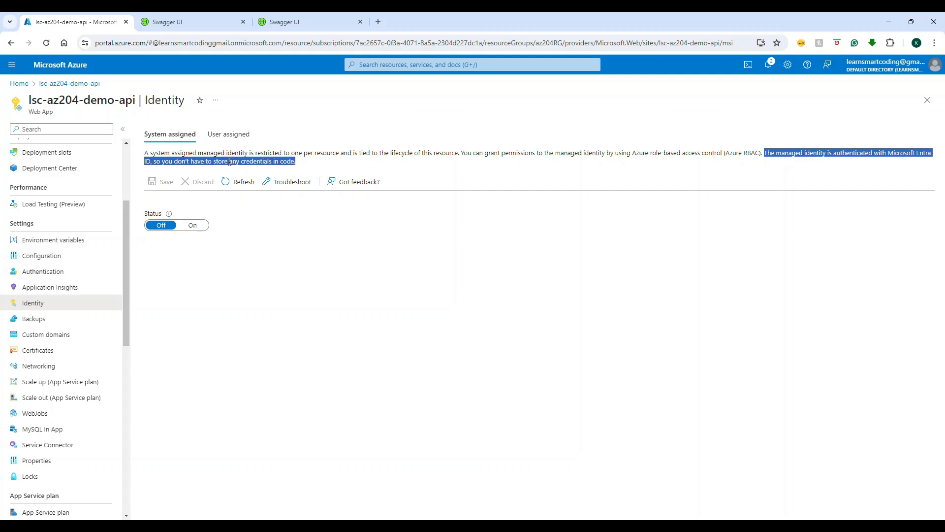
Step: Set System assigned Status to On and save it
click(192, 224)
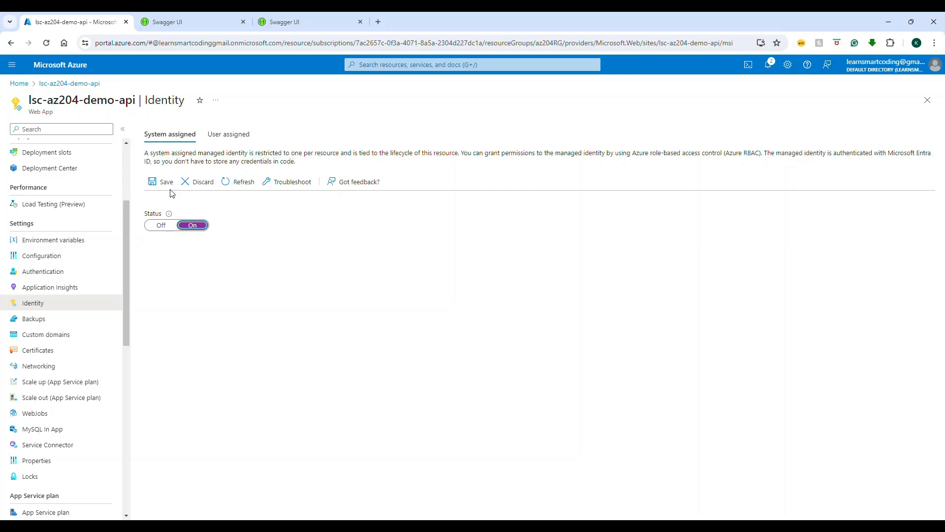
mouse_move(161, 185)
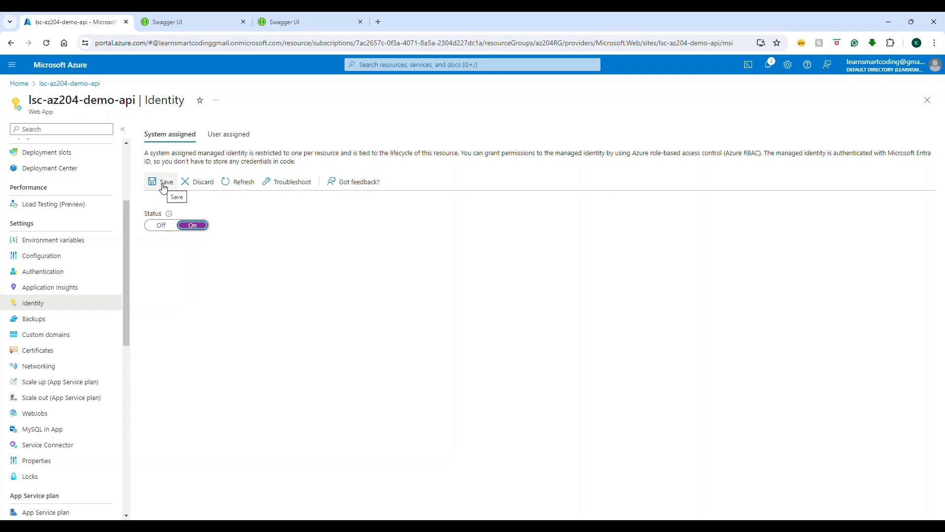
click(162, 181)
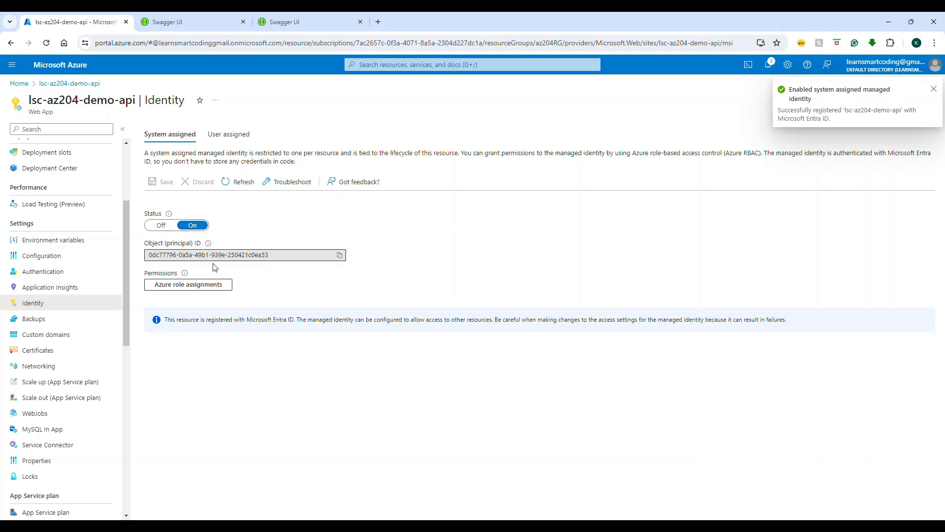
mouse_move(339, 254)
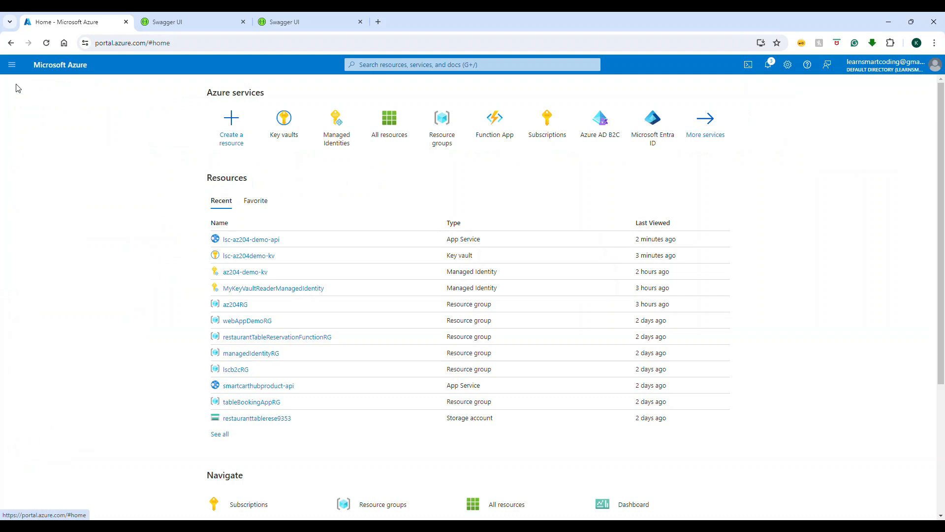
Step: Navigate from Key vaults to the lsc-az204demo-kv vault's Access policies list
click(284, 117)
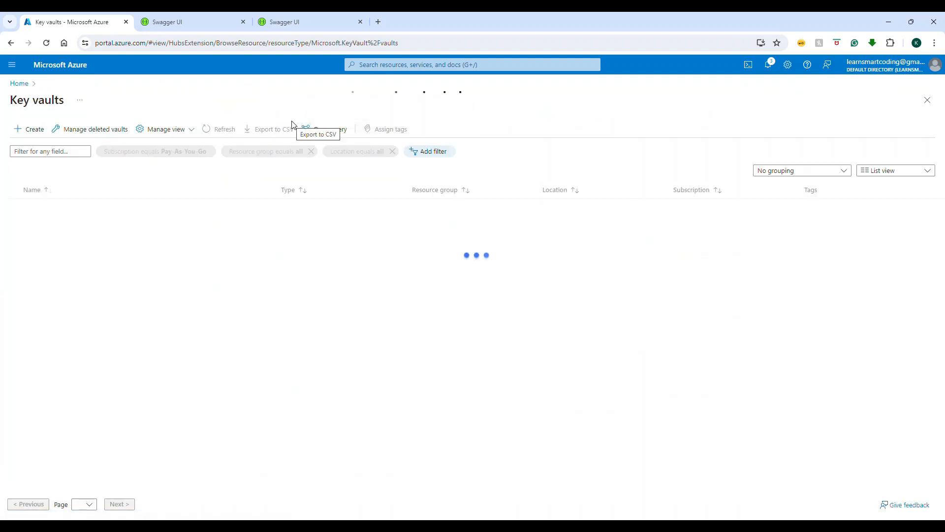
click(49, 183)
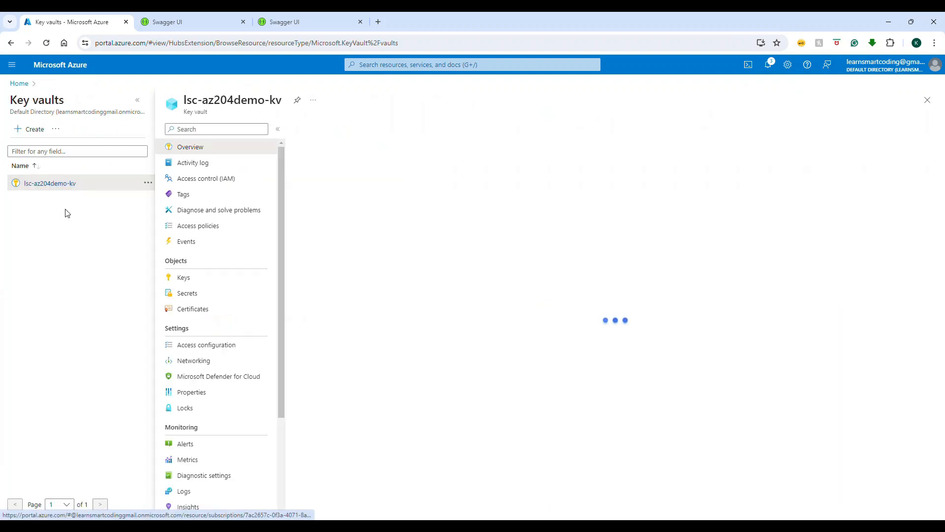
click(49, 183)
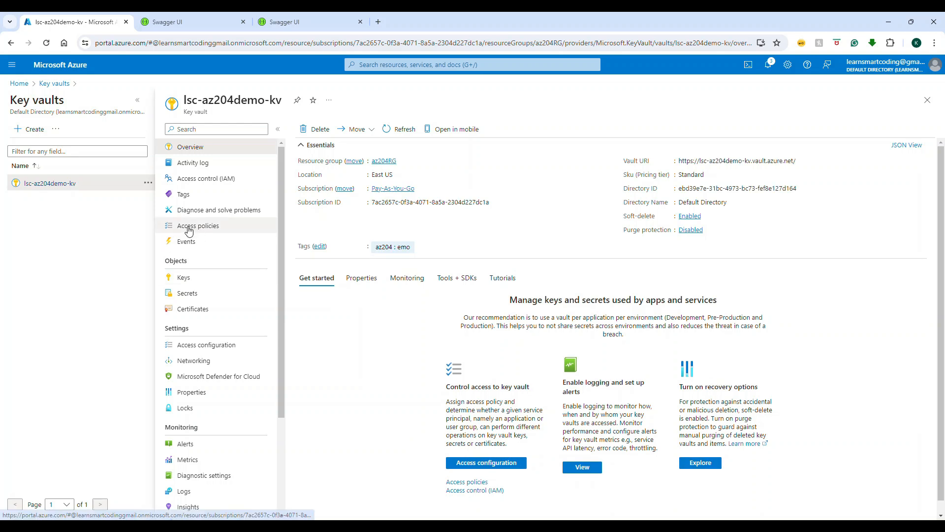
click(198, 225)
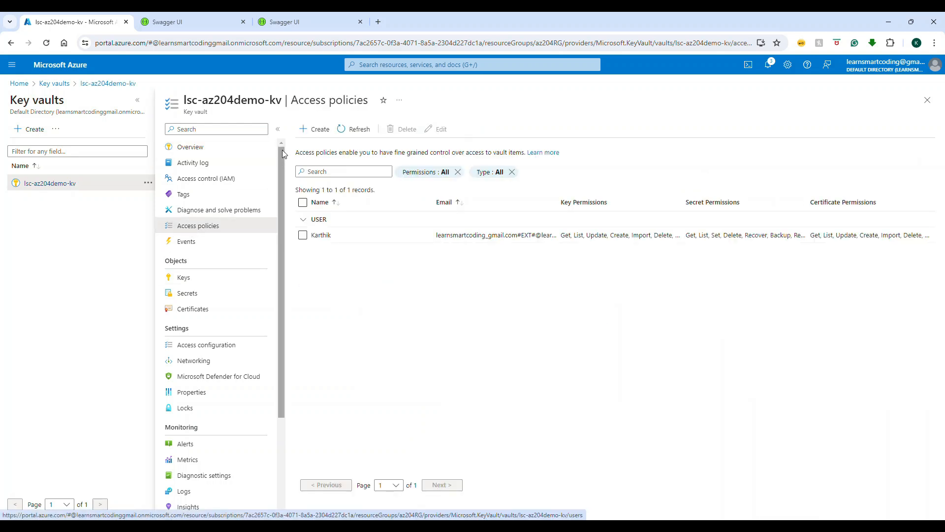
Step: Start a new access policy with only Get and List selected under Secret permissions
click(313, 128)
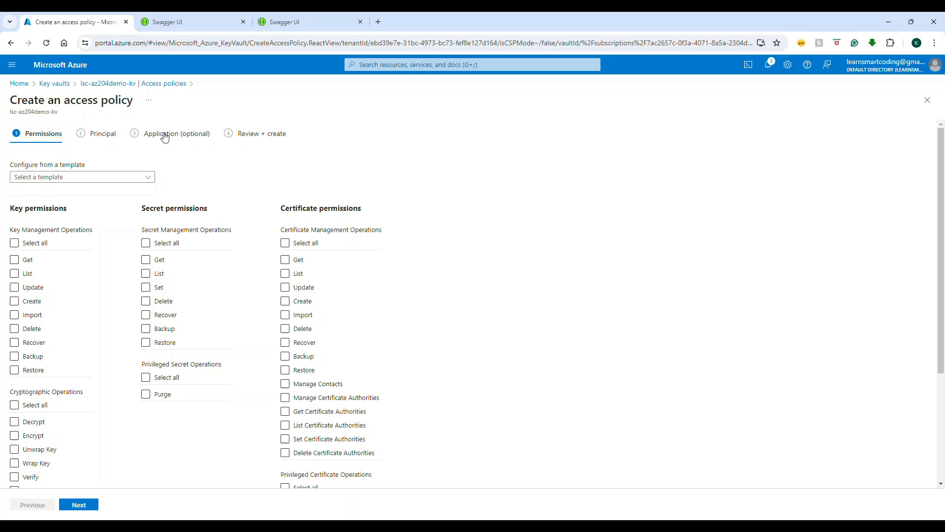
click(145, 242)
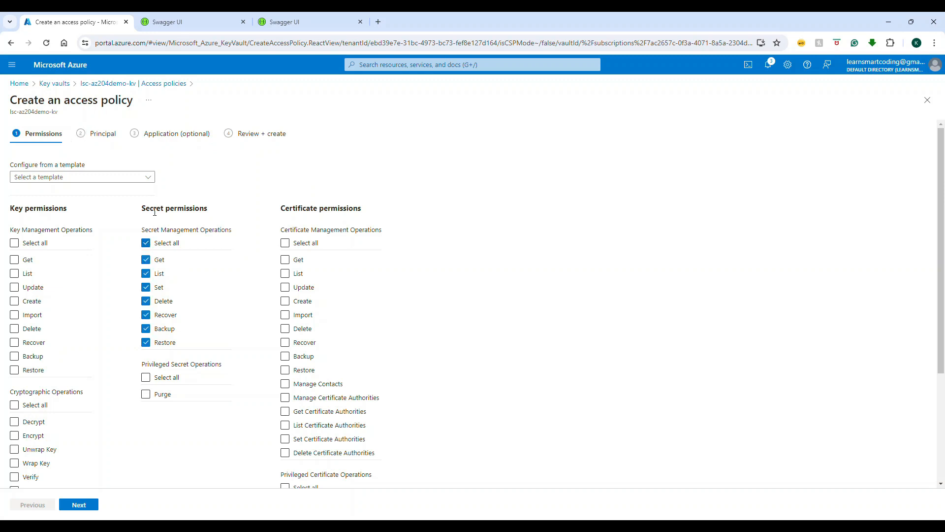
double_click(173, 208)
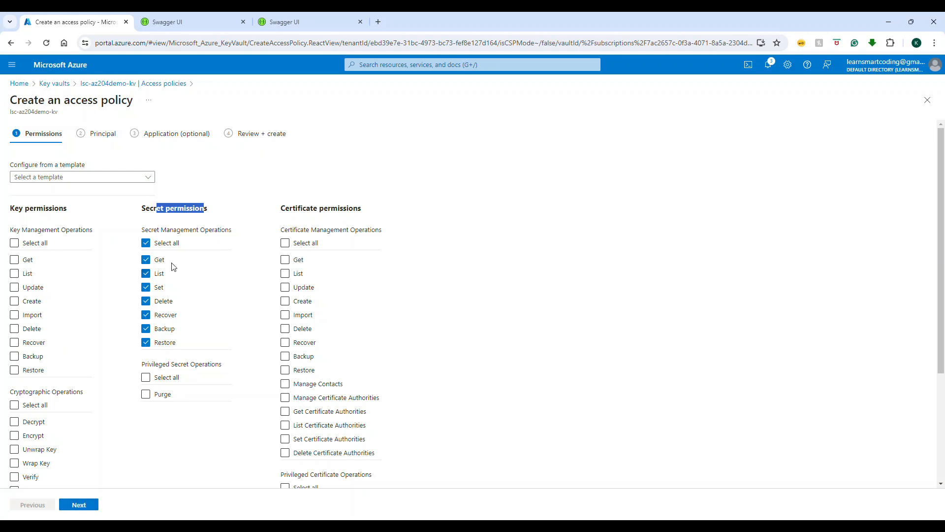
click(146, 243)
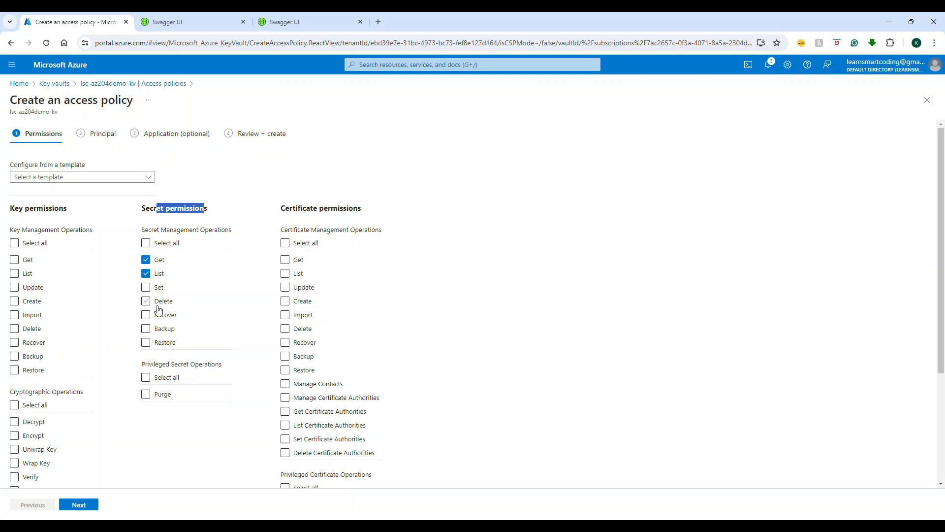
click(144, 301)
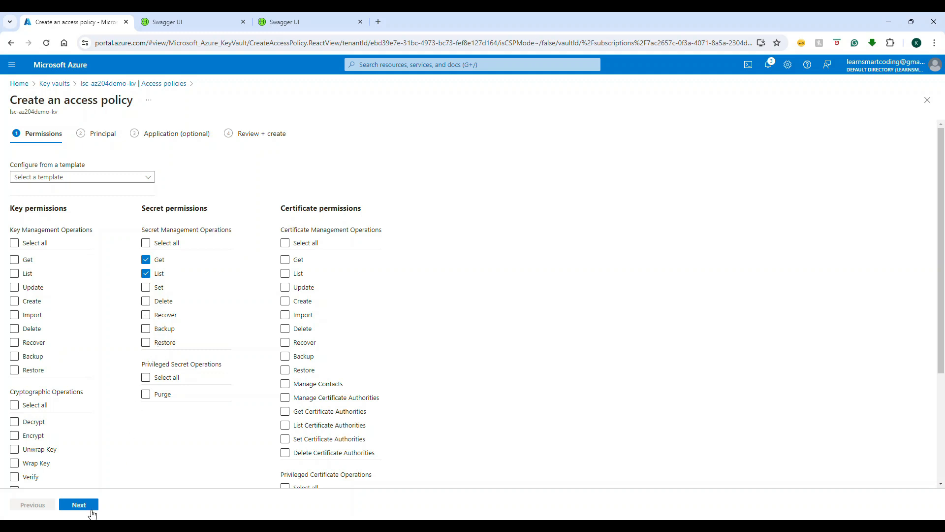
click(78, 504)
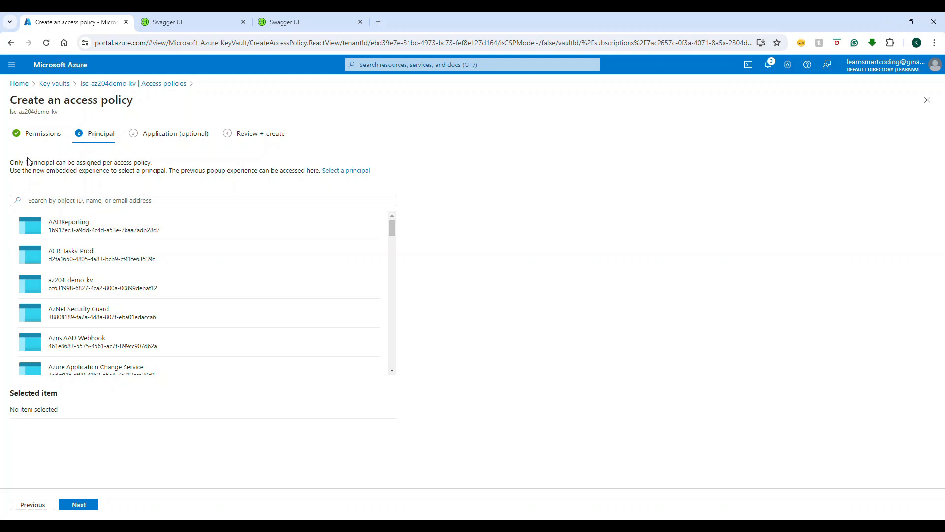
Step: Select the lsc-az204-demo-api principal by its object ID 0dc77796-0a5a-49b1-939e-250421c0ea53 and create the policy
click(203, 200)
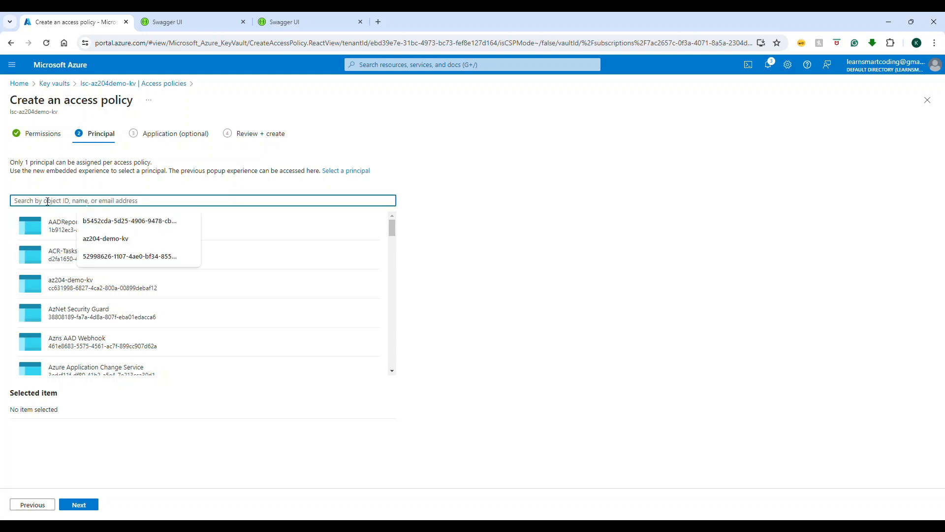
text(0dc77796-0a5a-49b1-939e-250421c0ea53)
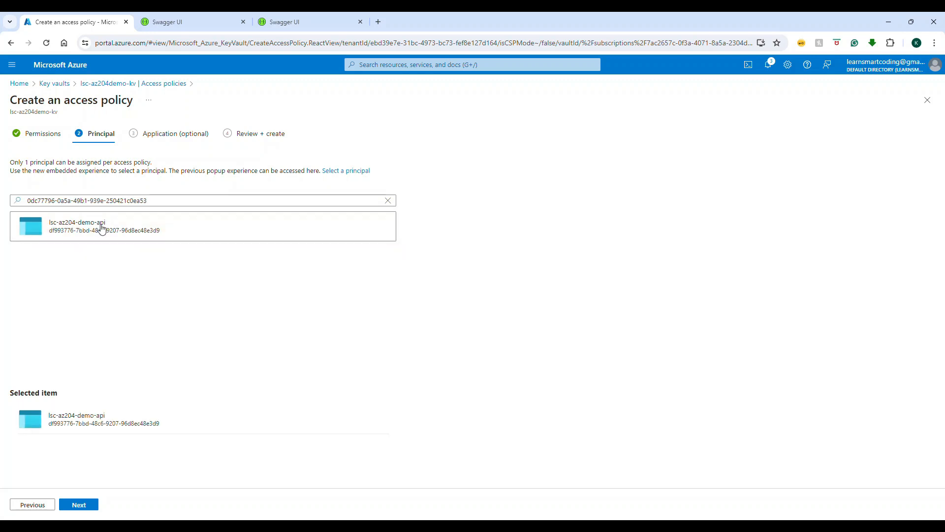
click(79, 504)
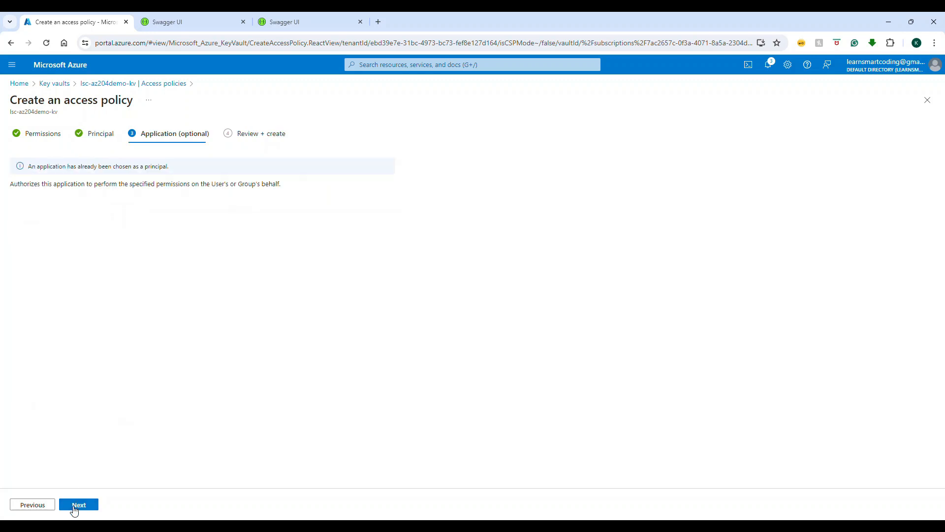
click(78, 504)
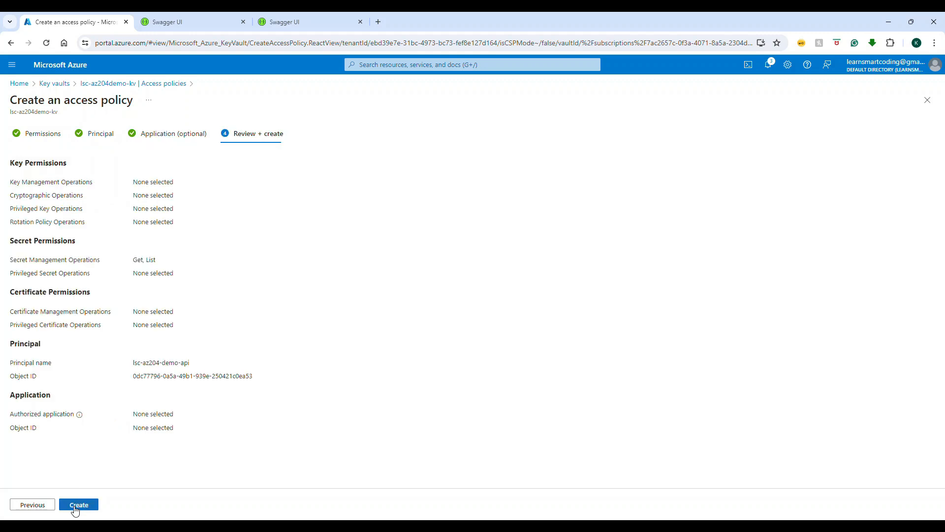
click(78, 504)
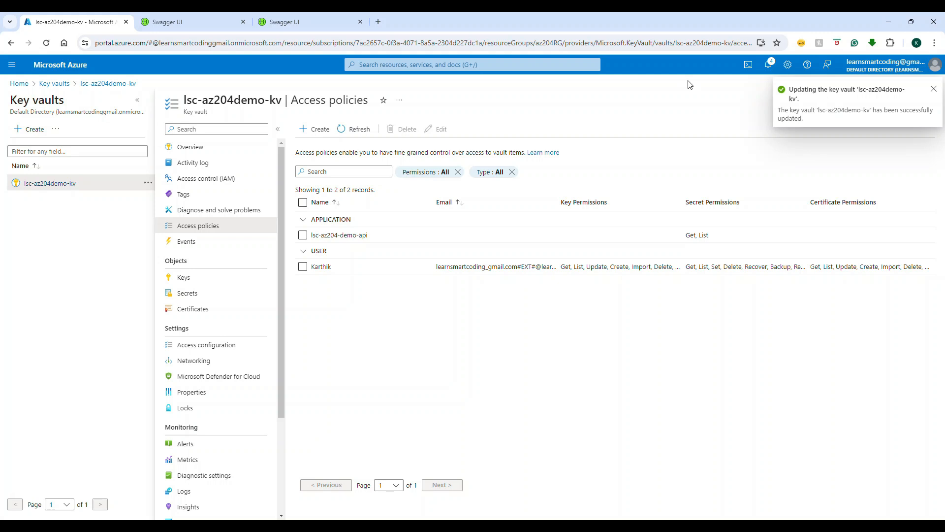
Step: Execute GET /api/KeyVault/keyvault-system-identity in Swagger and confirm the 200 response returns Orange
click(187, 21)
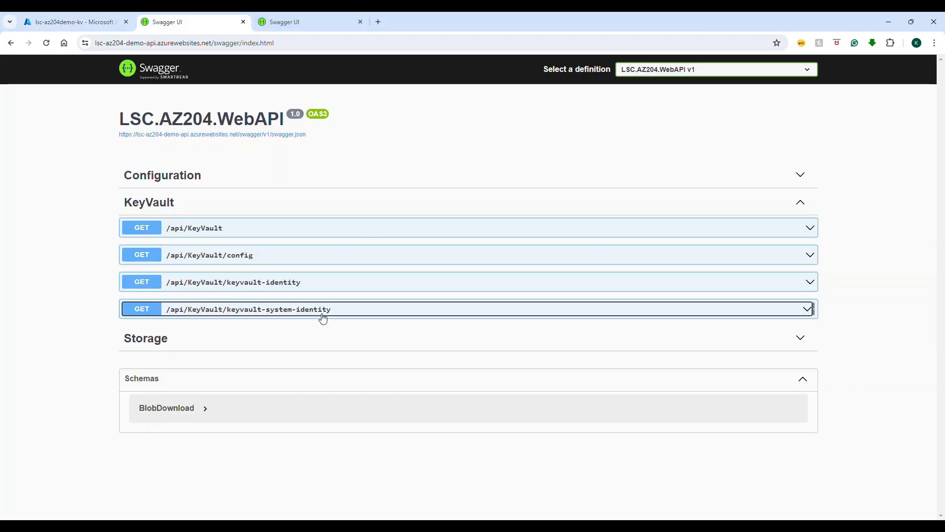
click(323, 308)
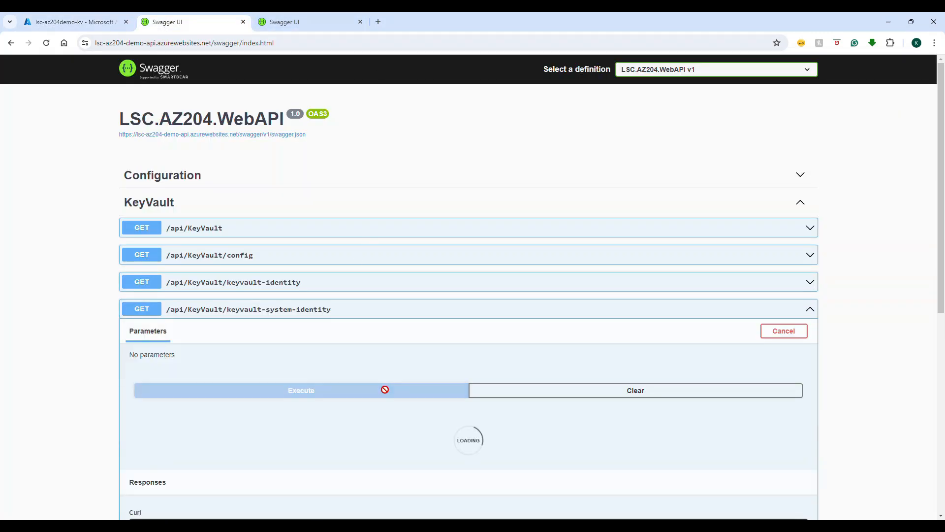
scroll(down, 3)
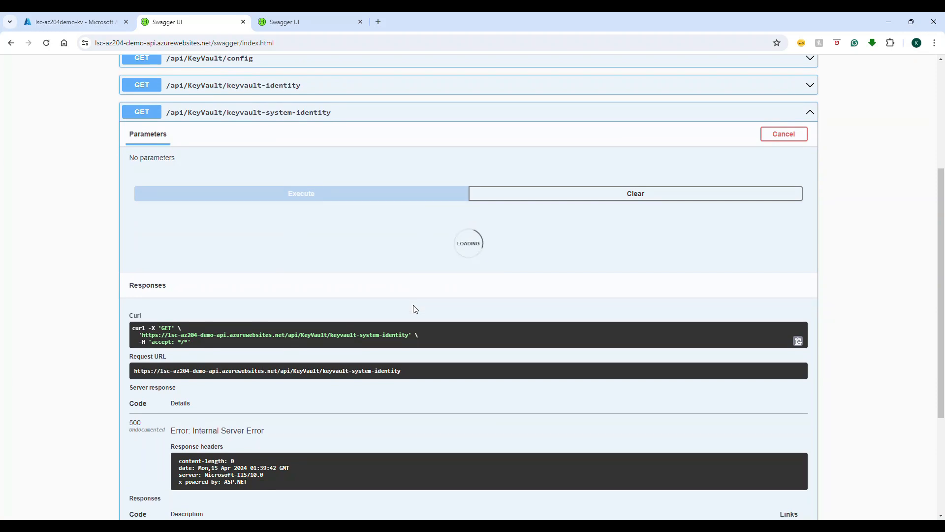
click(301, 193)
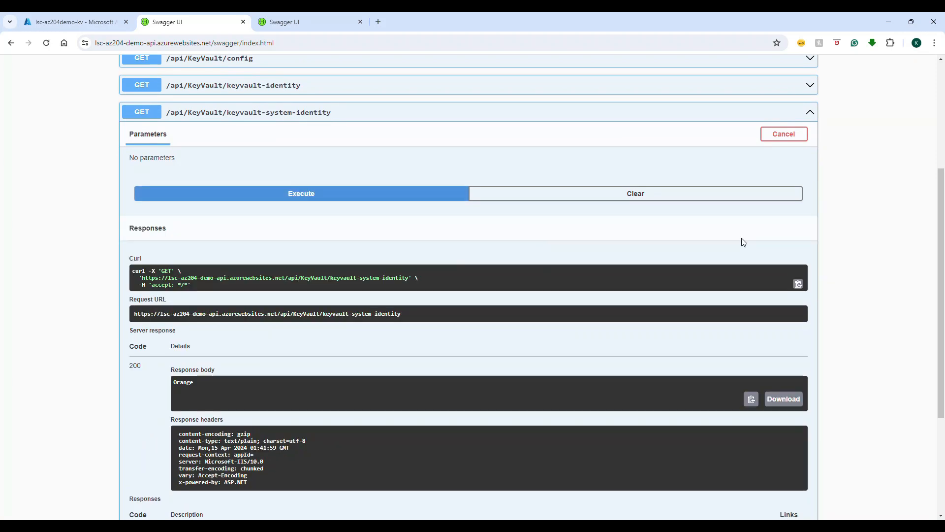
double_click(183, 381)
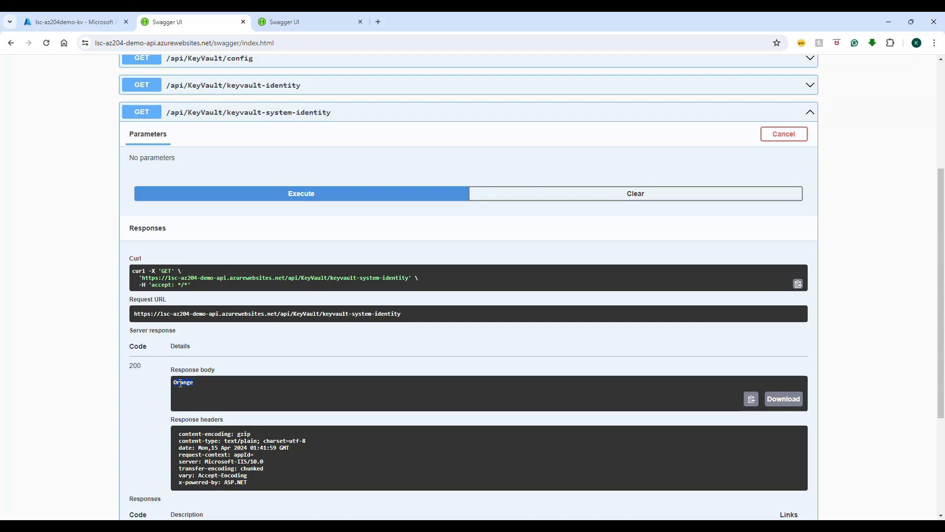
click(71, 22)
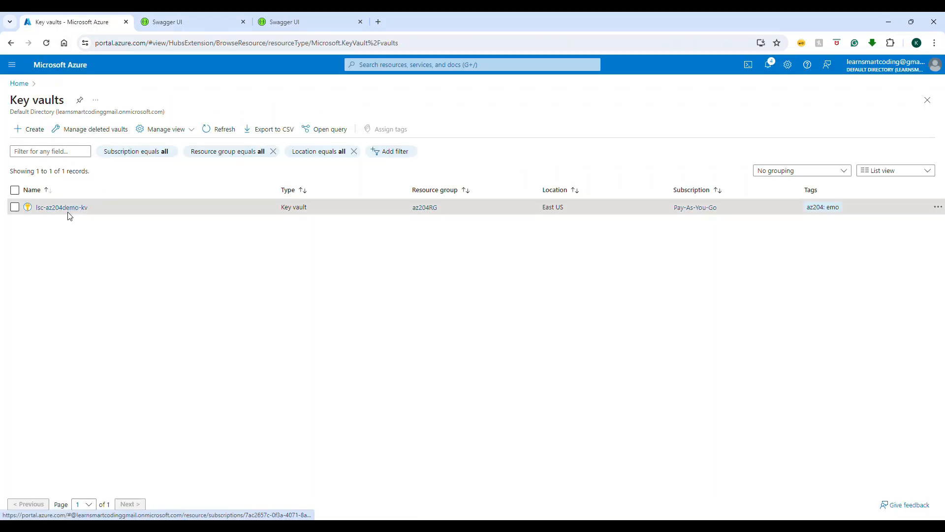
Step: Reach the SecretColor secret in lsc-az204demo-kv's Secrets and start a new version
click(61, 207)
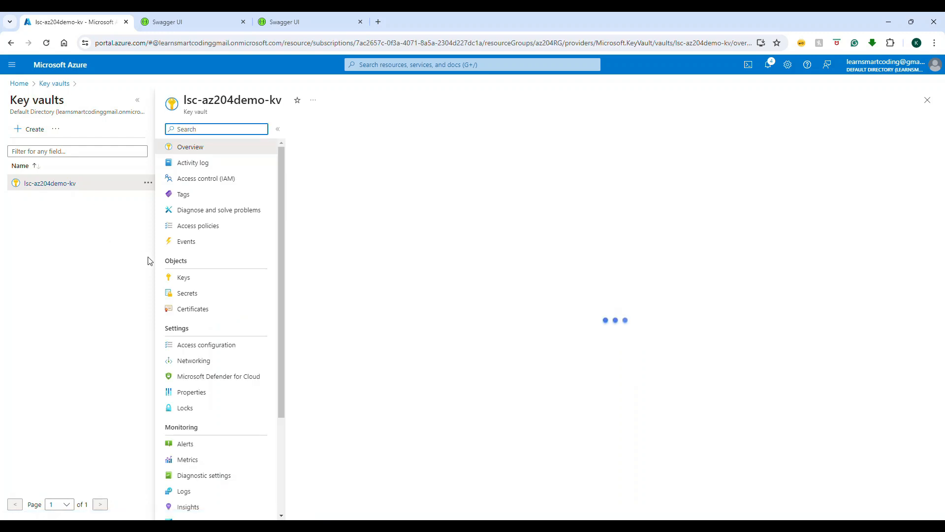
click(187, 294)
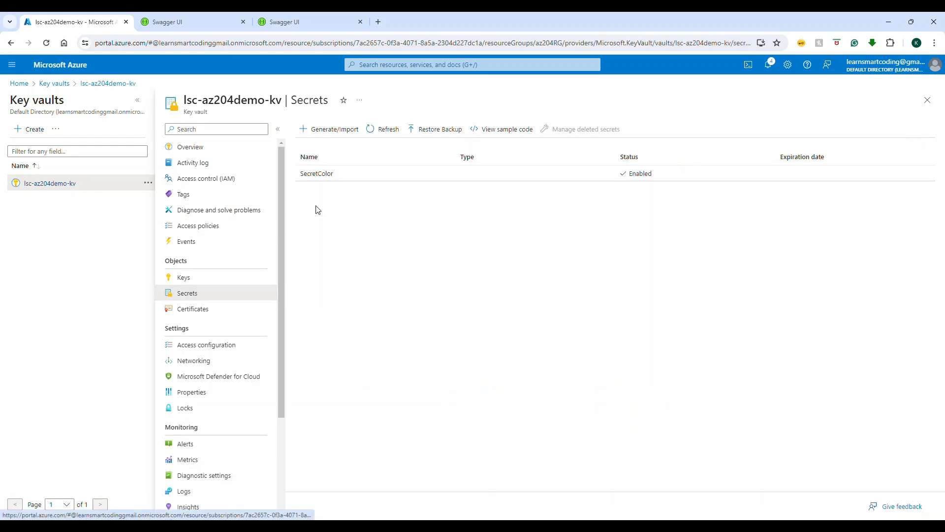
click(316, 174)
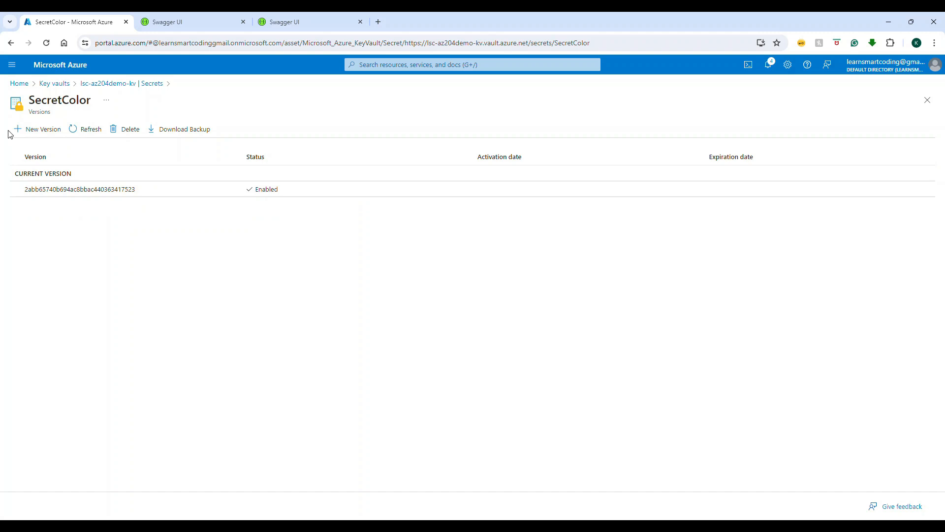
click(42, 129)
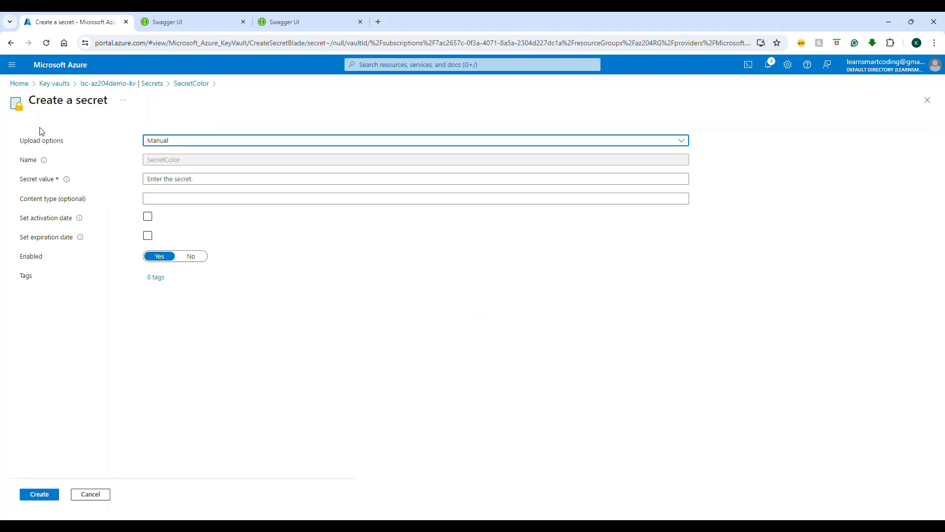
Step: Enter the new secret value and create it as SecretColor's current version
click(415, 179)
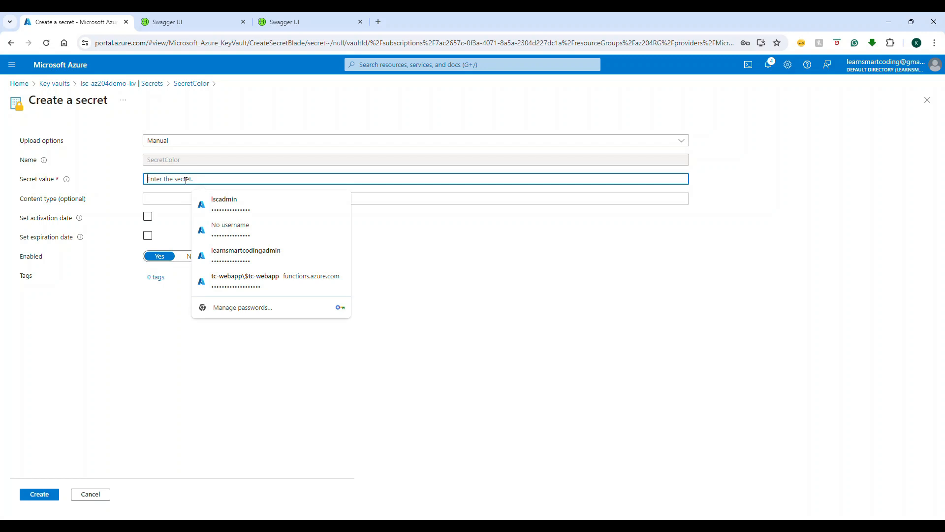
text(••)
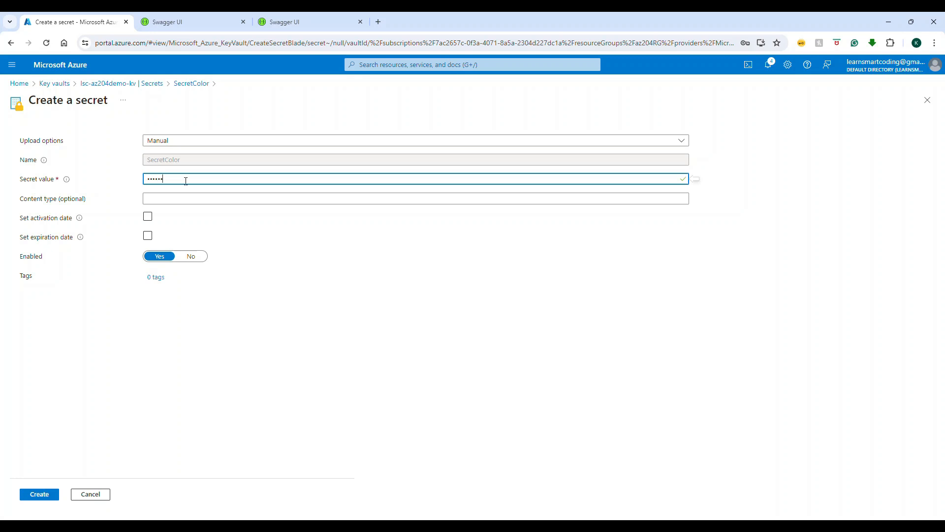
click(38, 493)
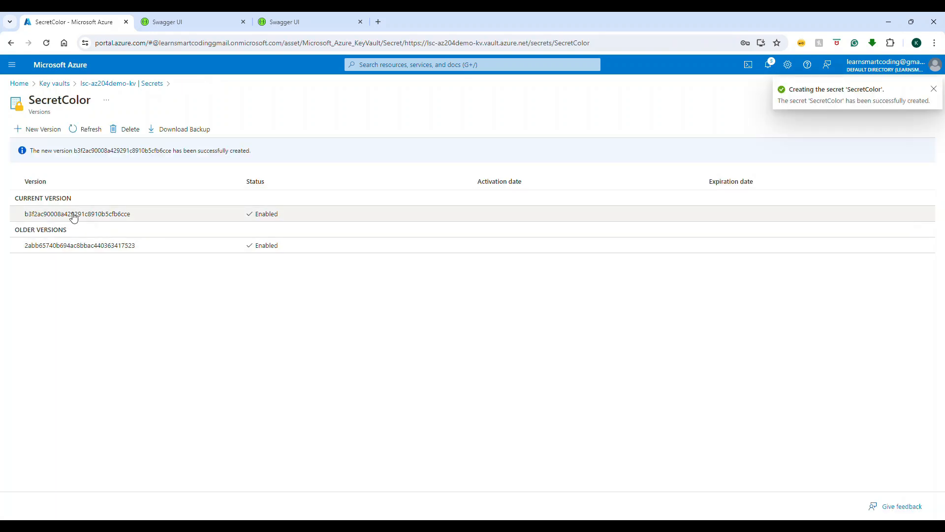
double_click(77, 213)
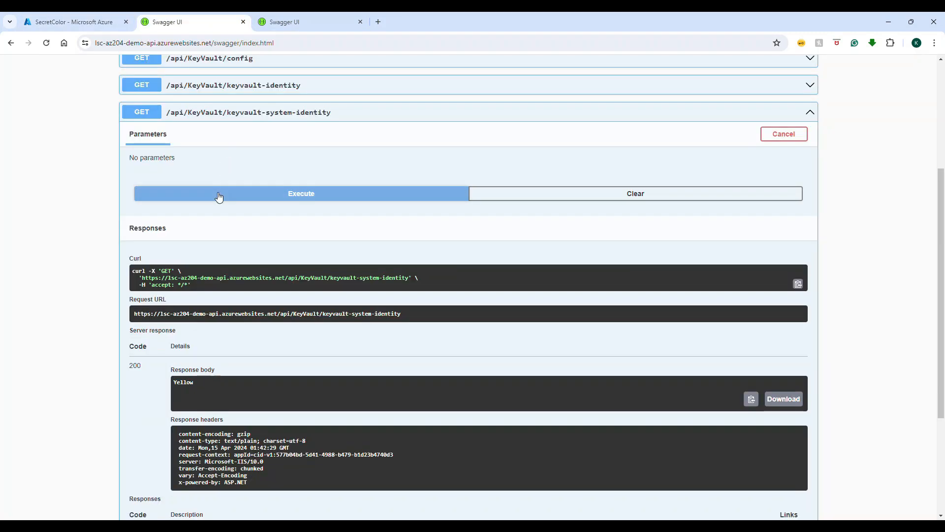
Step: Confirm the rerun keyvault-system-identity response shows Yellow, then return to the SecretColor versions
double_click(183, 382)
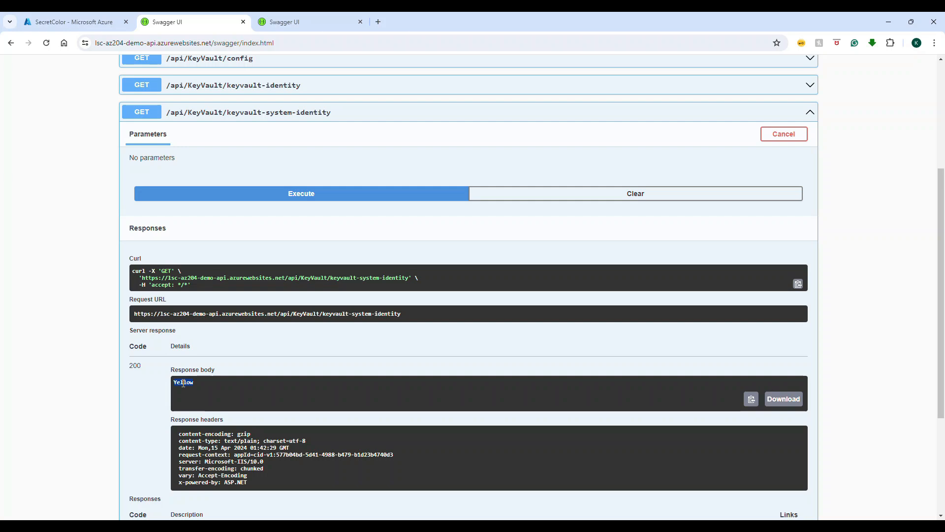
click(72, 21)
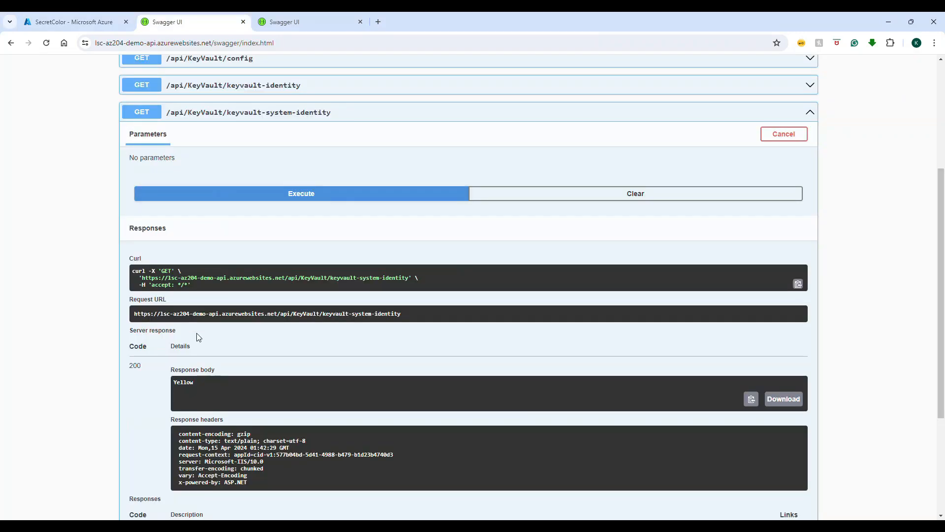
double_click(184, 382)
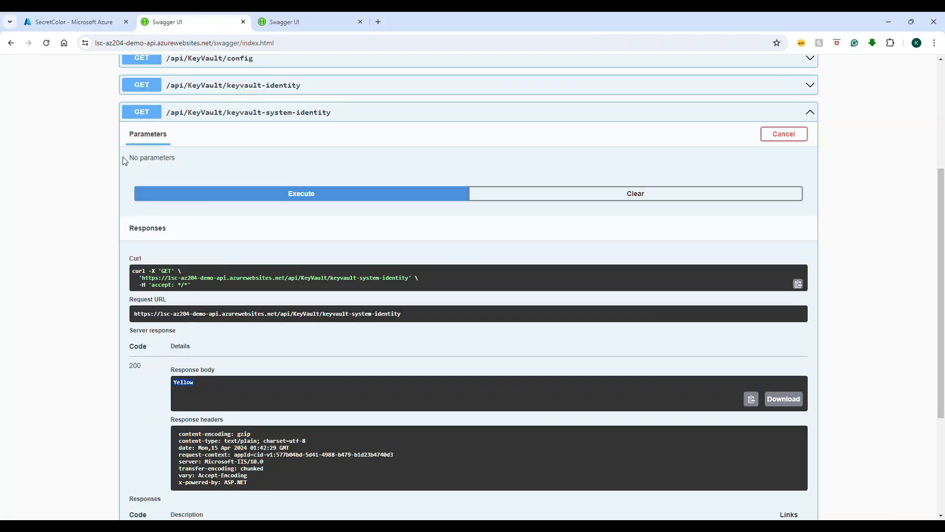
click(72, 21)
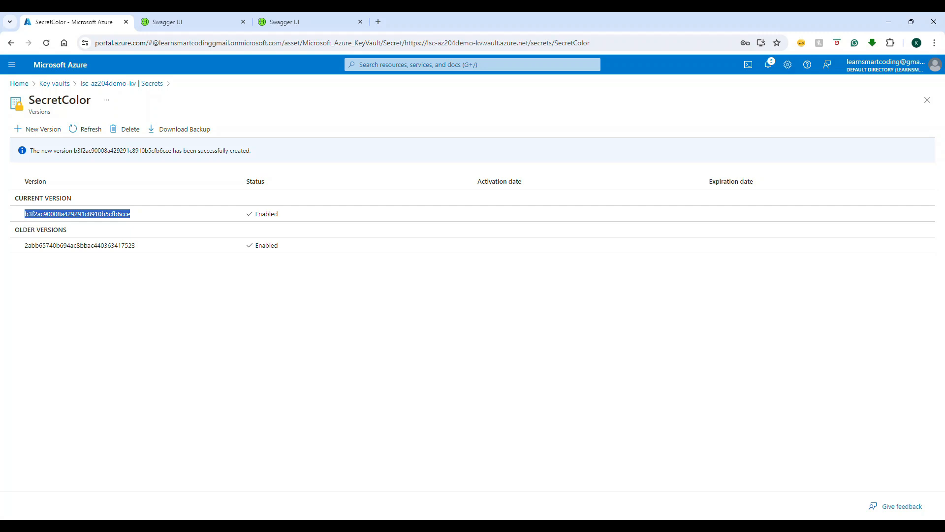